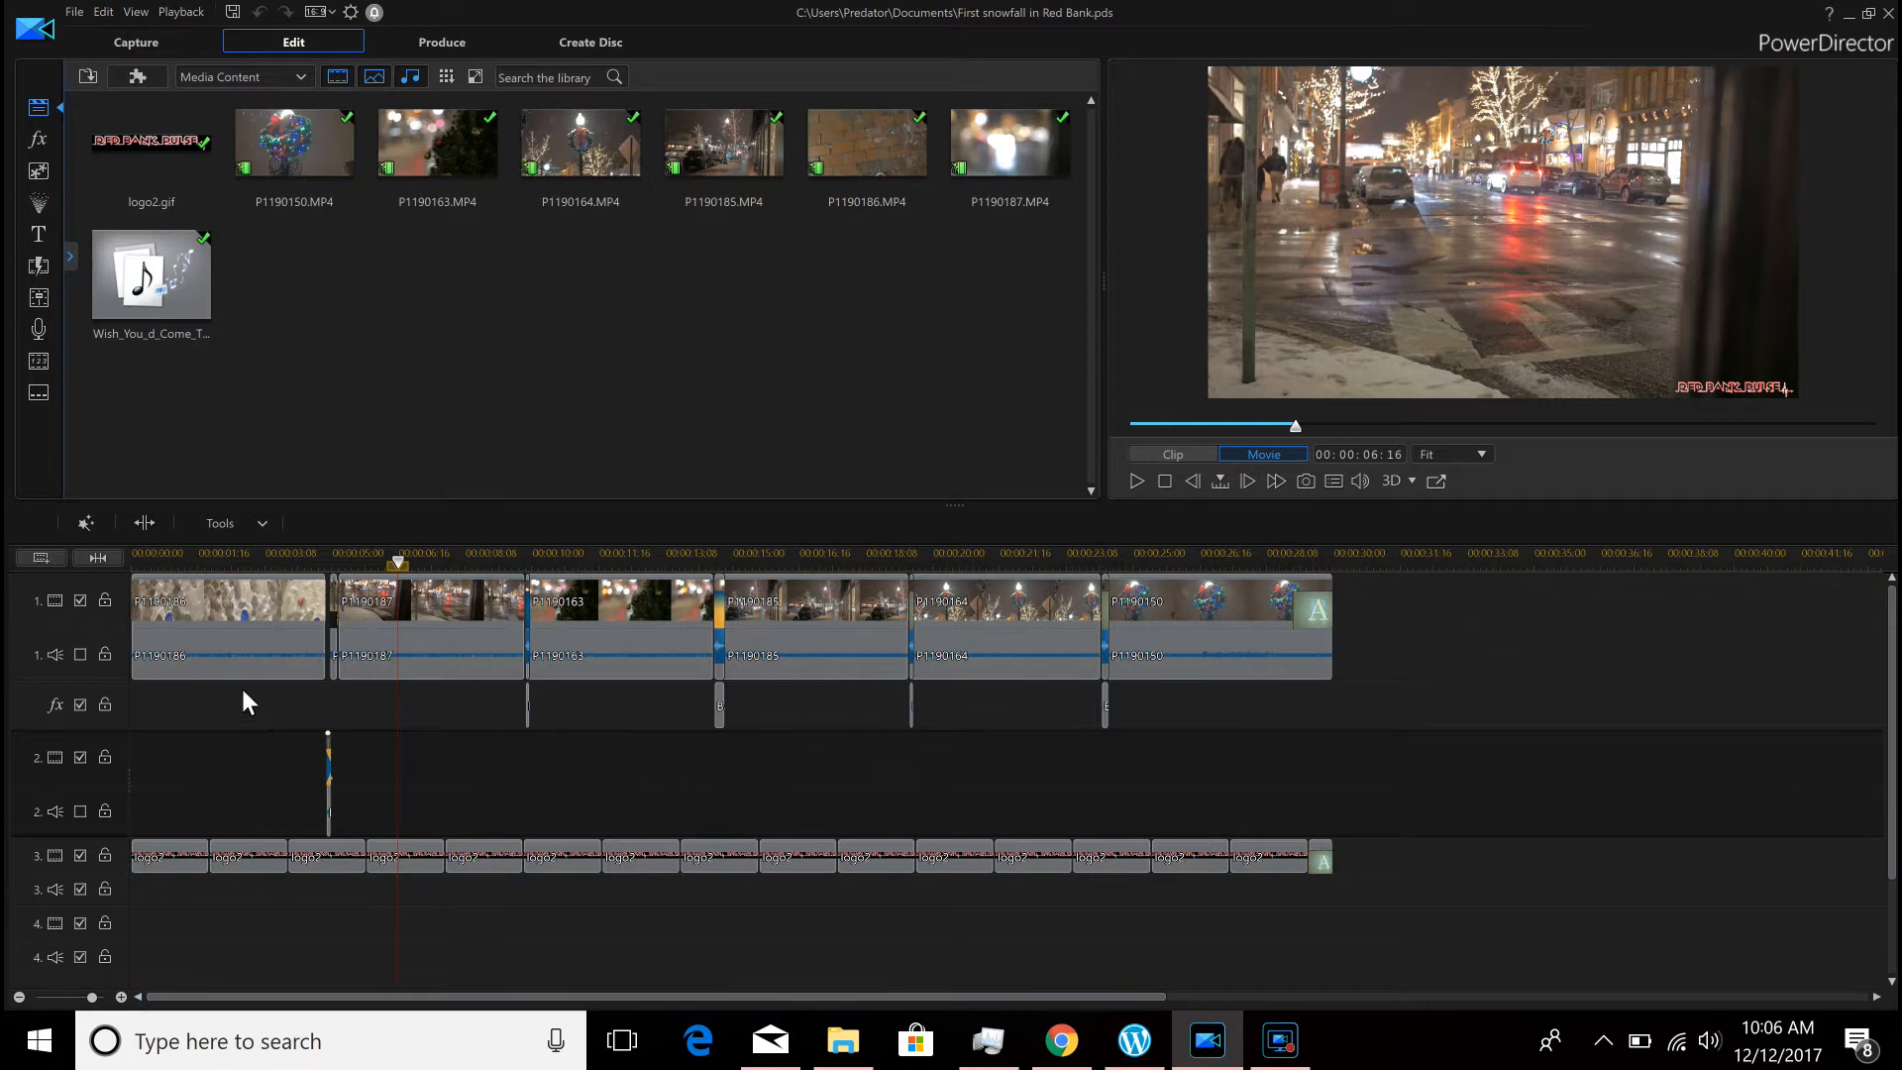
# Preview the first clip and play the movie back from the start
pyautogui.click(226, 594)
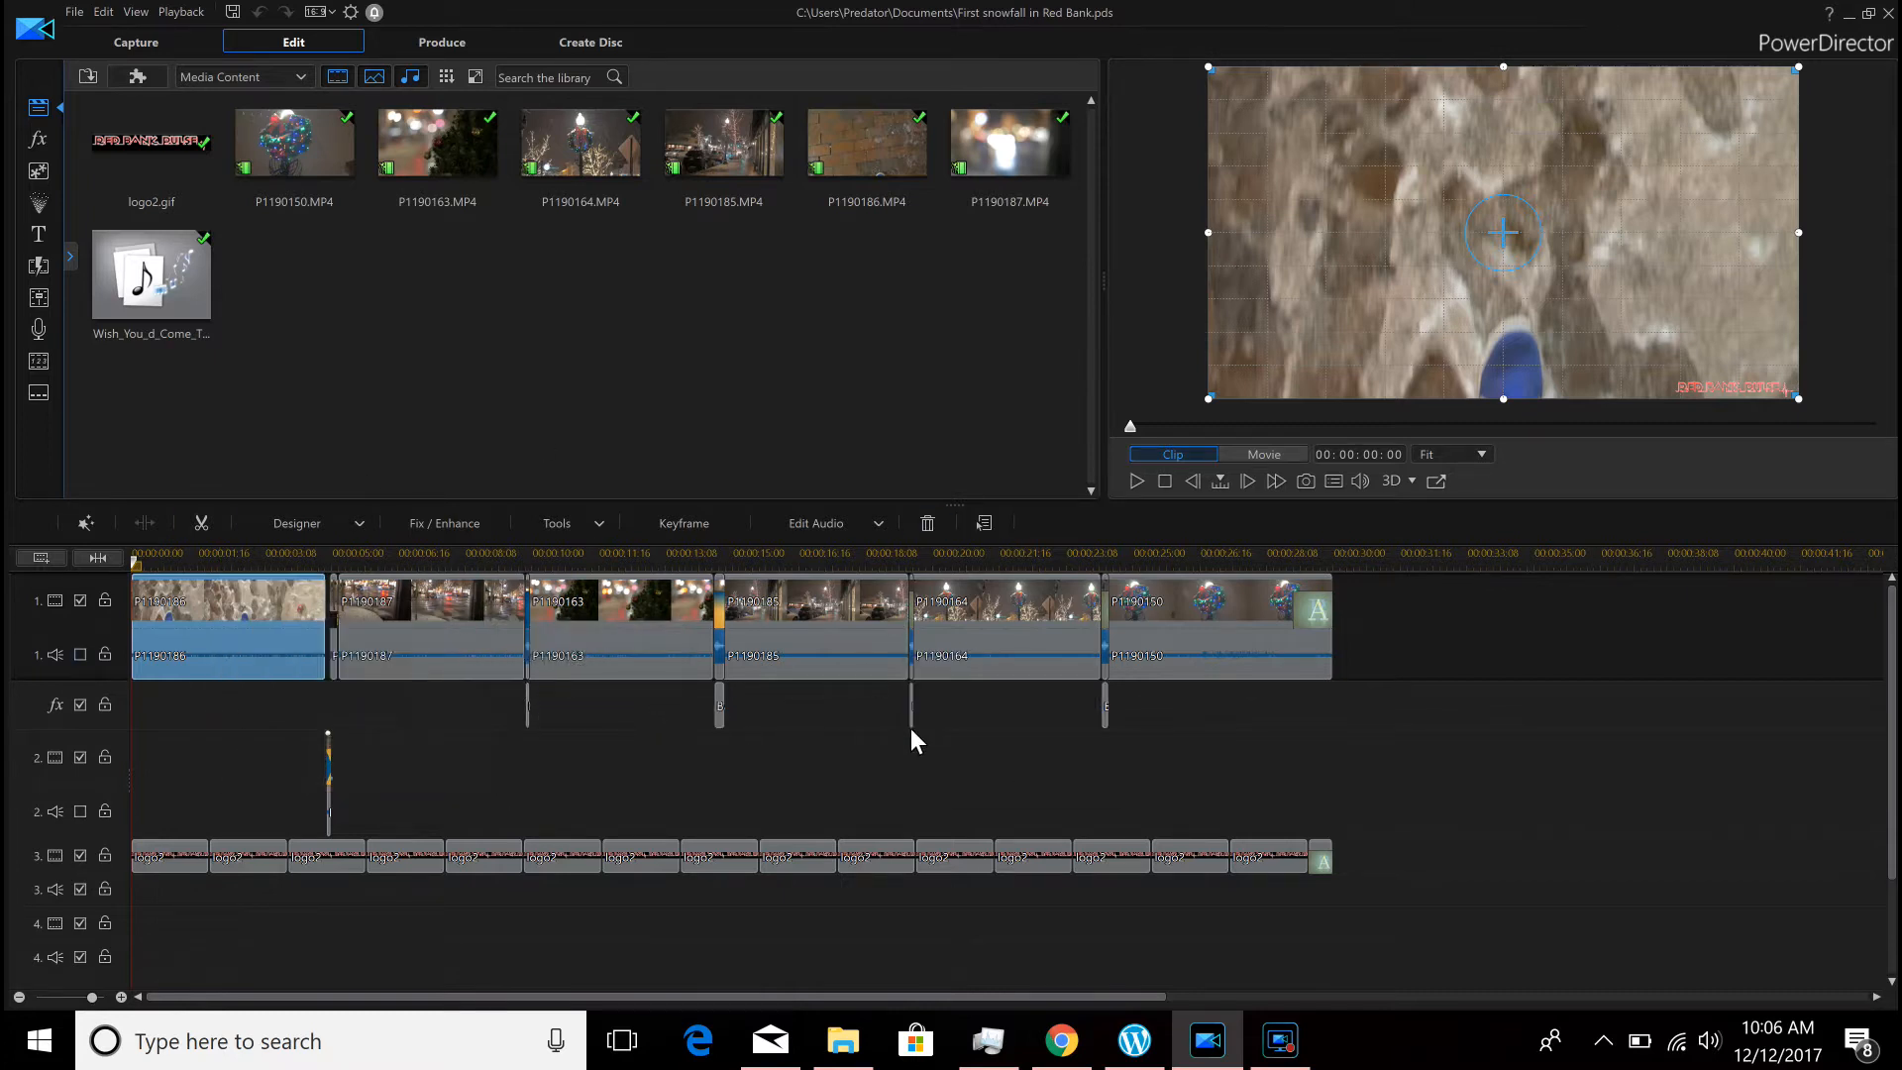
pyautogui.moveTo(847, 676)
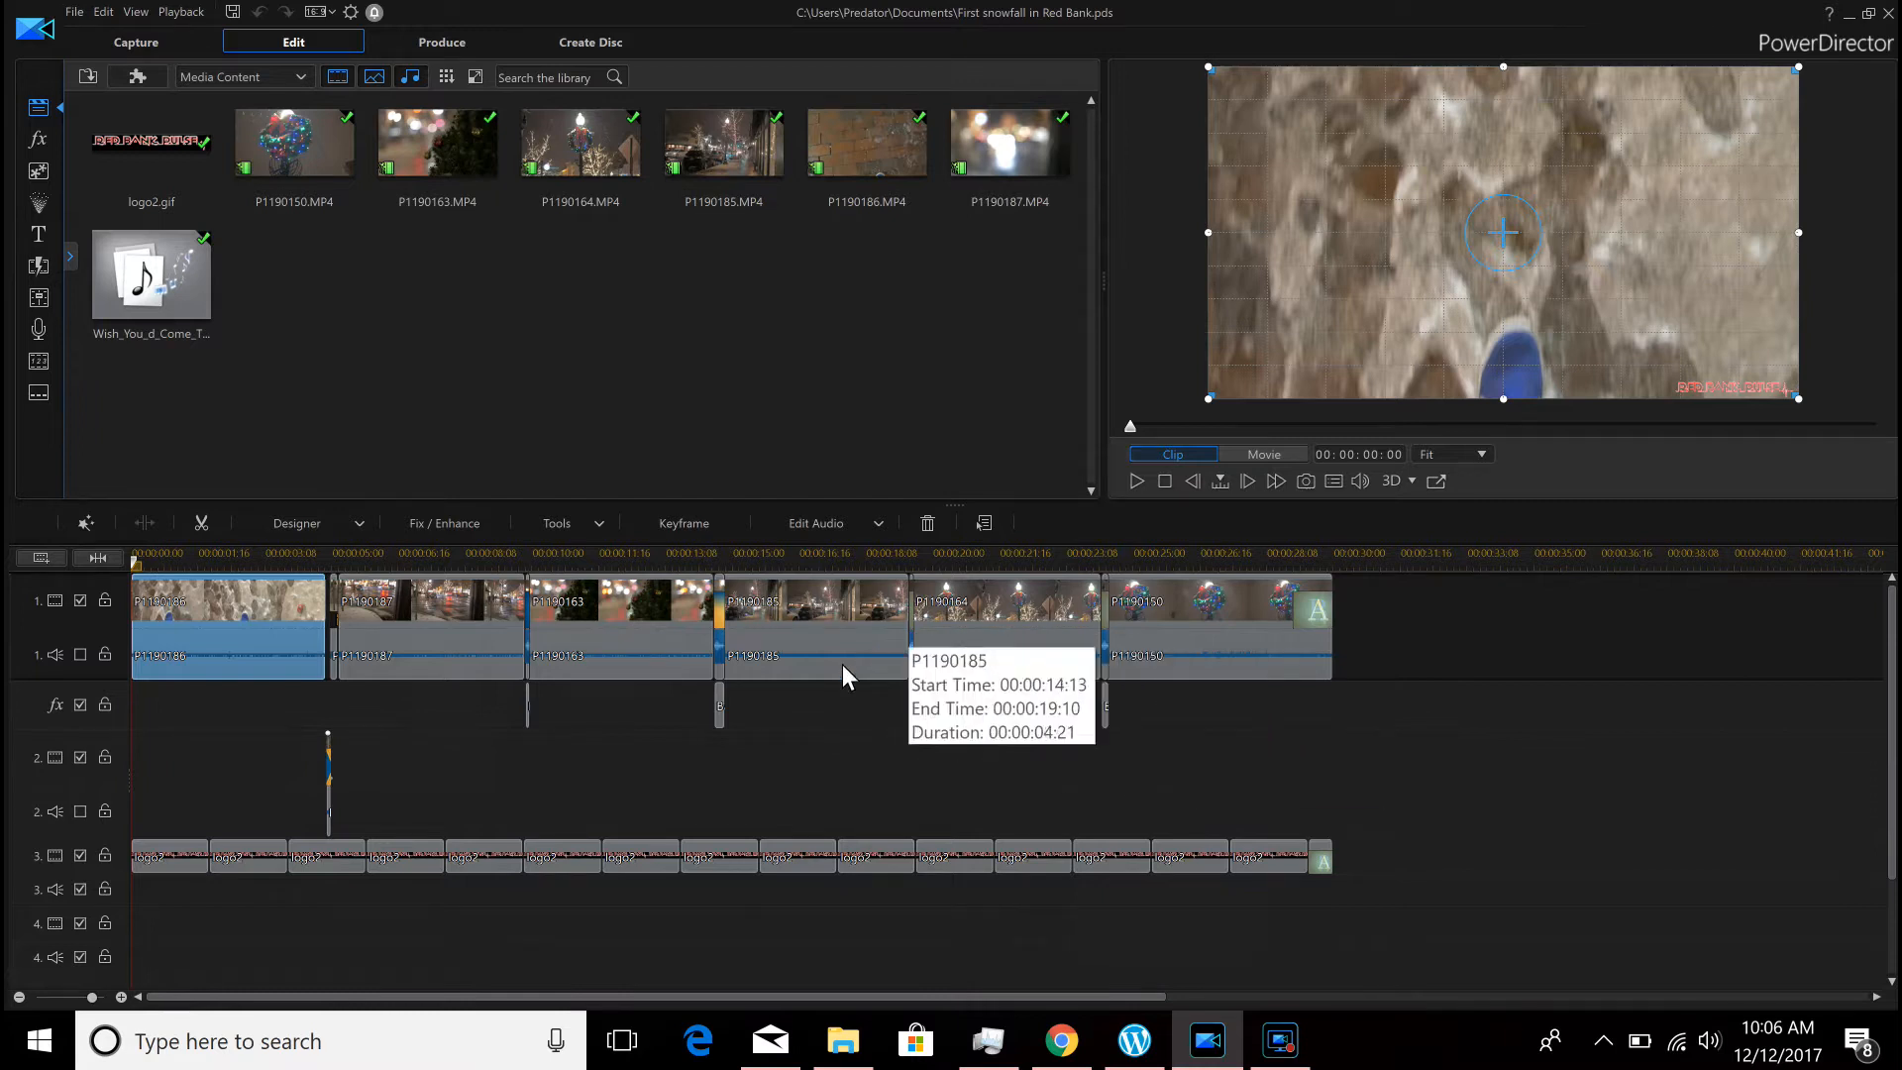
pyautogui.moveTo(650, 640)
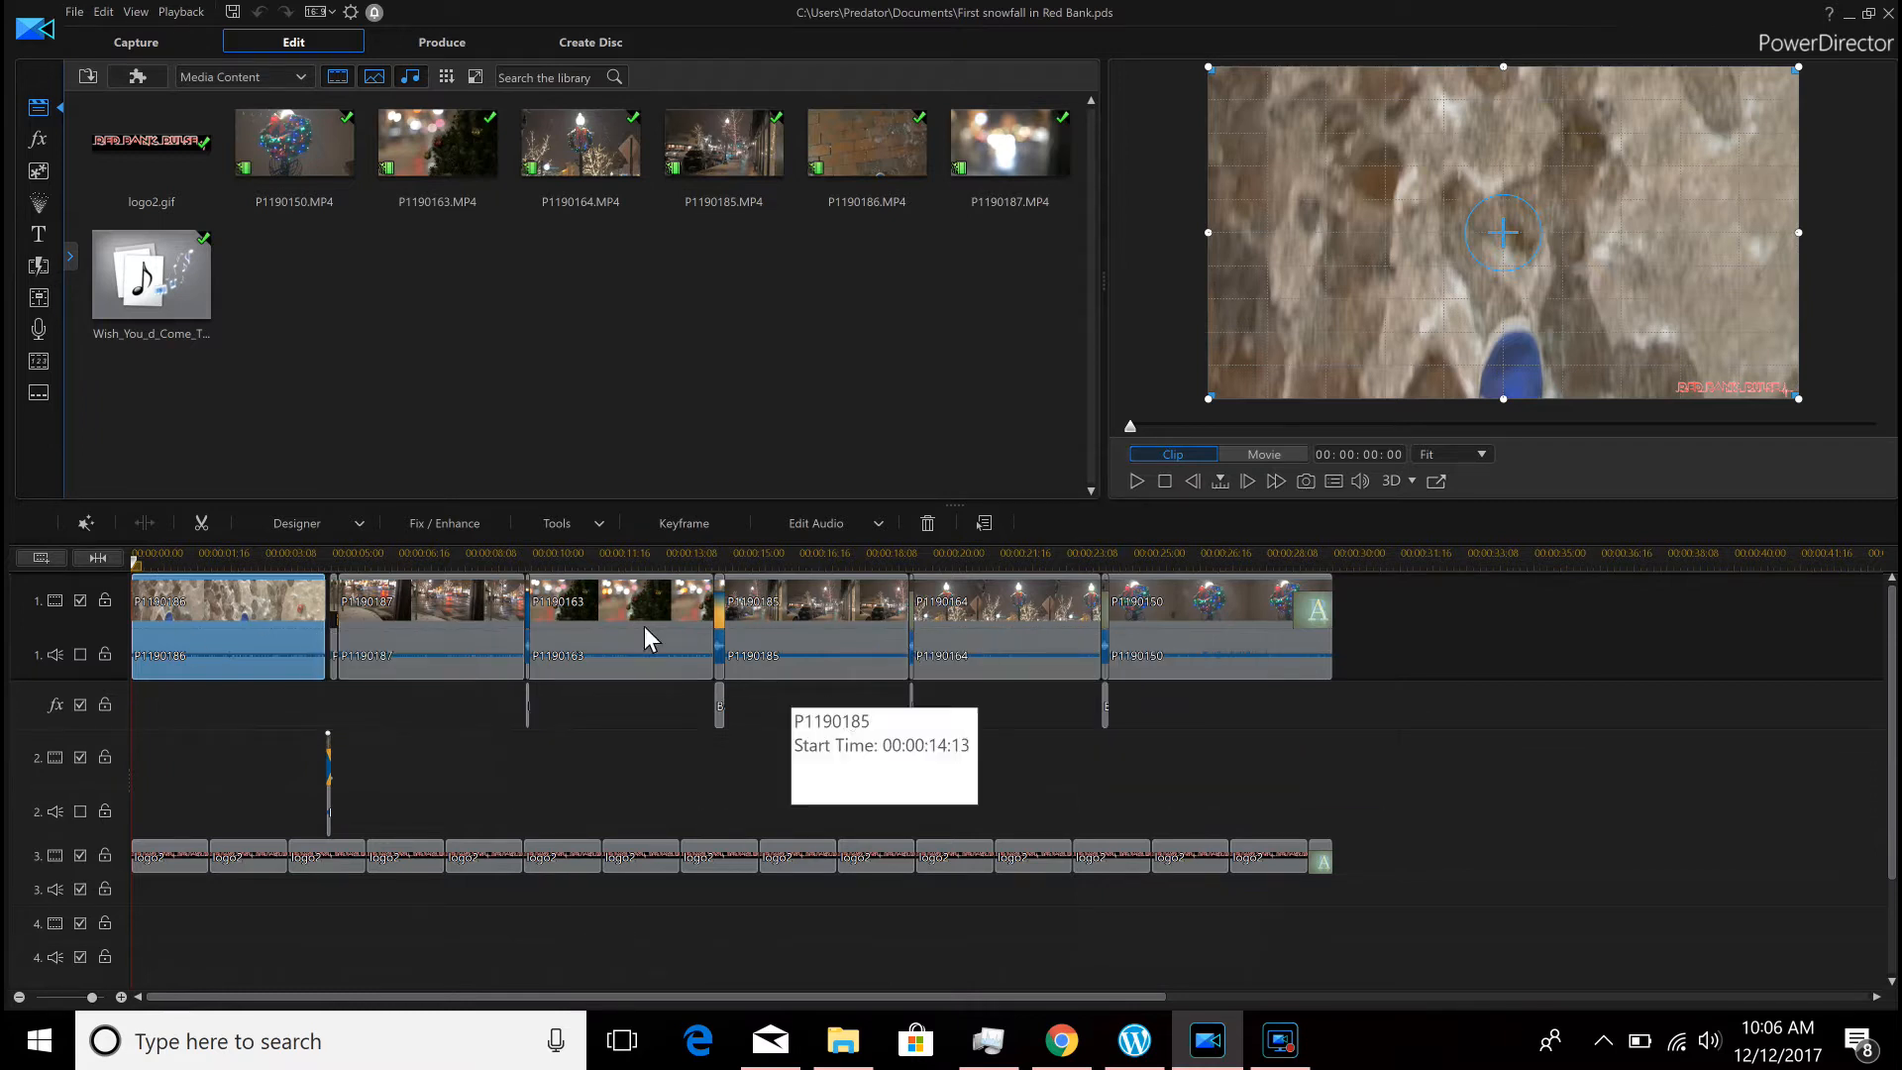
pyautogui.click(1263, 454)
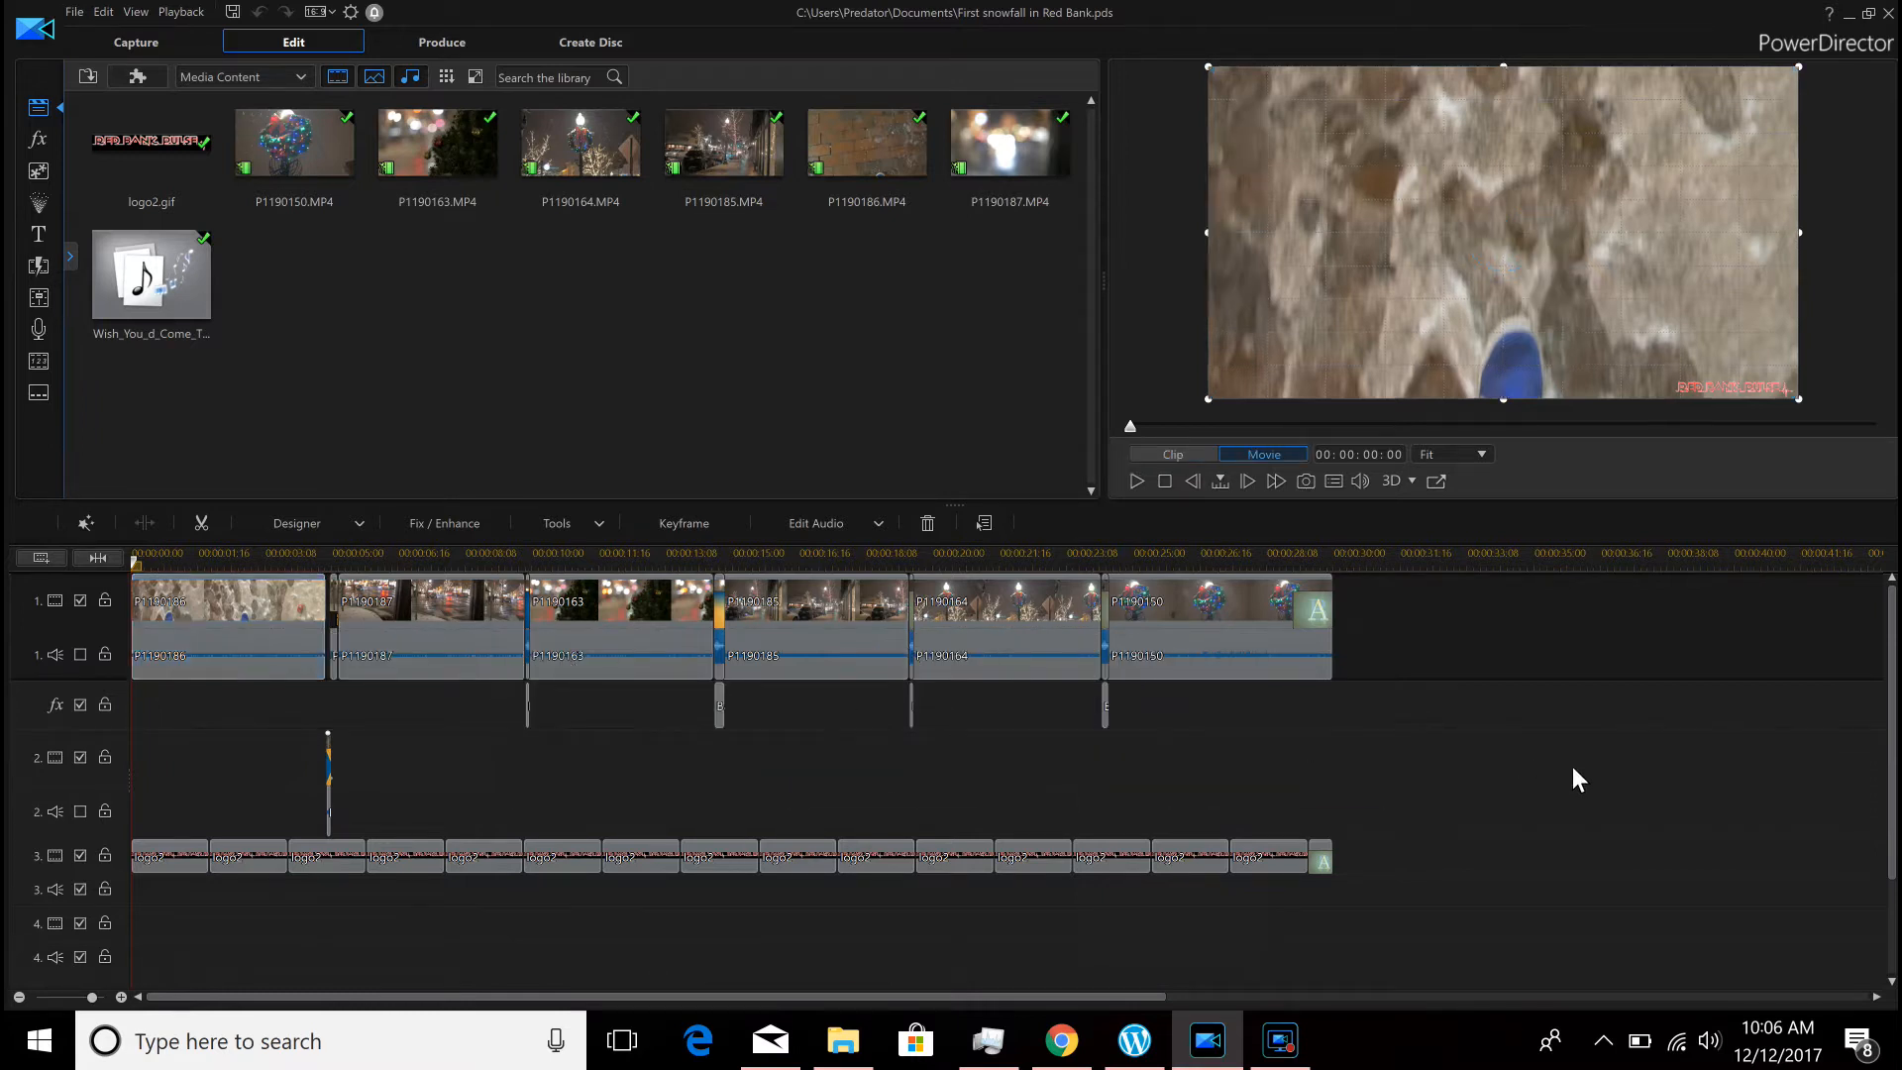
pyautogui.click(1135, 480)
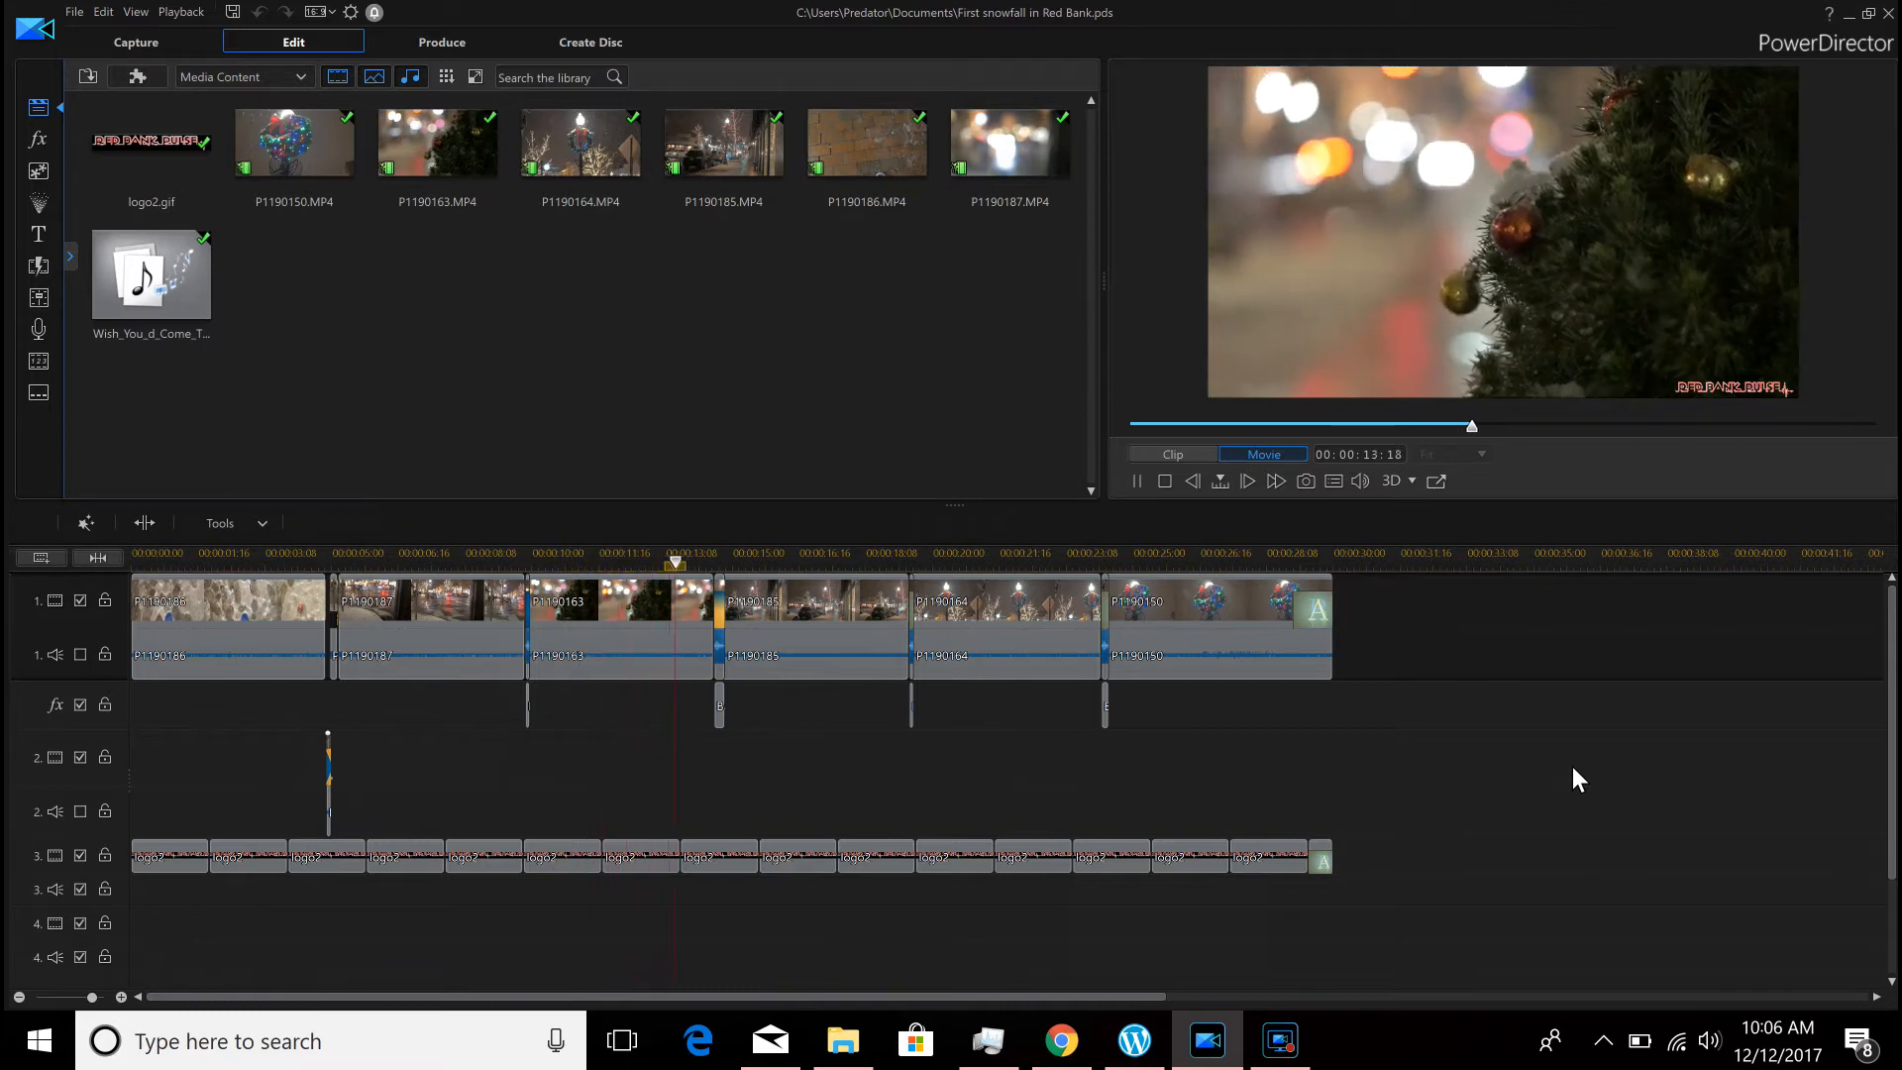
pyautogui.click(765, 560)
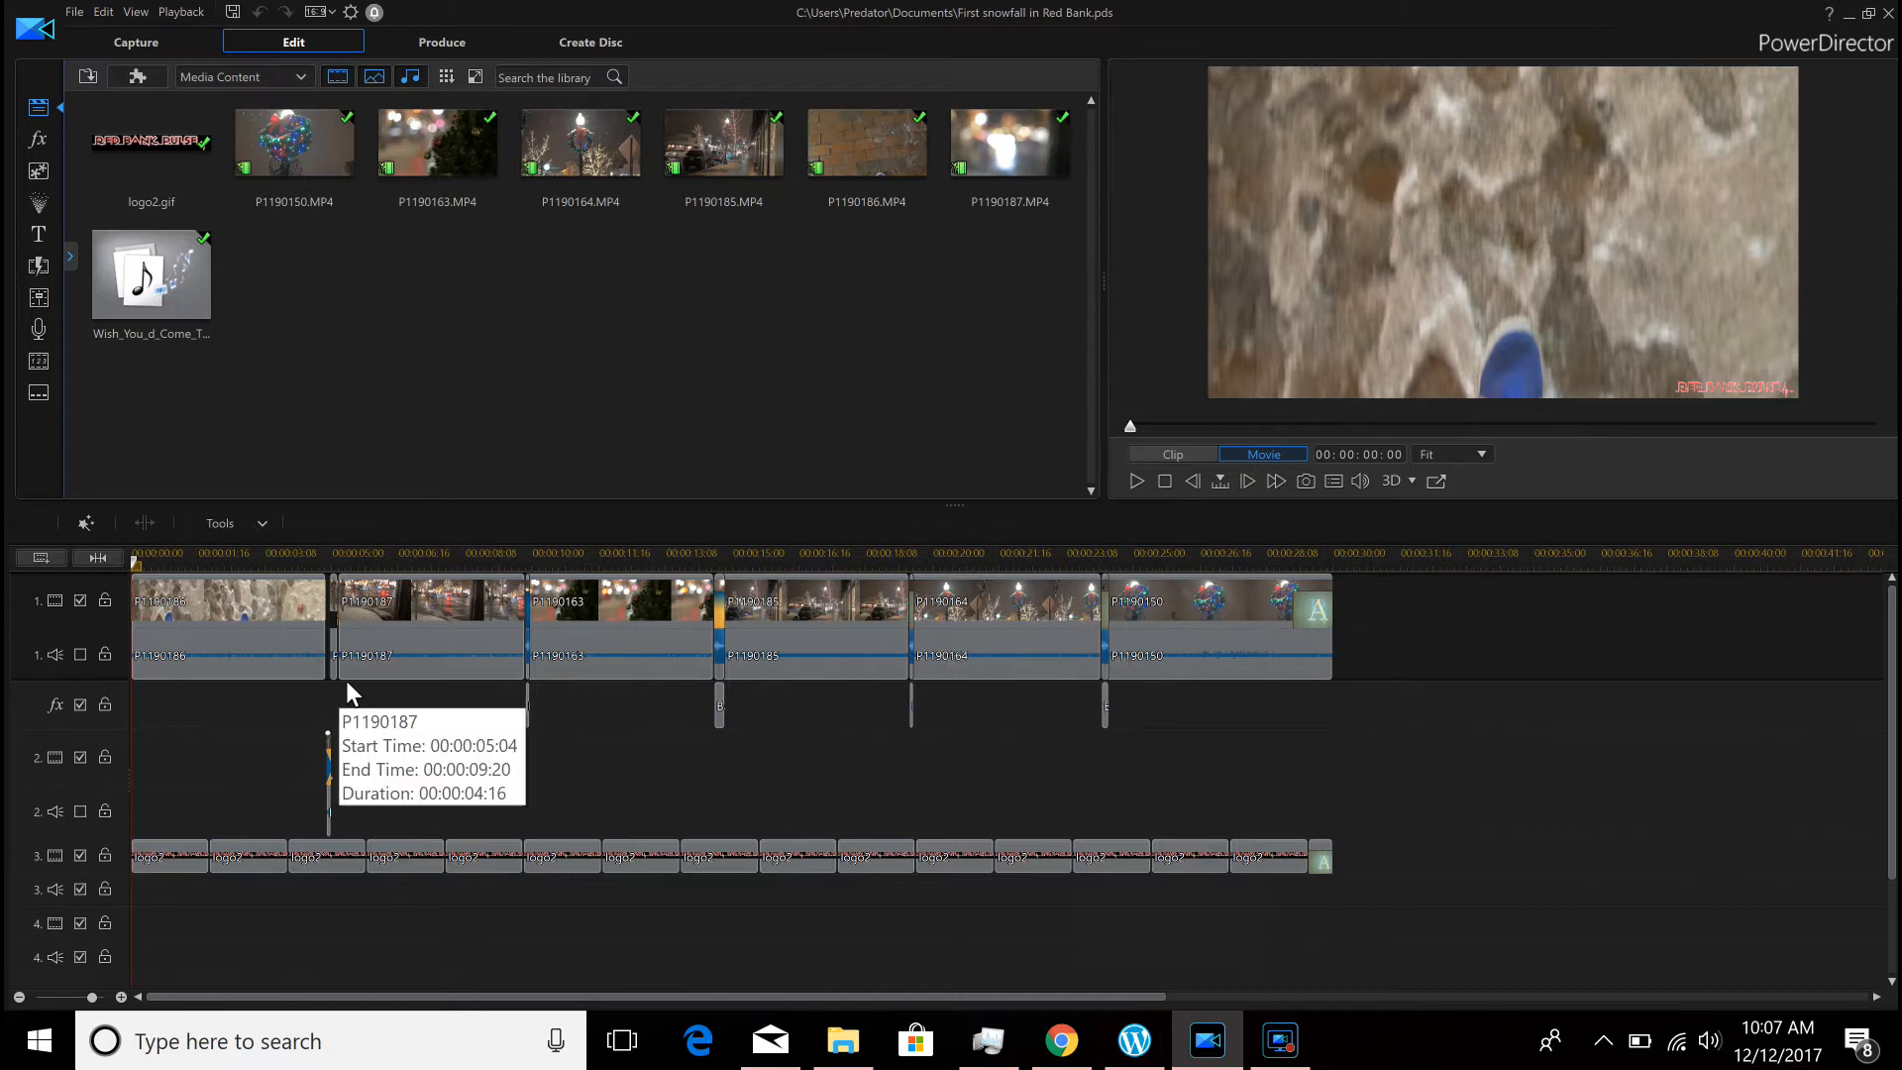
# Zoom the timeline in on the P1190163/P1190185 junction and select the Wipe Soft transition
pyautogui.moveTo(95, 997); pyautogui.dragTo(121, 997)
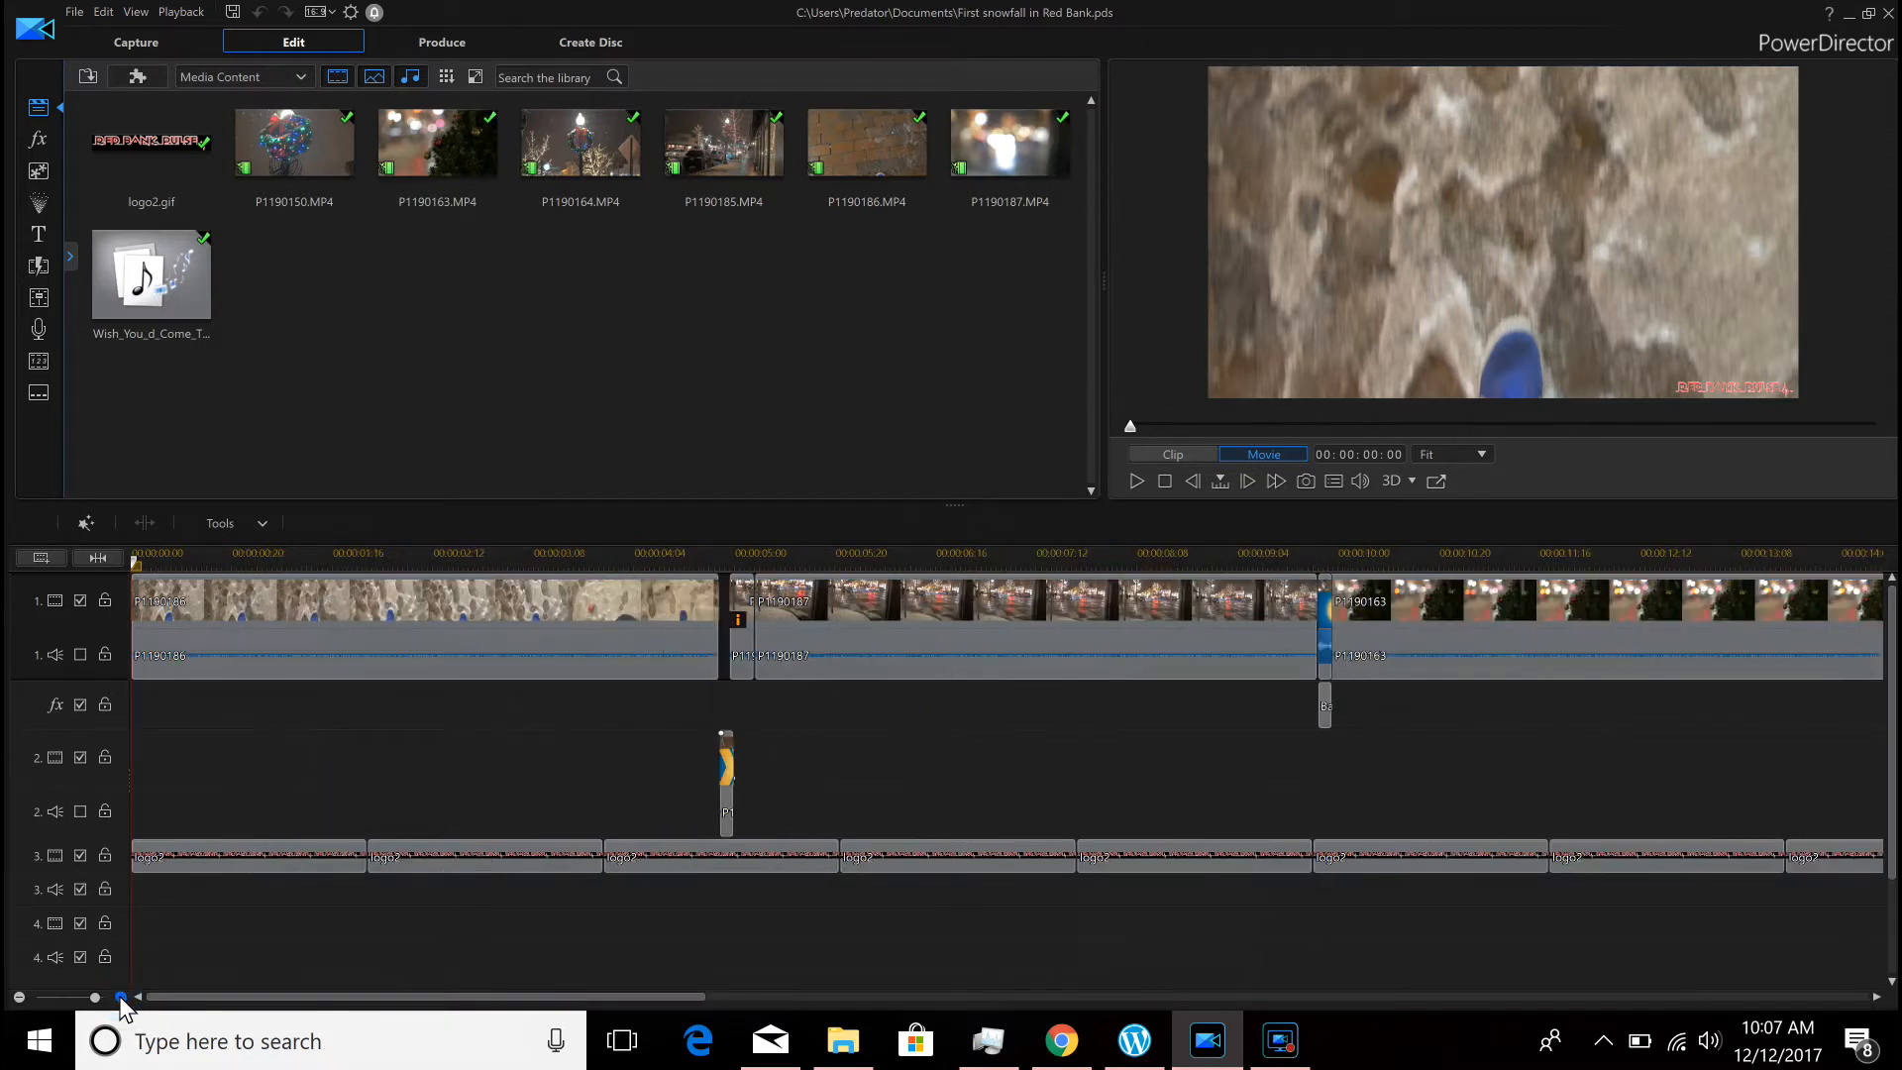
pyautogui.moveTo(121, 997); pyautogui.dragTo(339, 997)
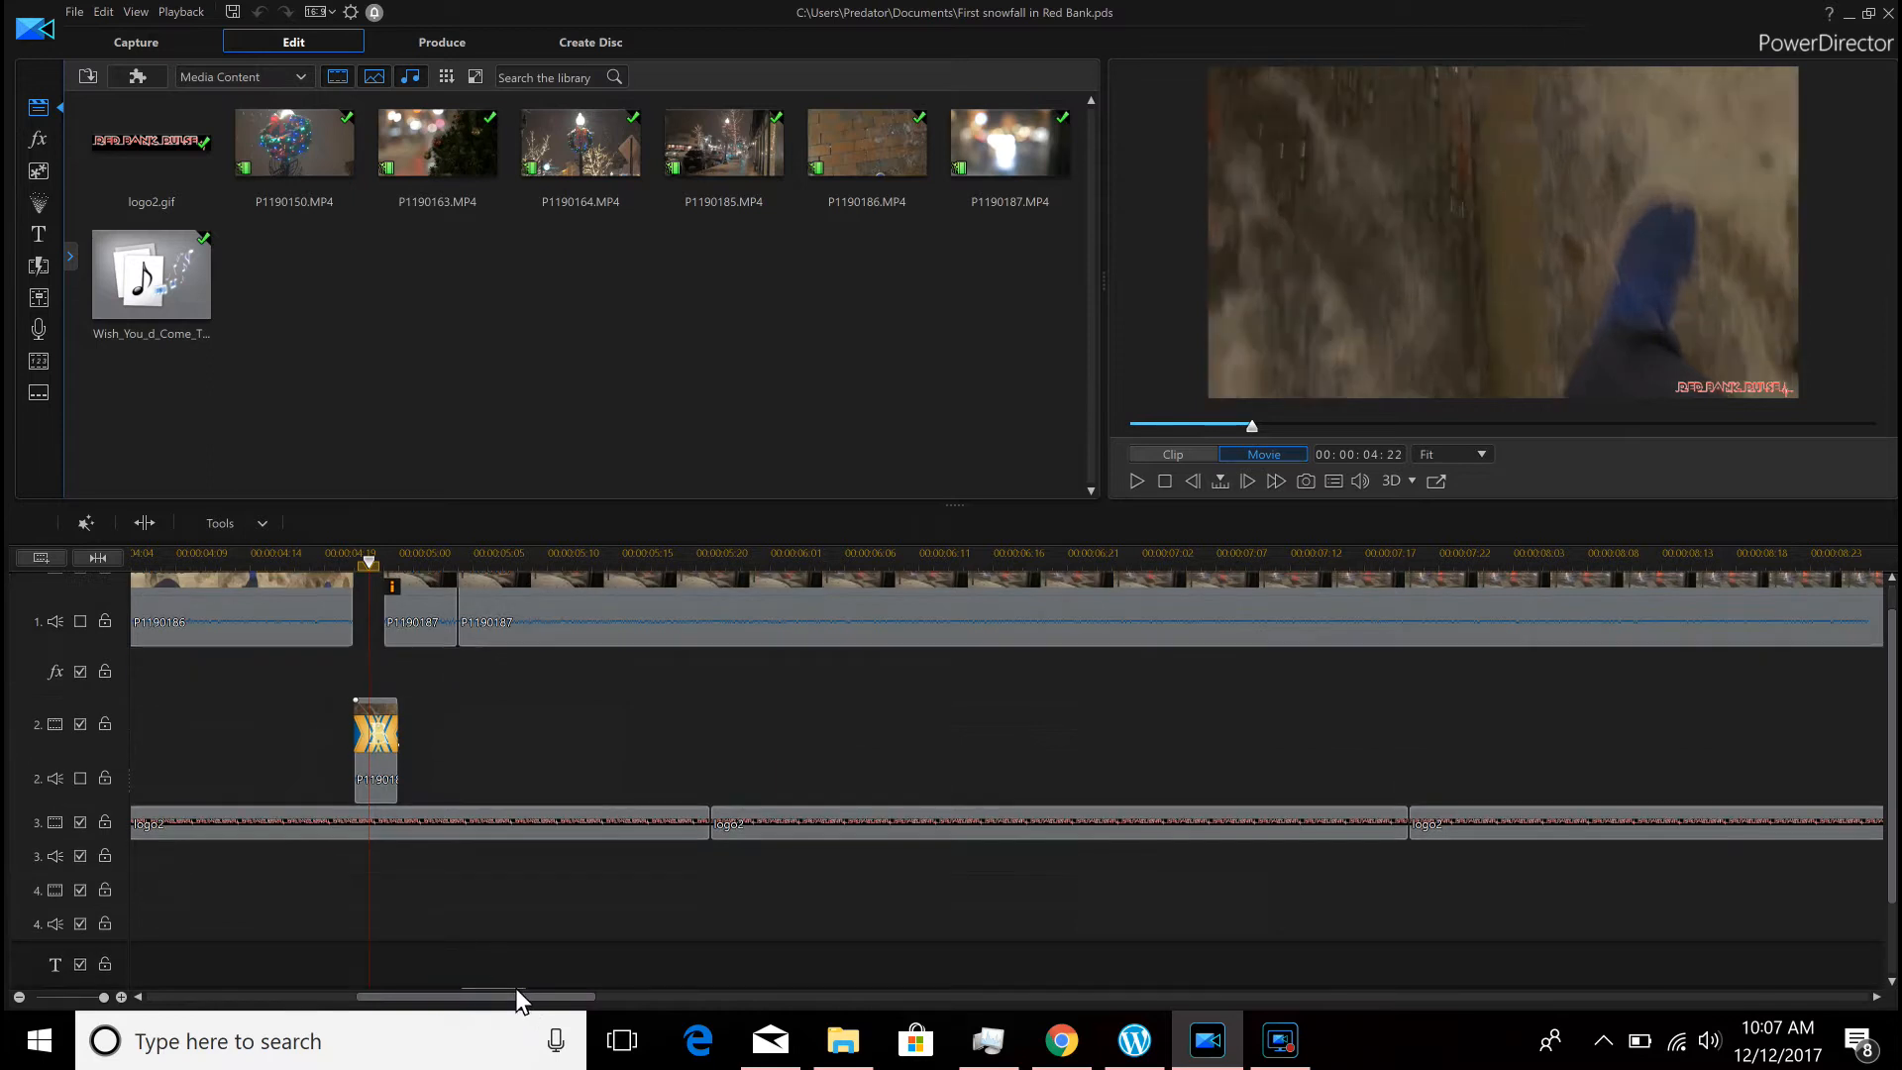
pyautogui.hscroll(3)
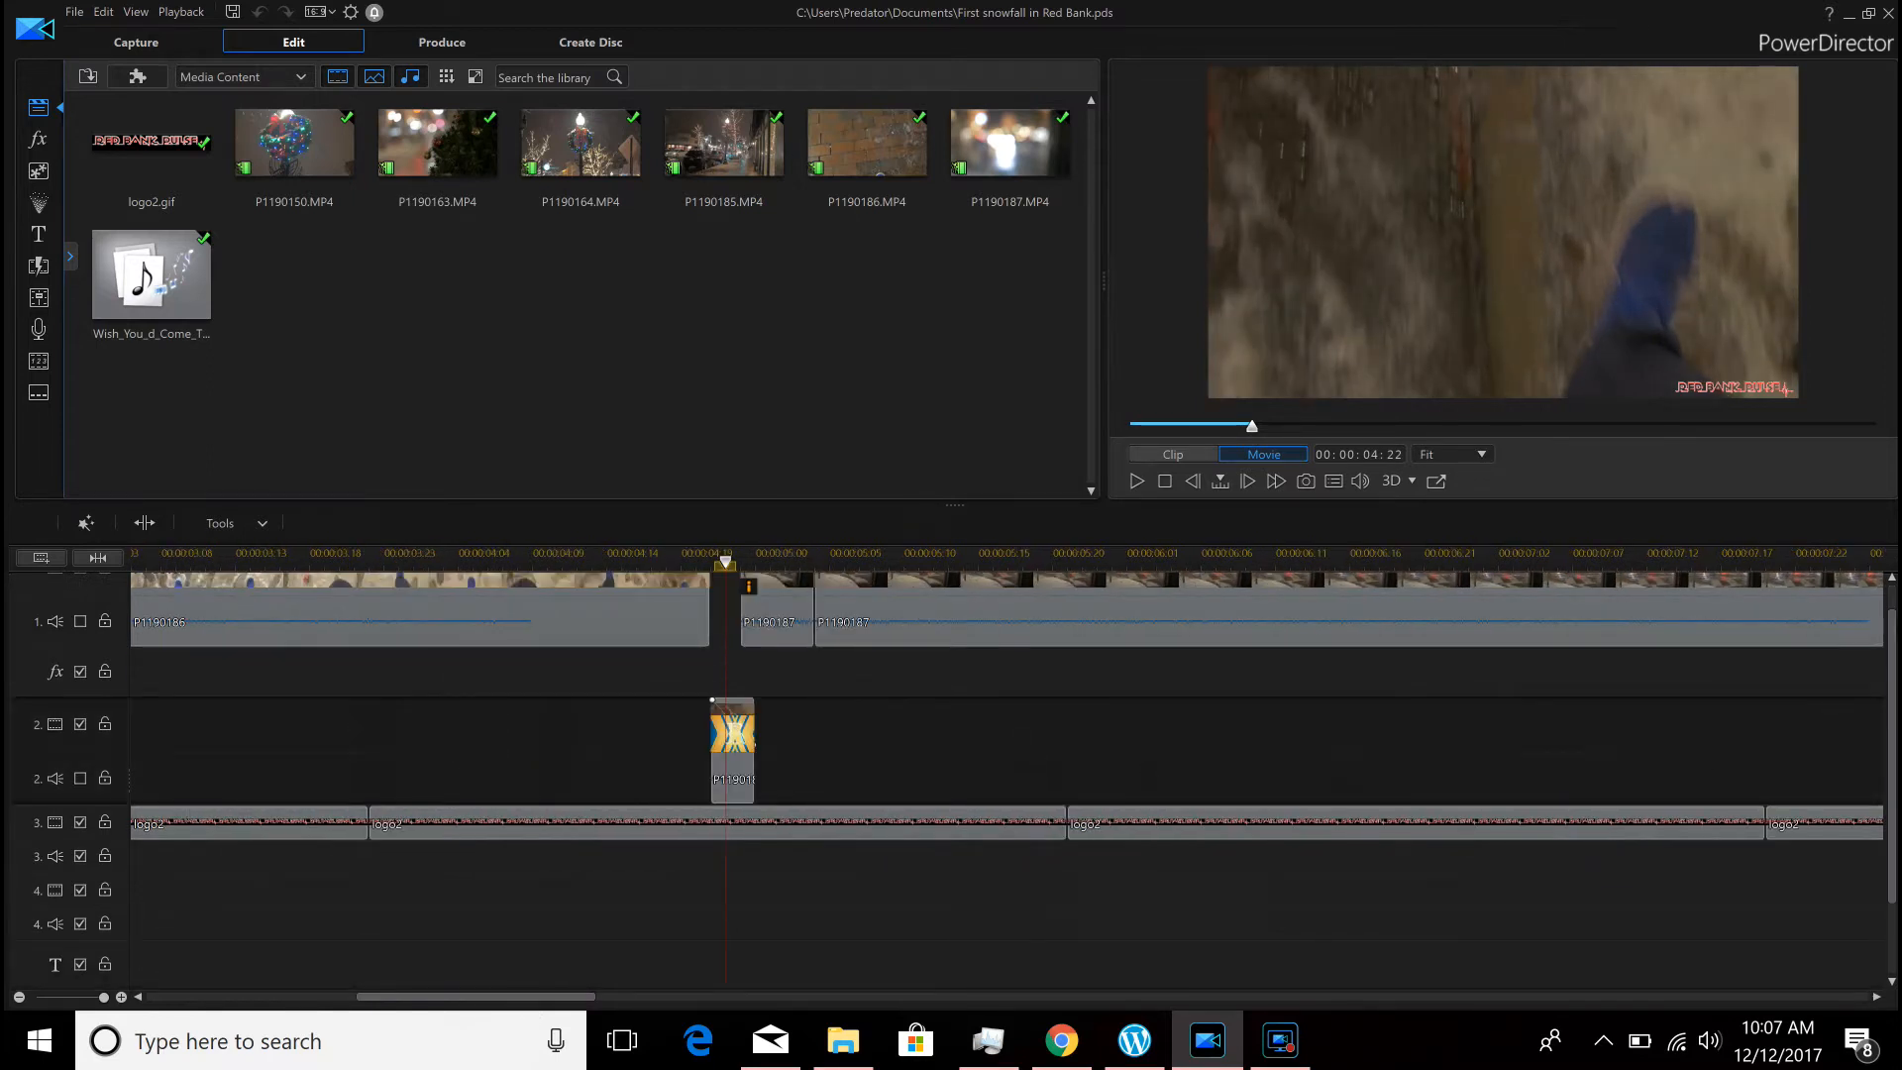
pyautogui.moveTo(771, 1036)
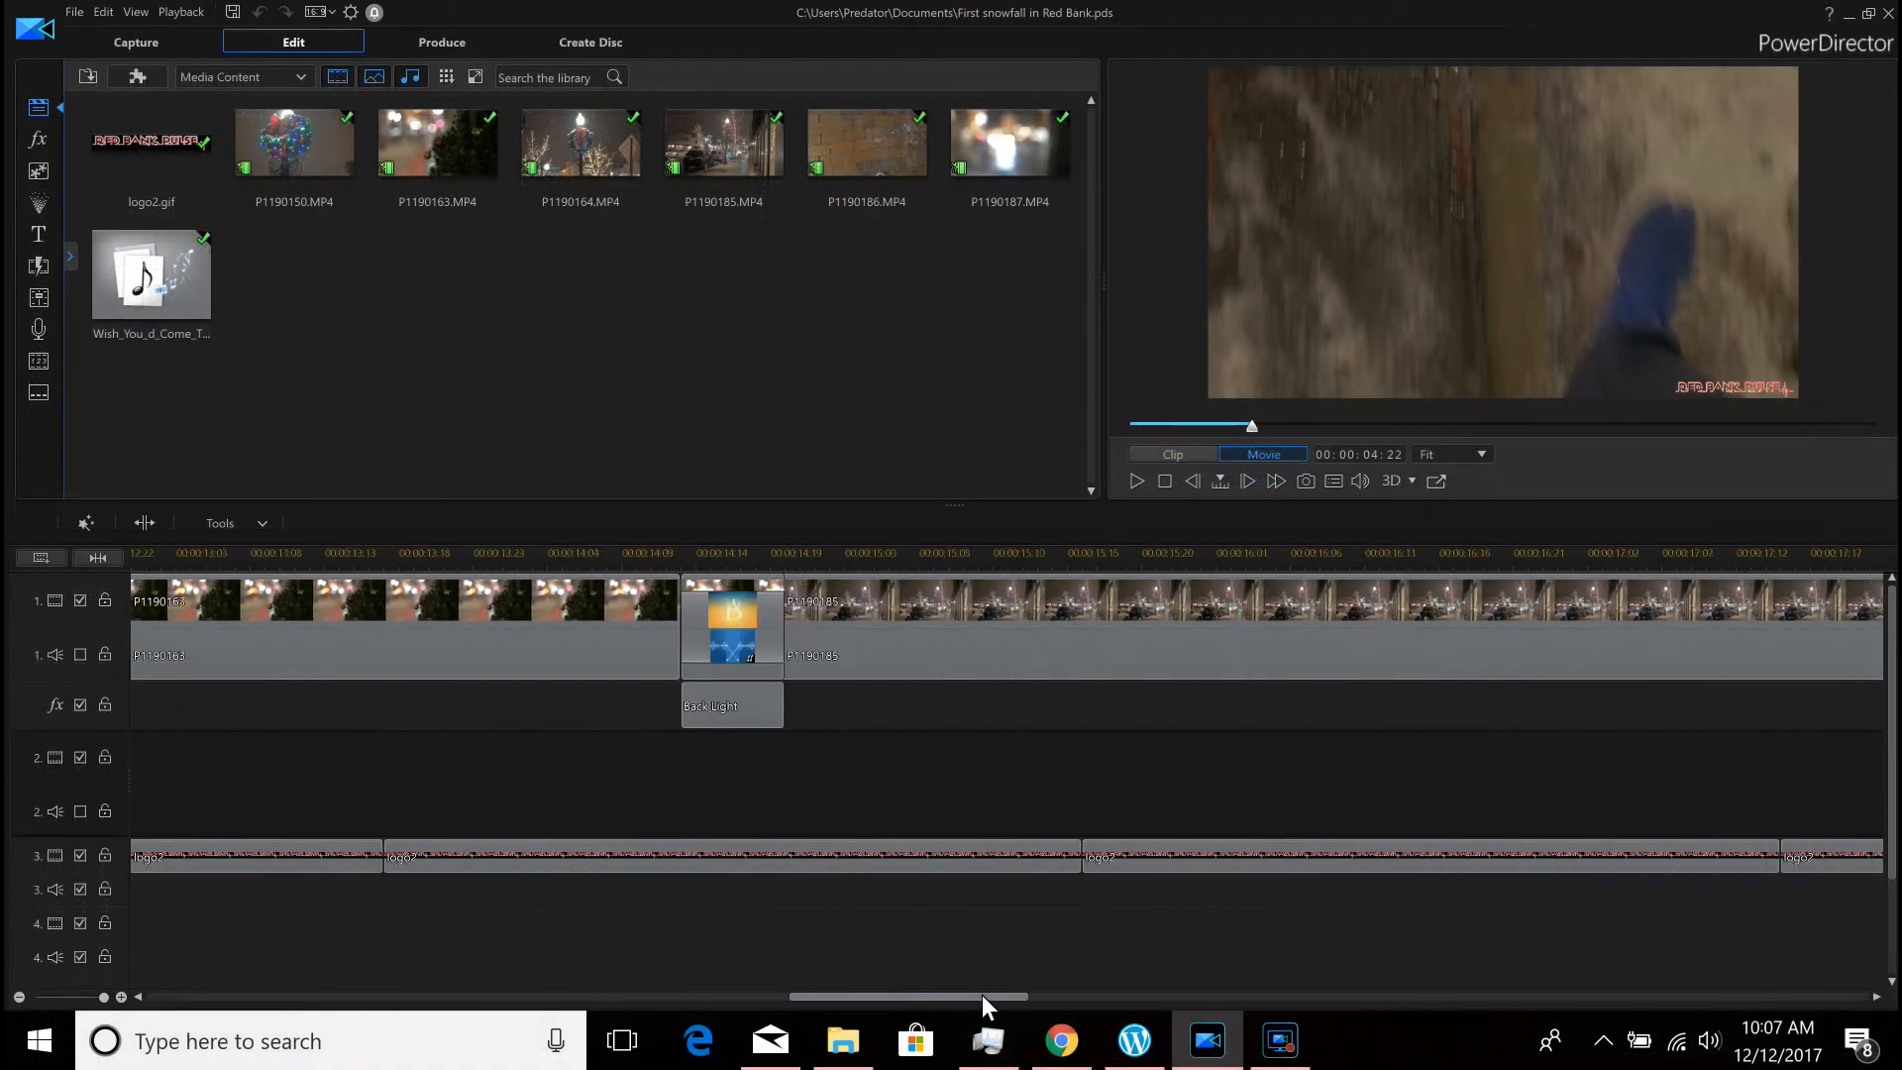
pyautogui.click(704, 553)
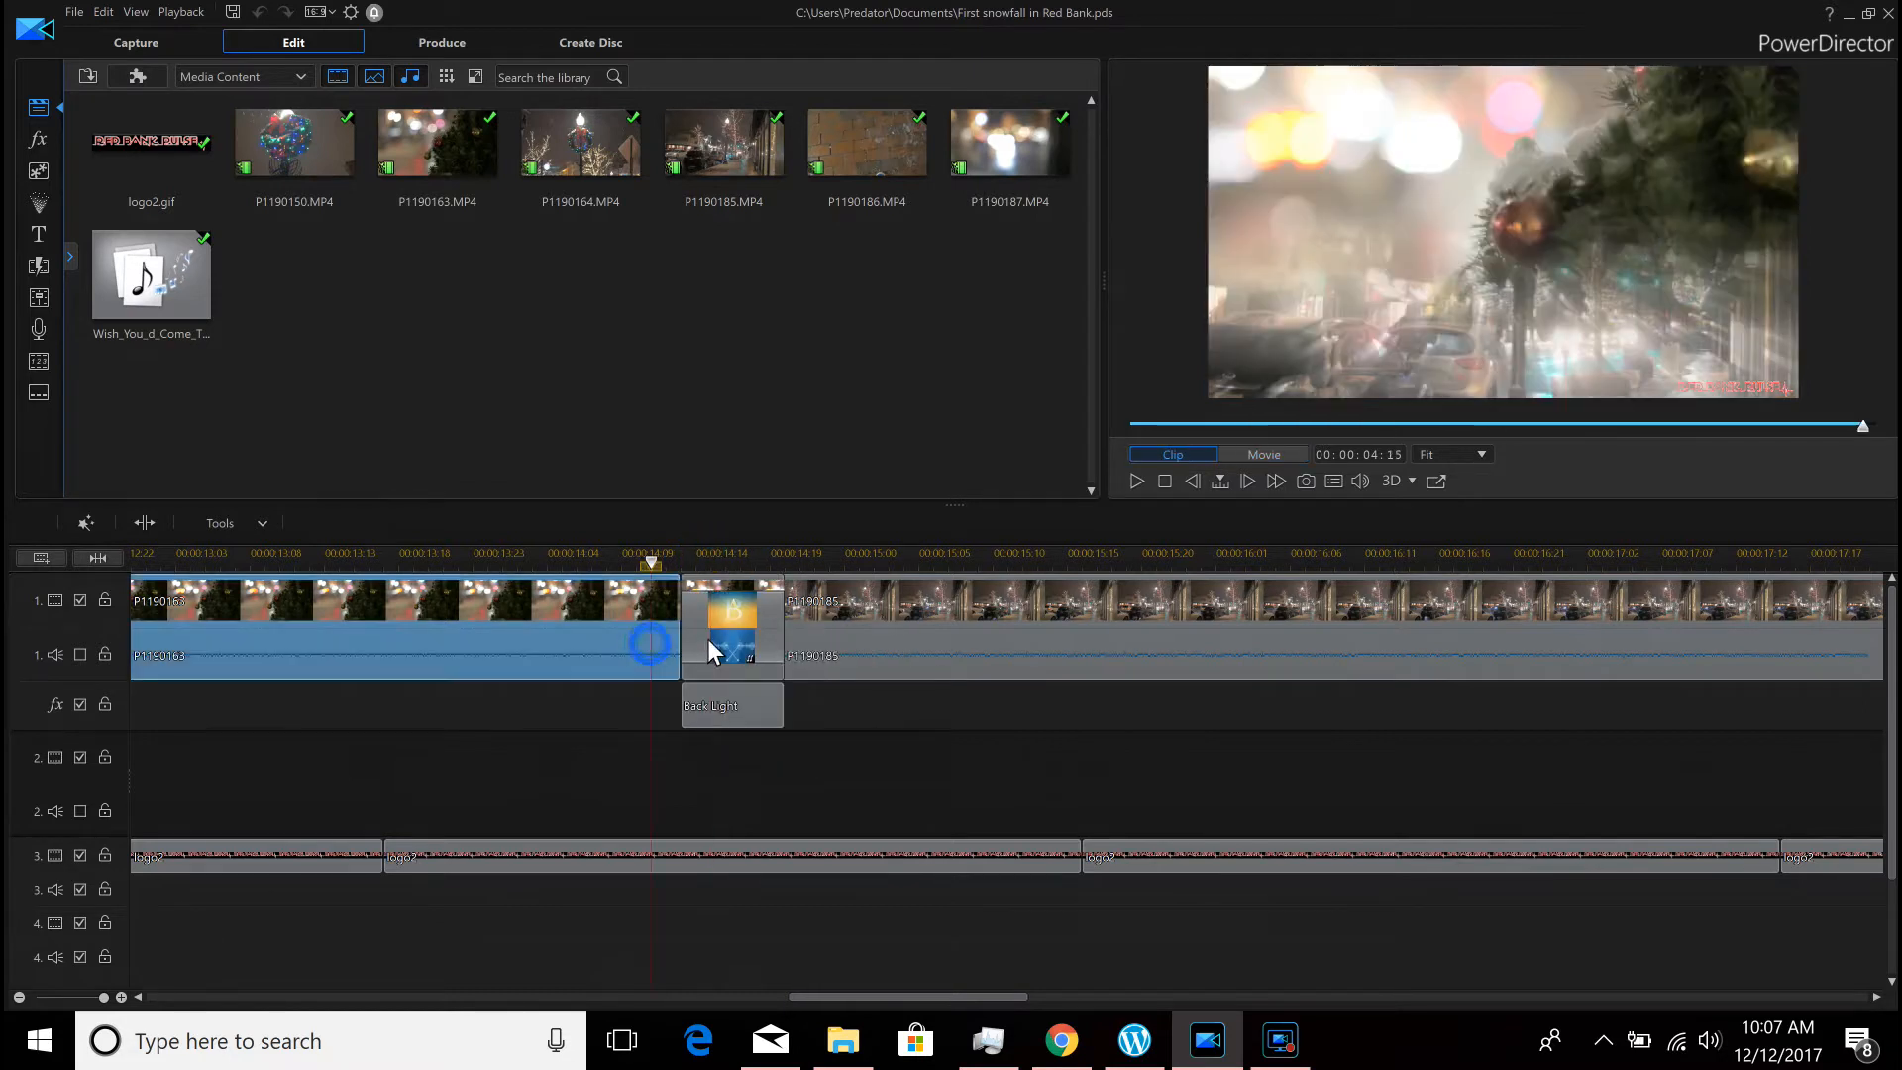
pyautogui.click(731, 622)
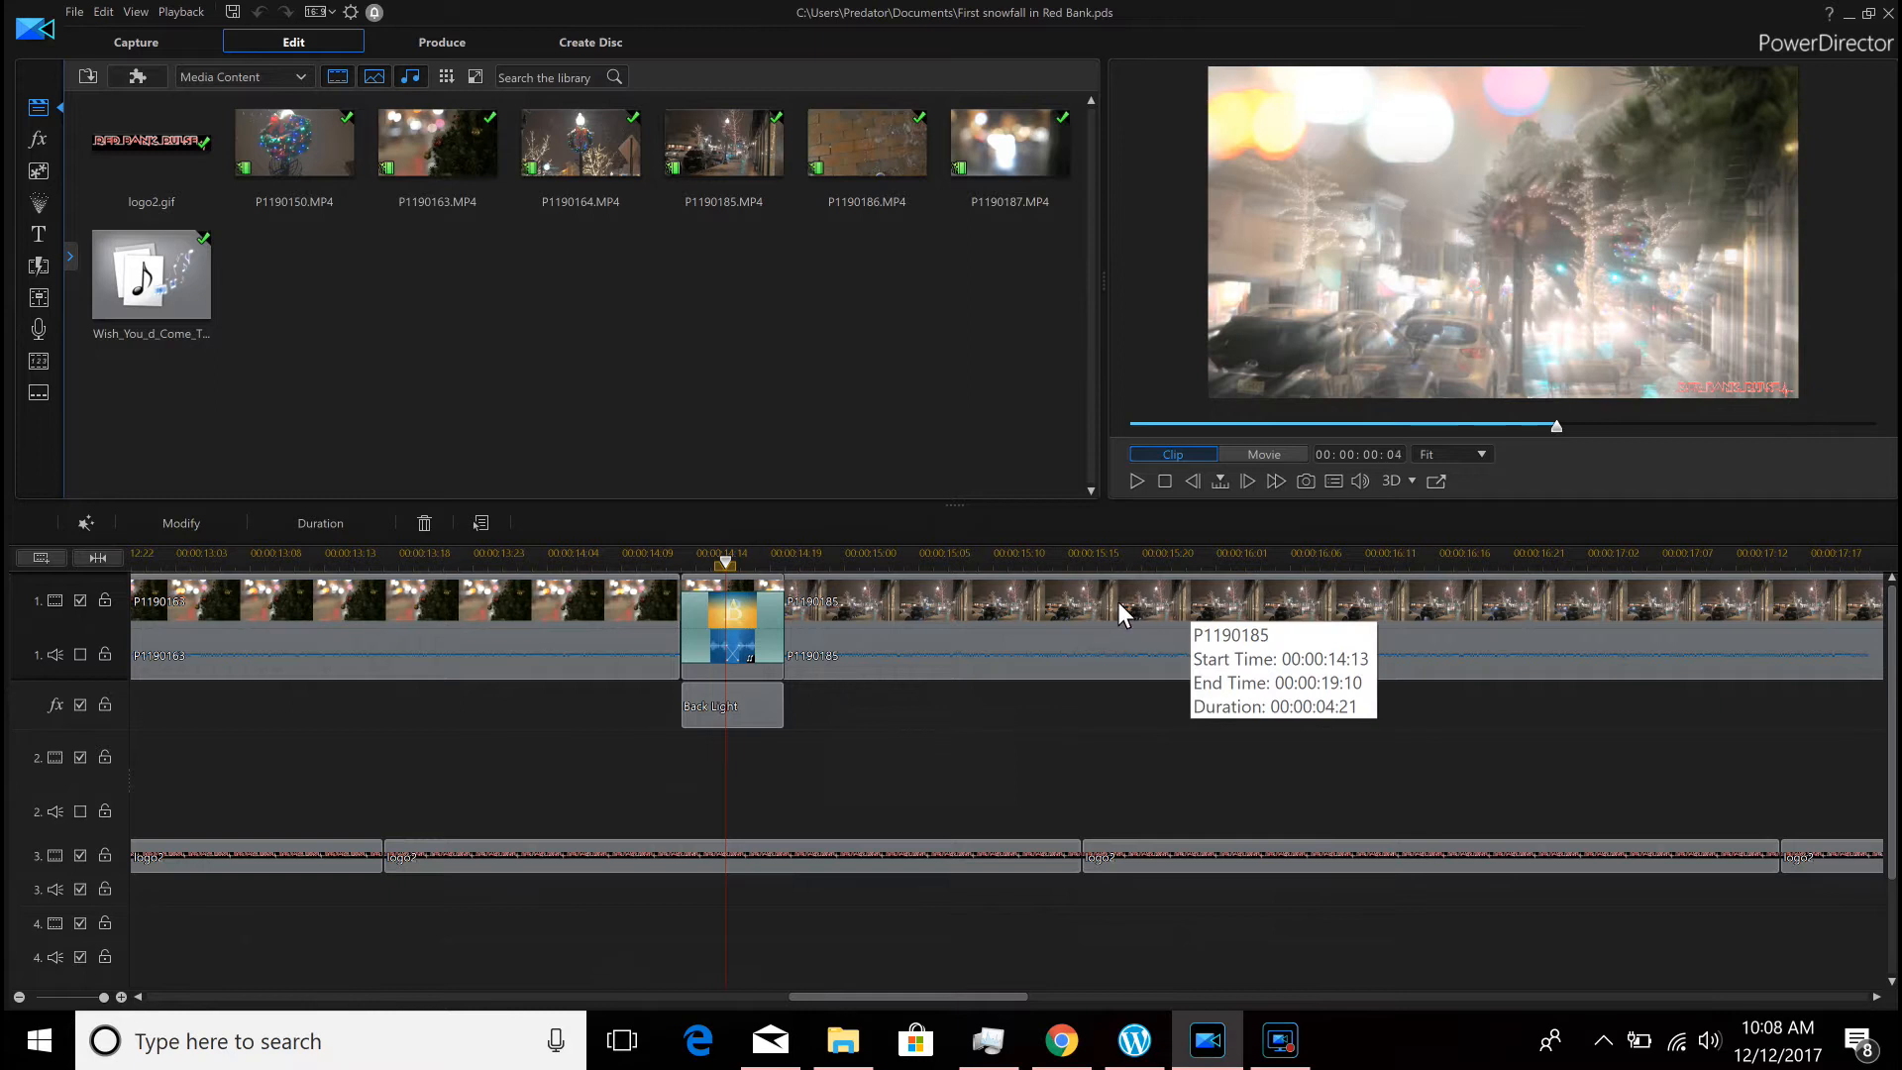
pyautogui.moveTo(747, 630)
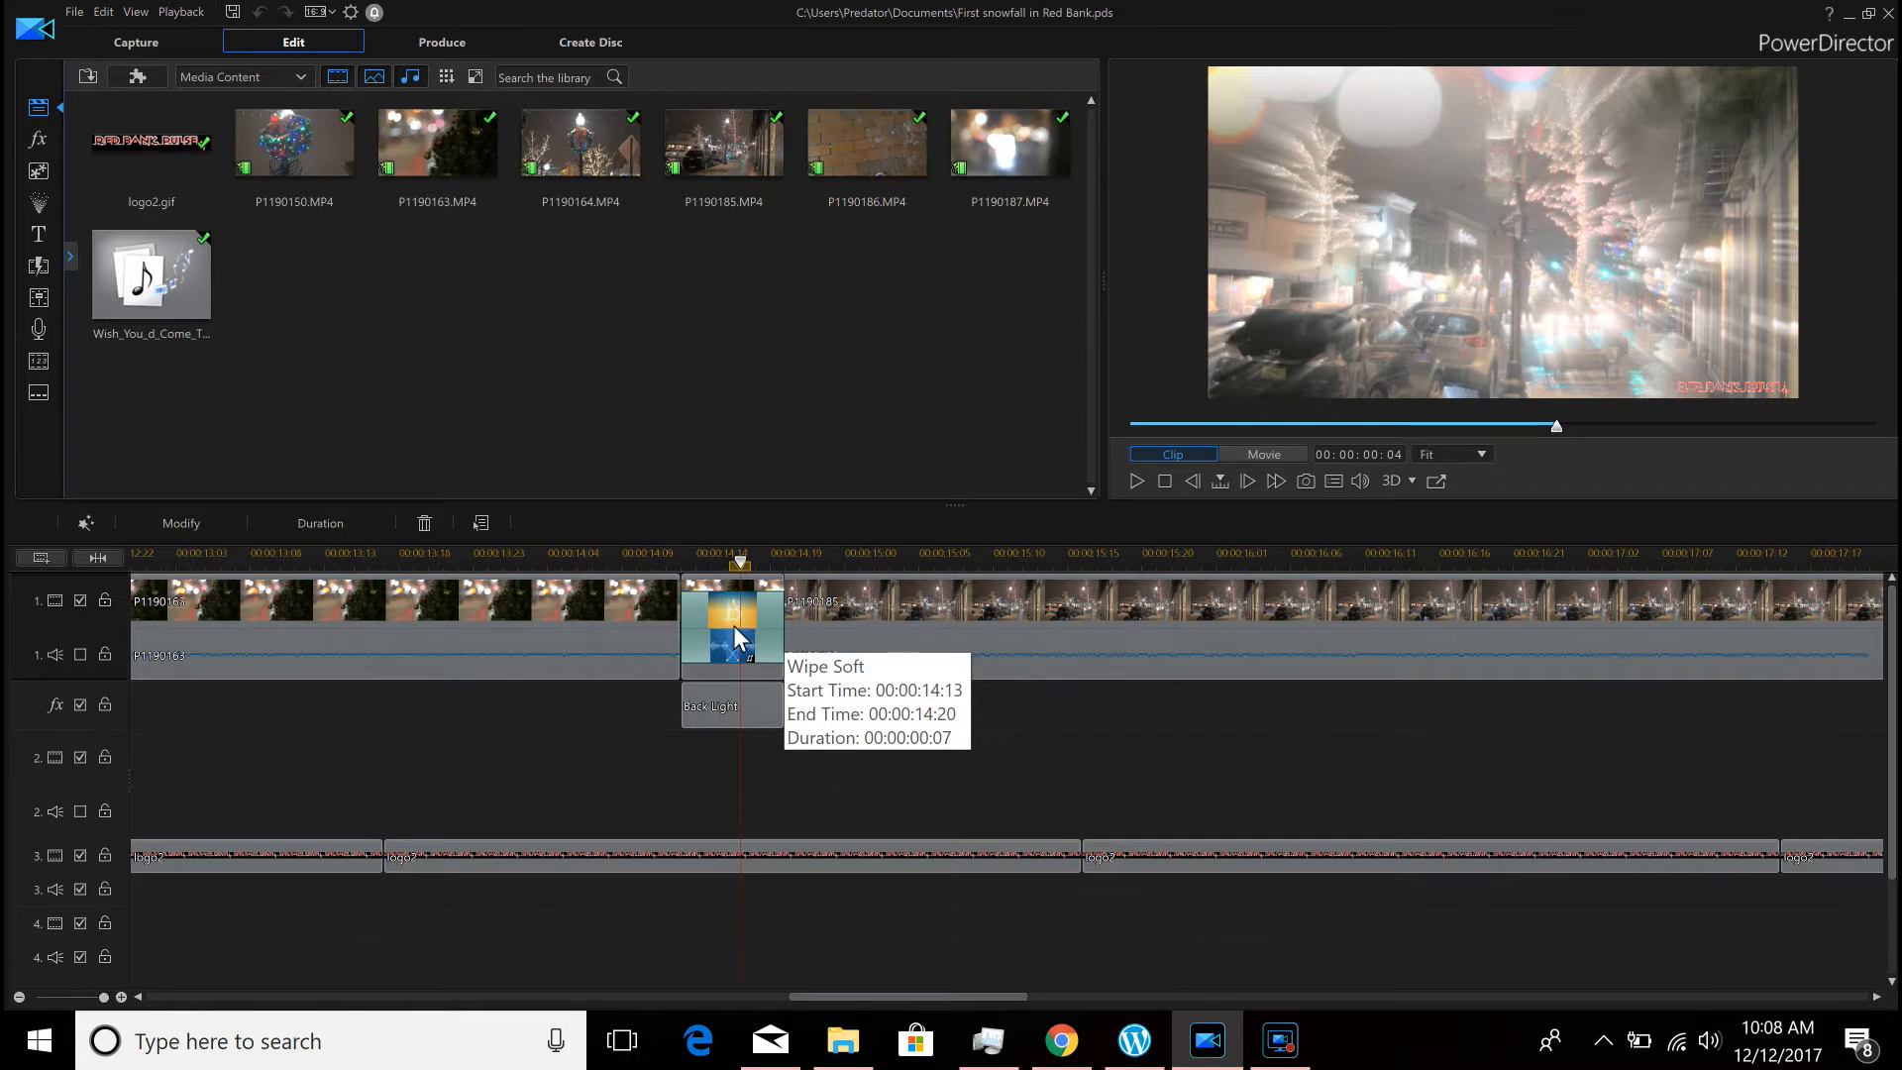
pyautogui.moveTo(693, 591)
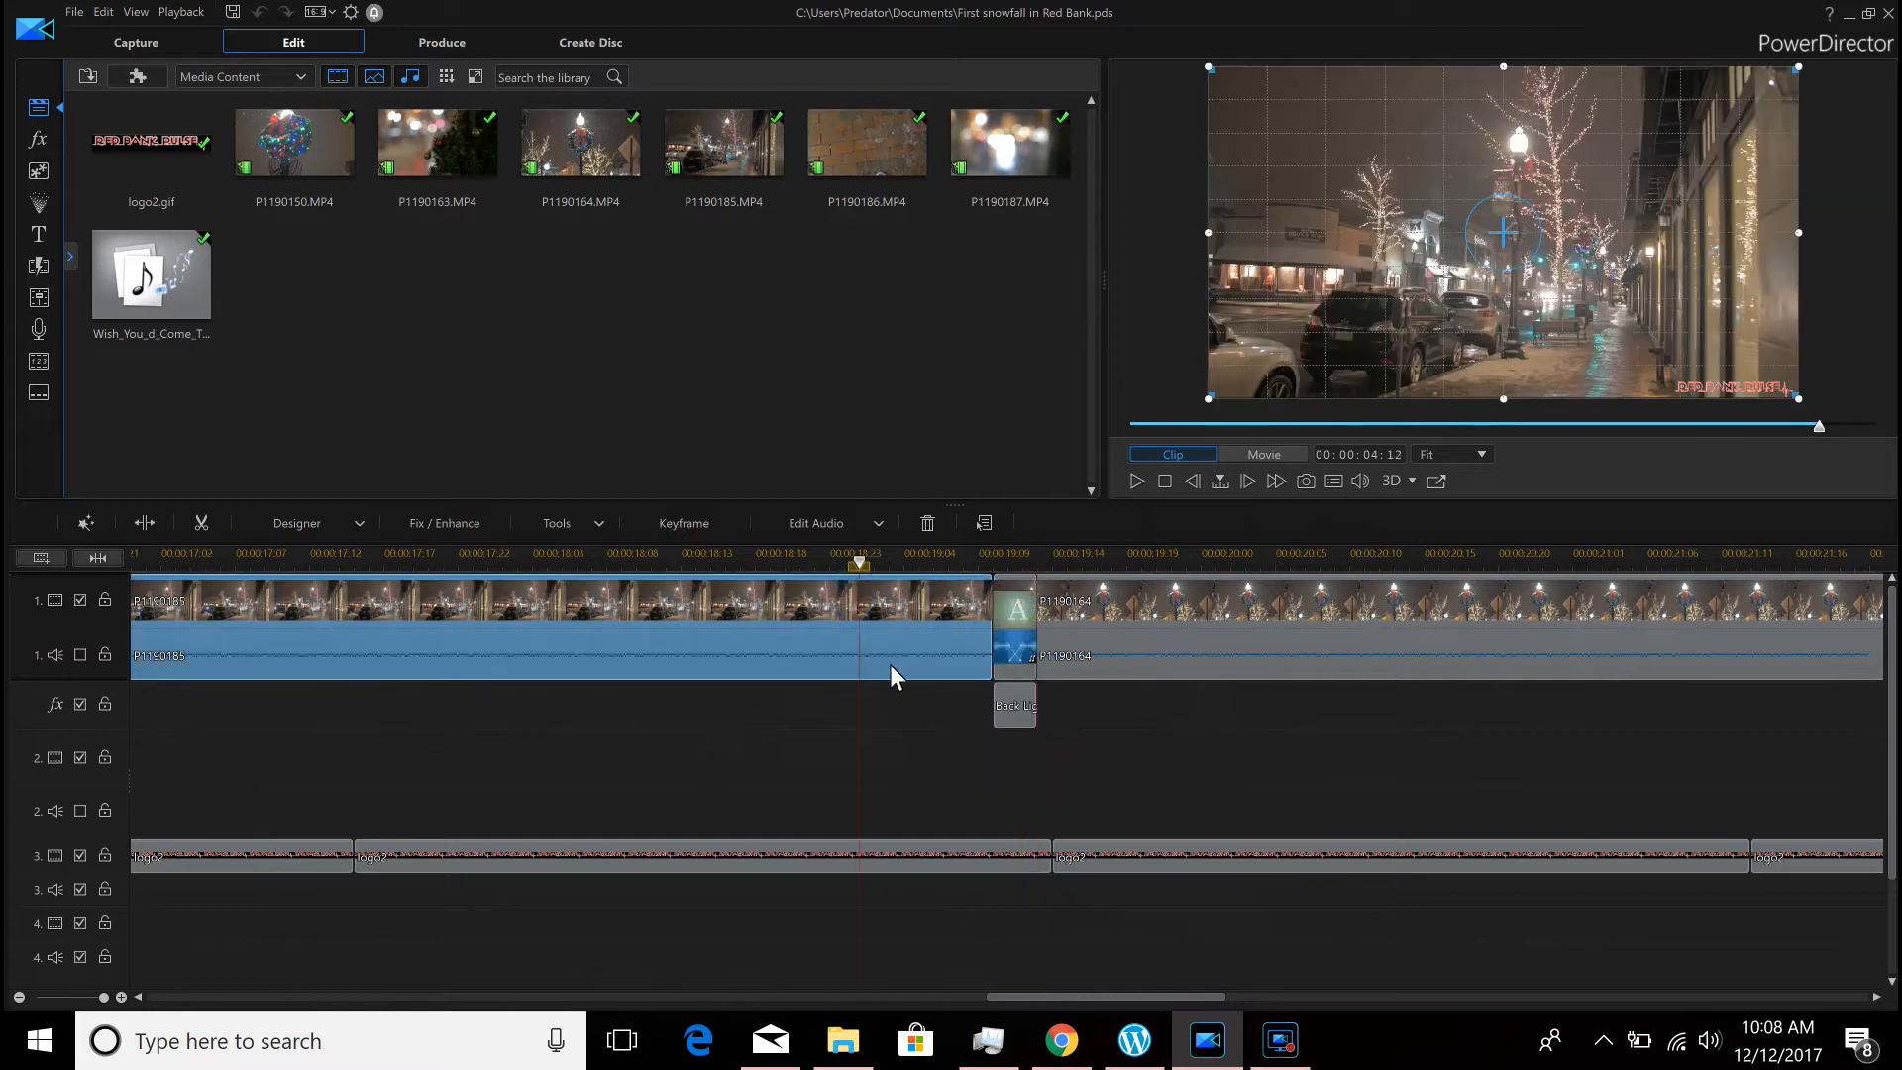
pyautogui.click(1018, 618)
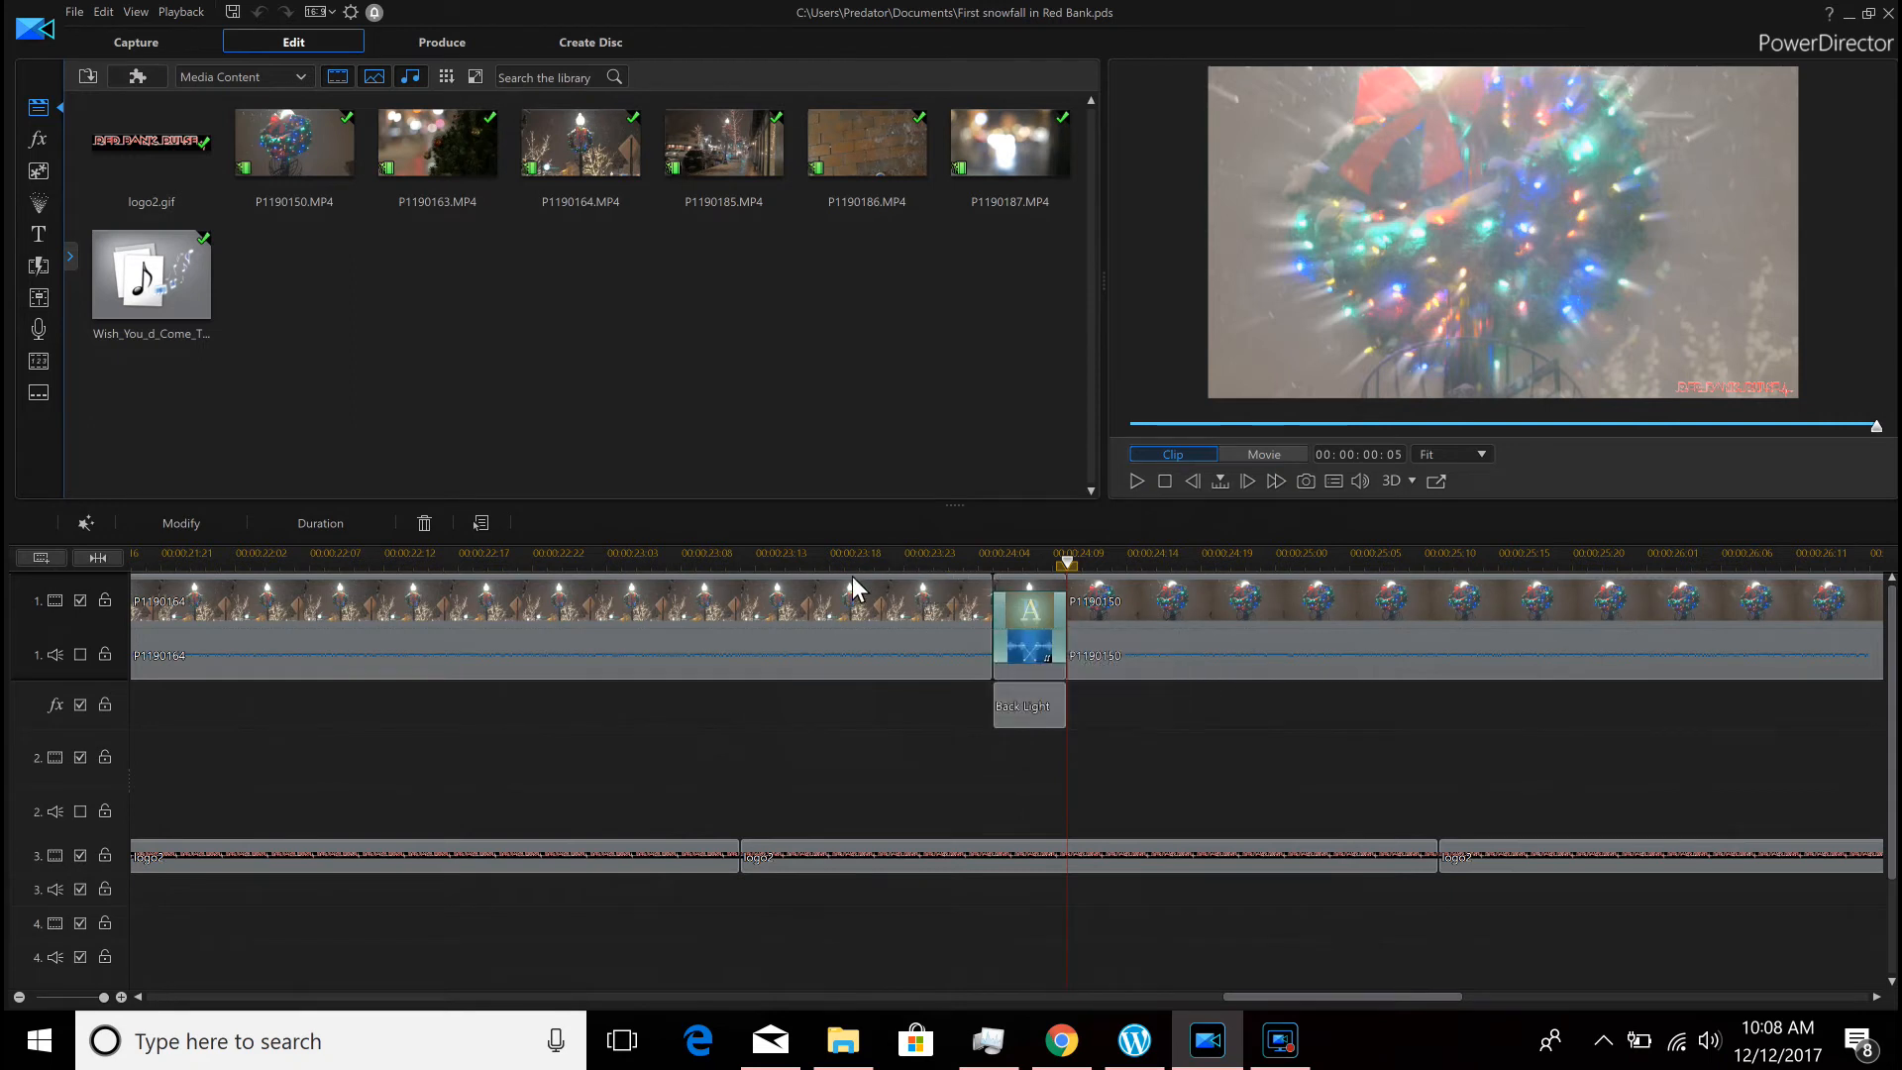
pyautogui.click(559, 619)
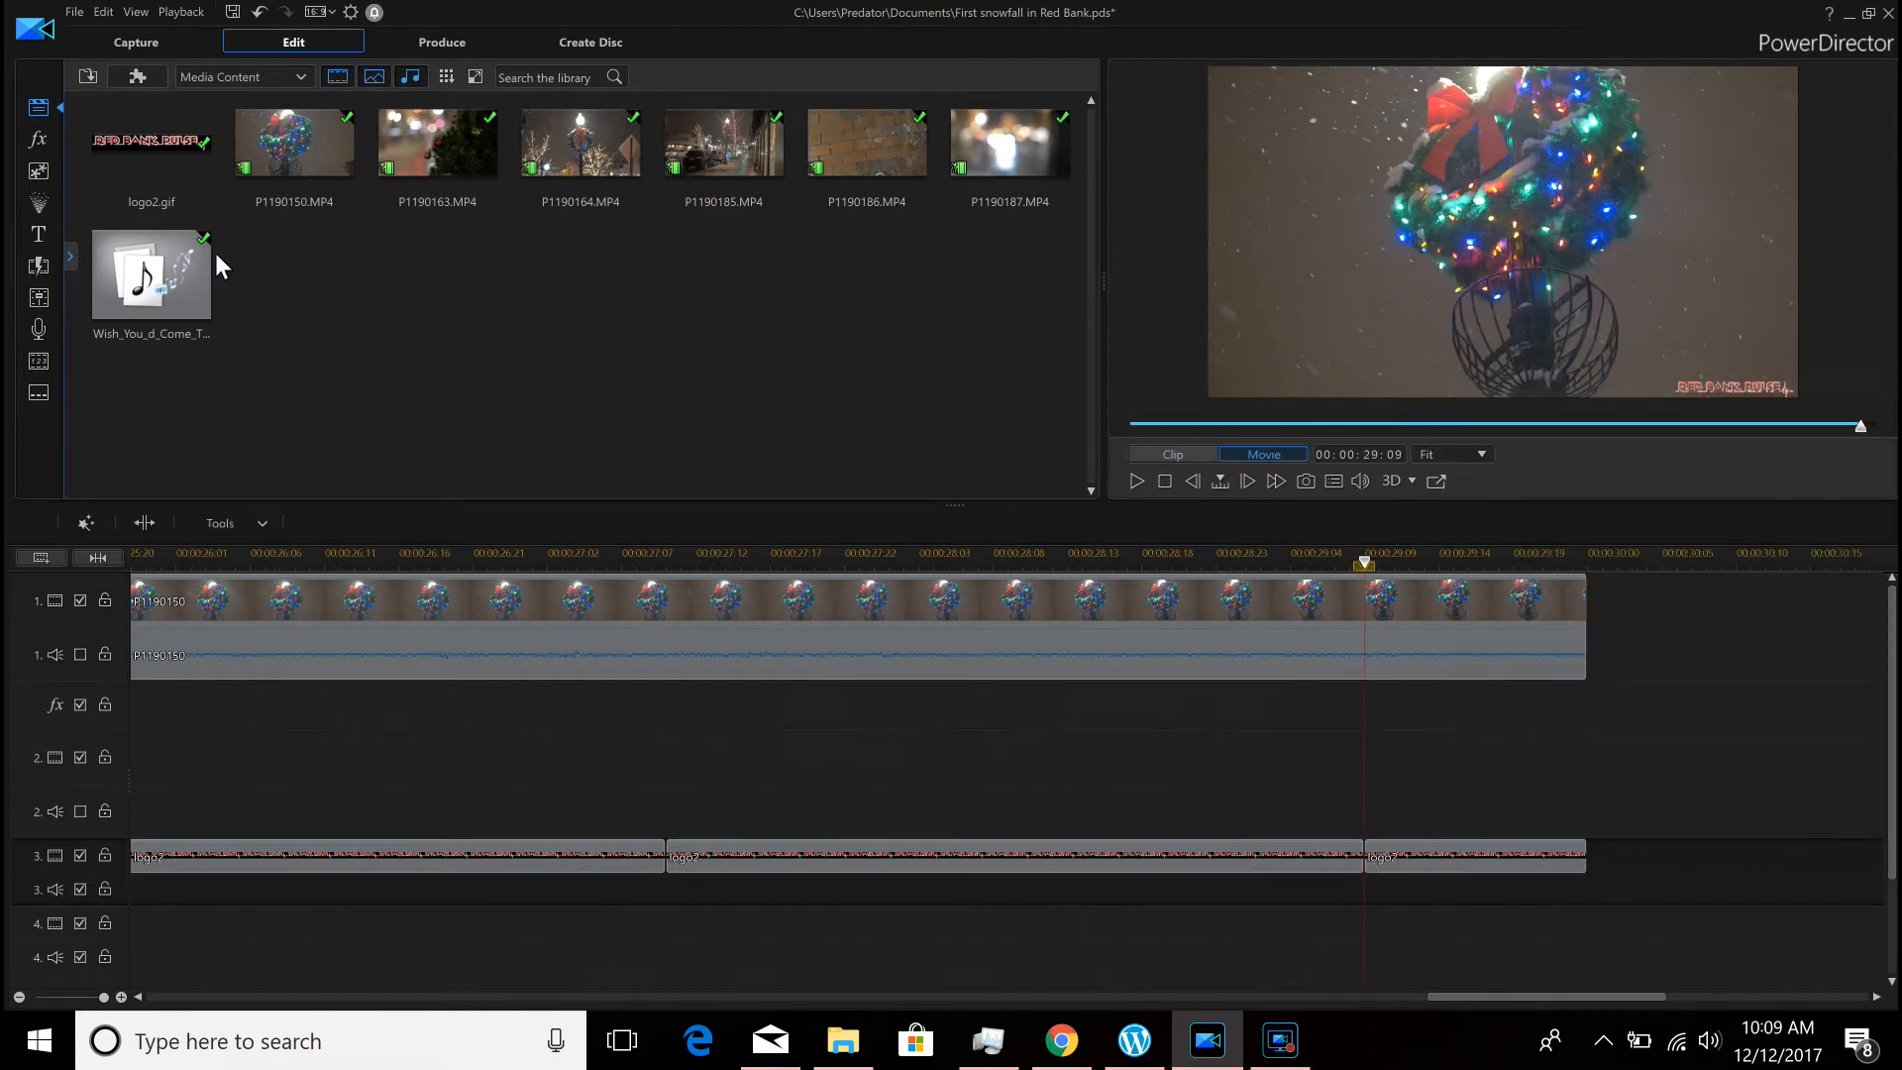
# Append P1190164 from the Media Room after P1190150 with a Fade transition, then select P1190150
pyautogui.click(579, 138)
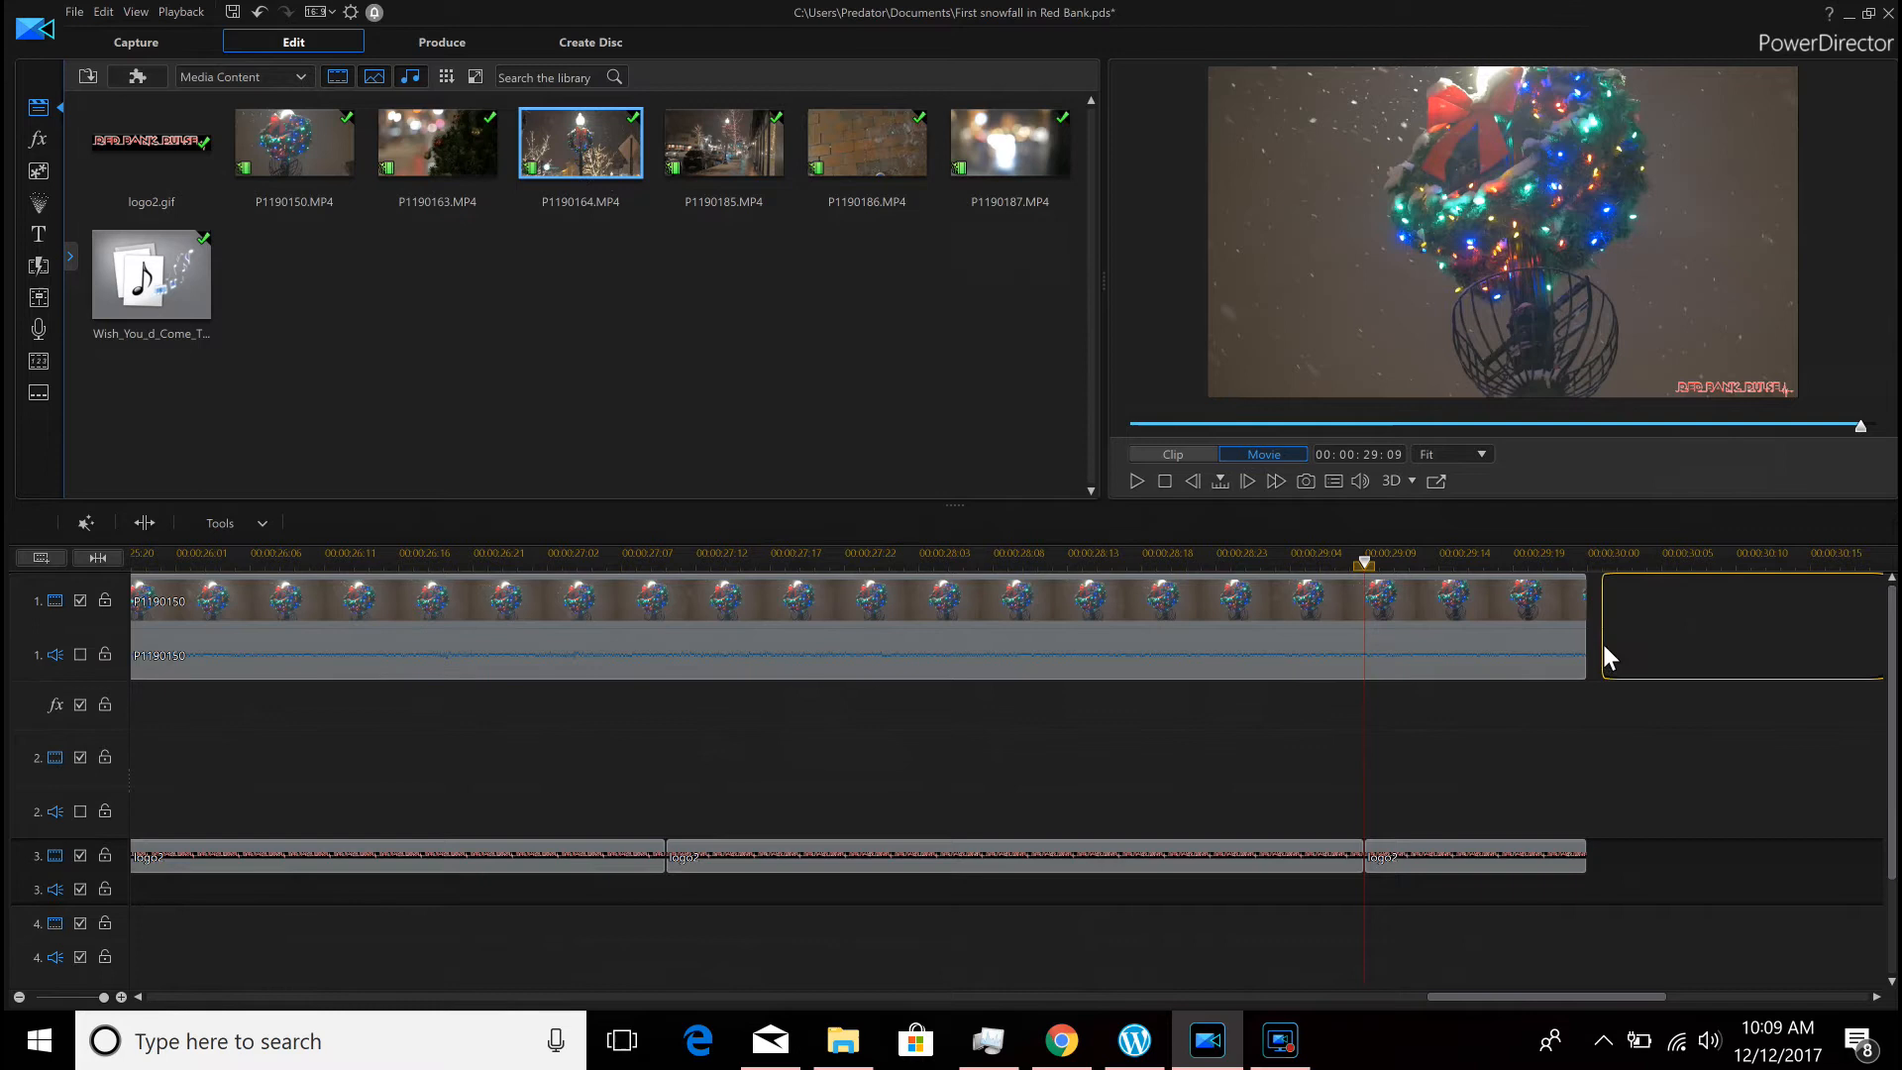
pyautogui.click(1736, 601)
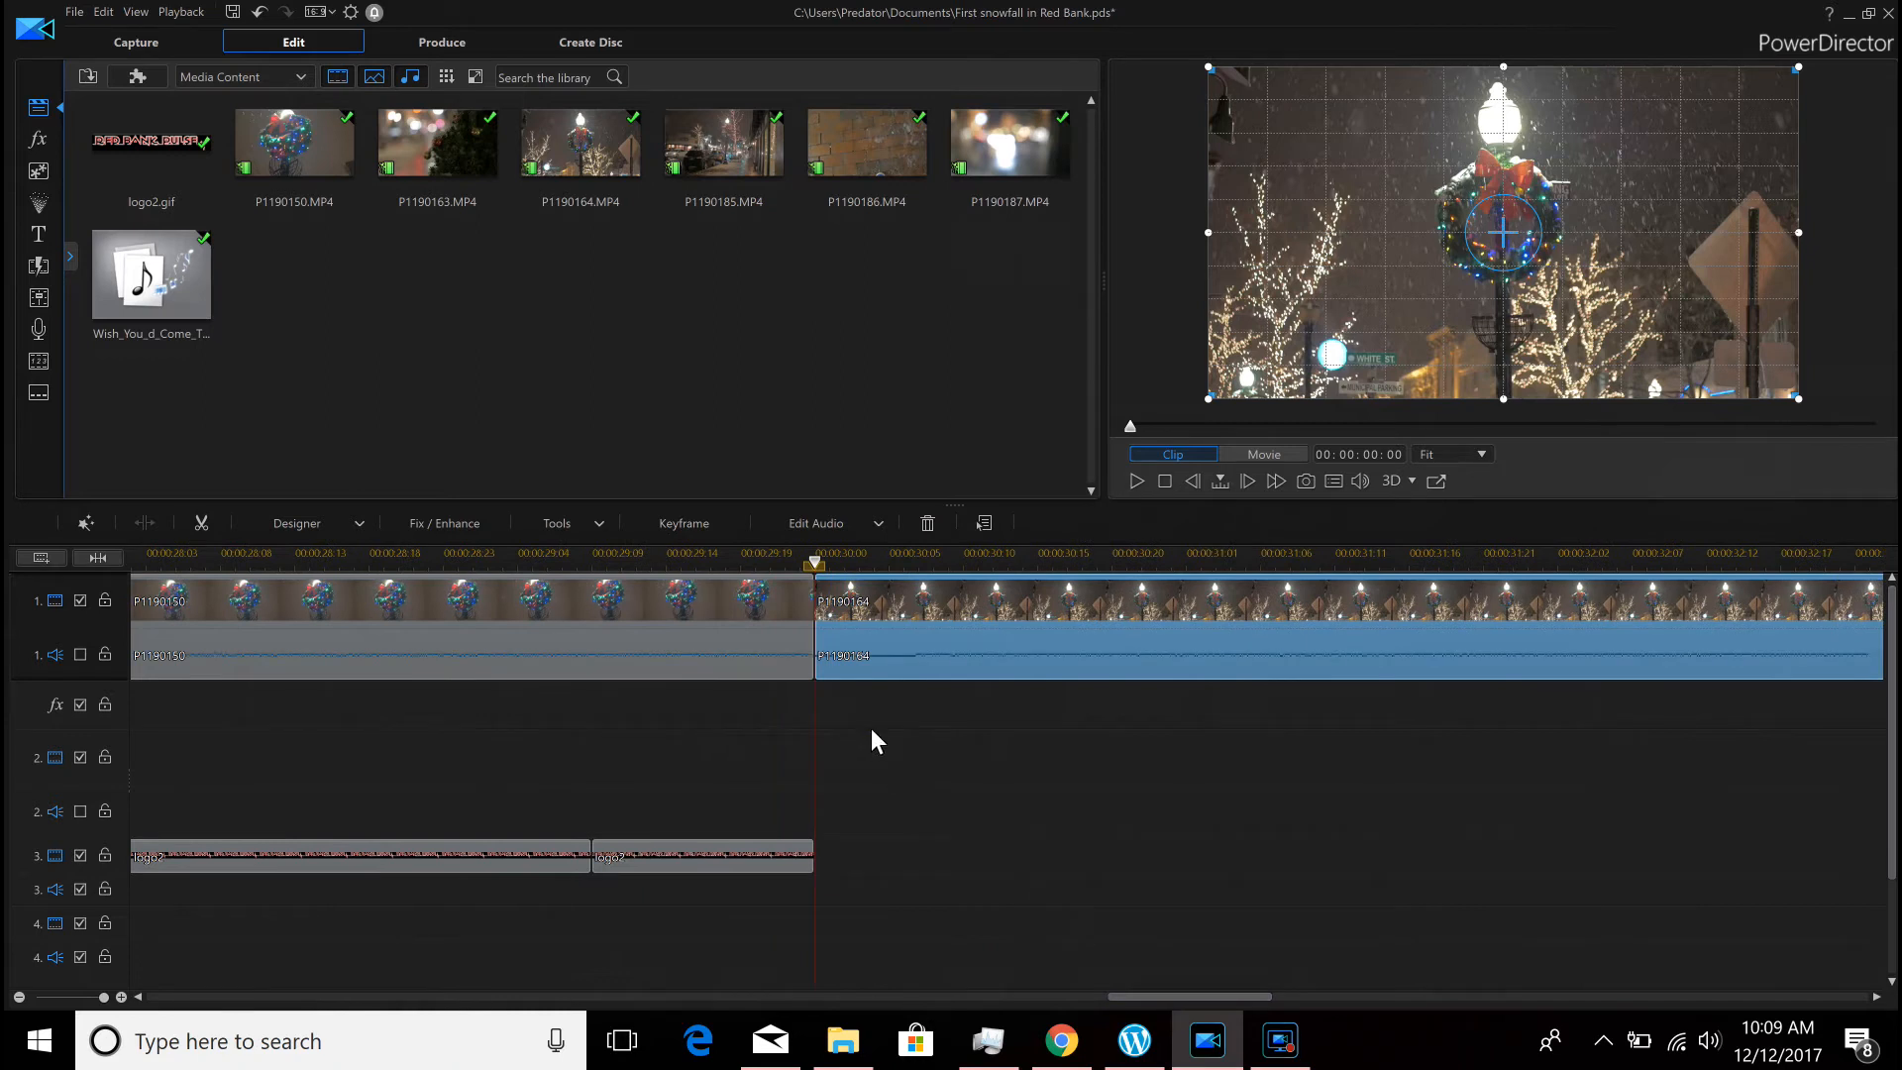
pyautogui.click(38, 263)
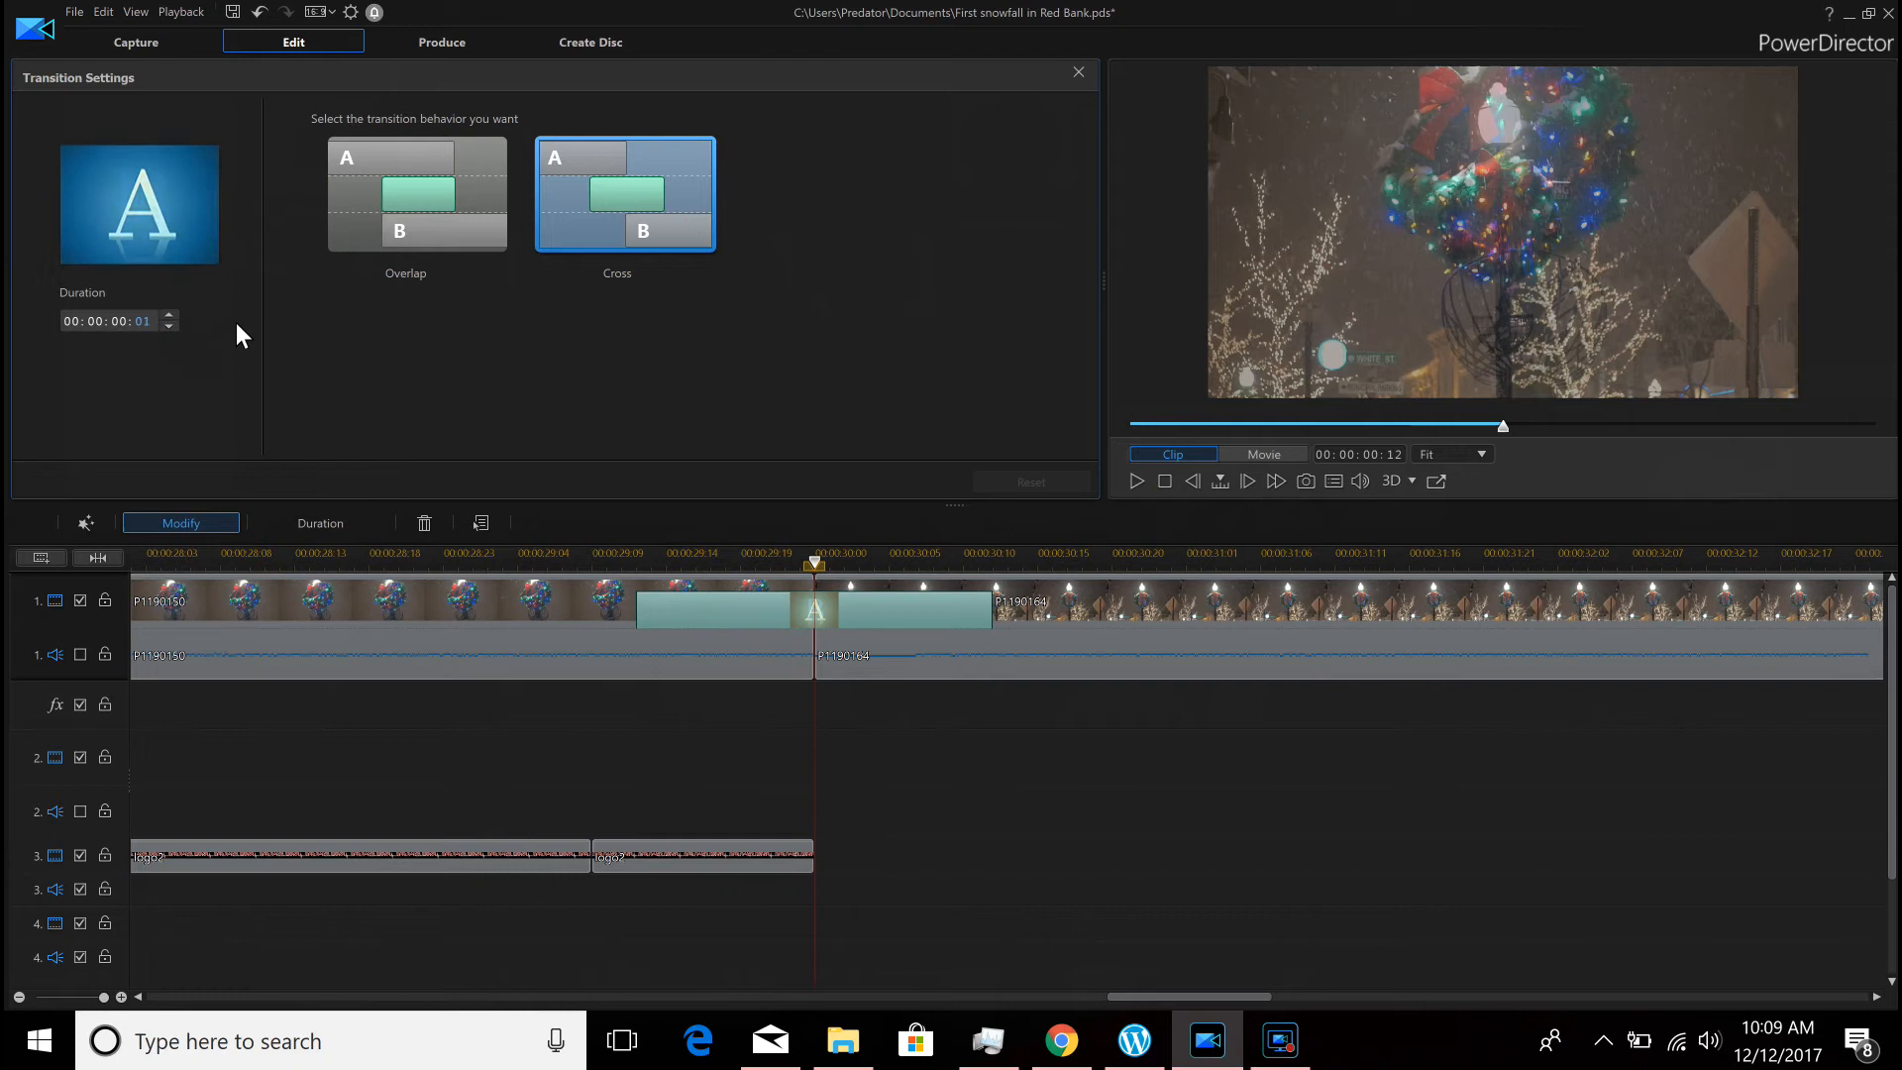
pyautogui.click(416, 194)
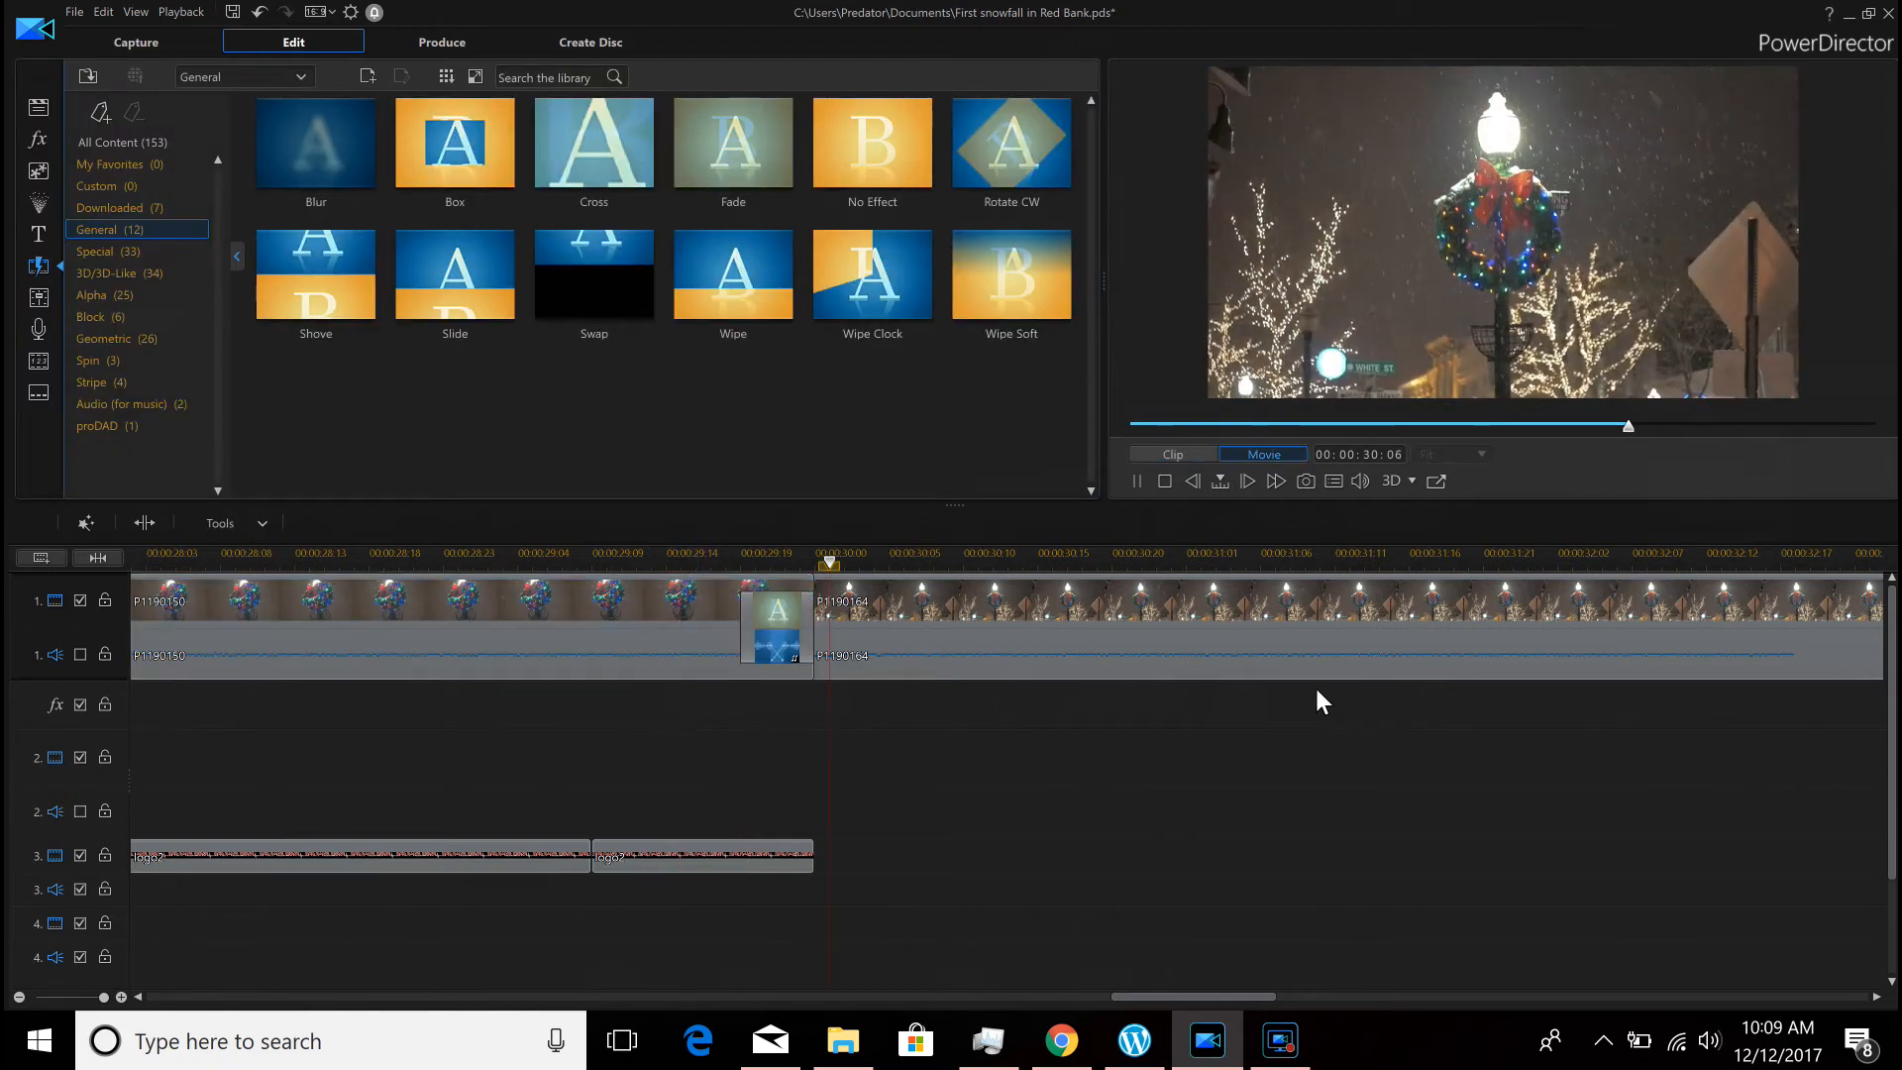
pyautogui.click(577, 561)
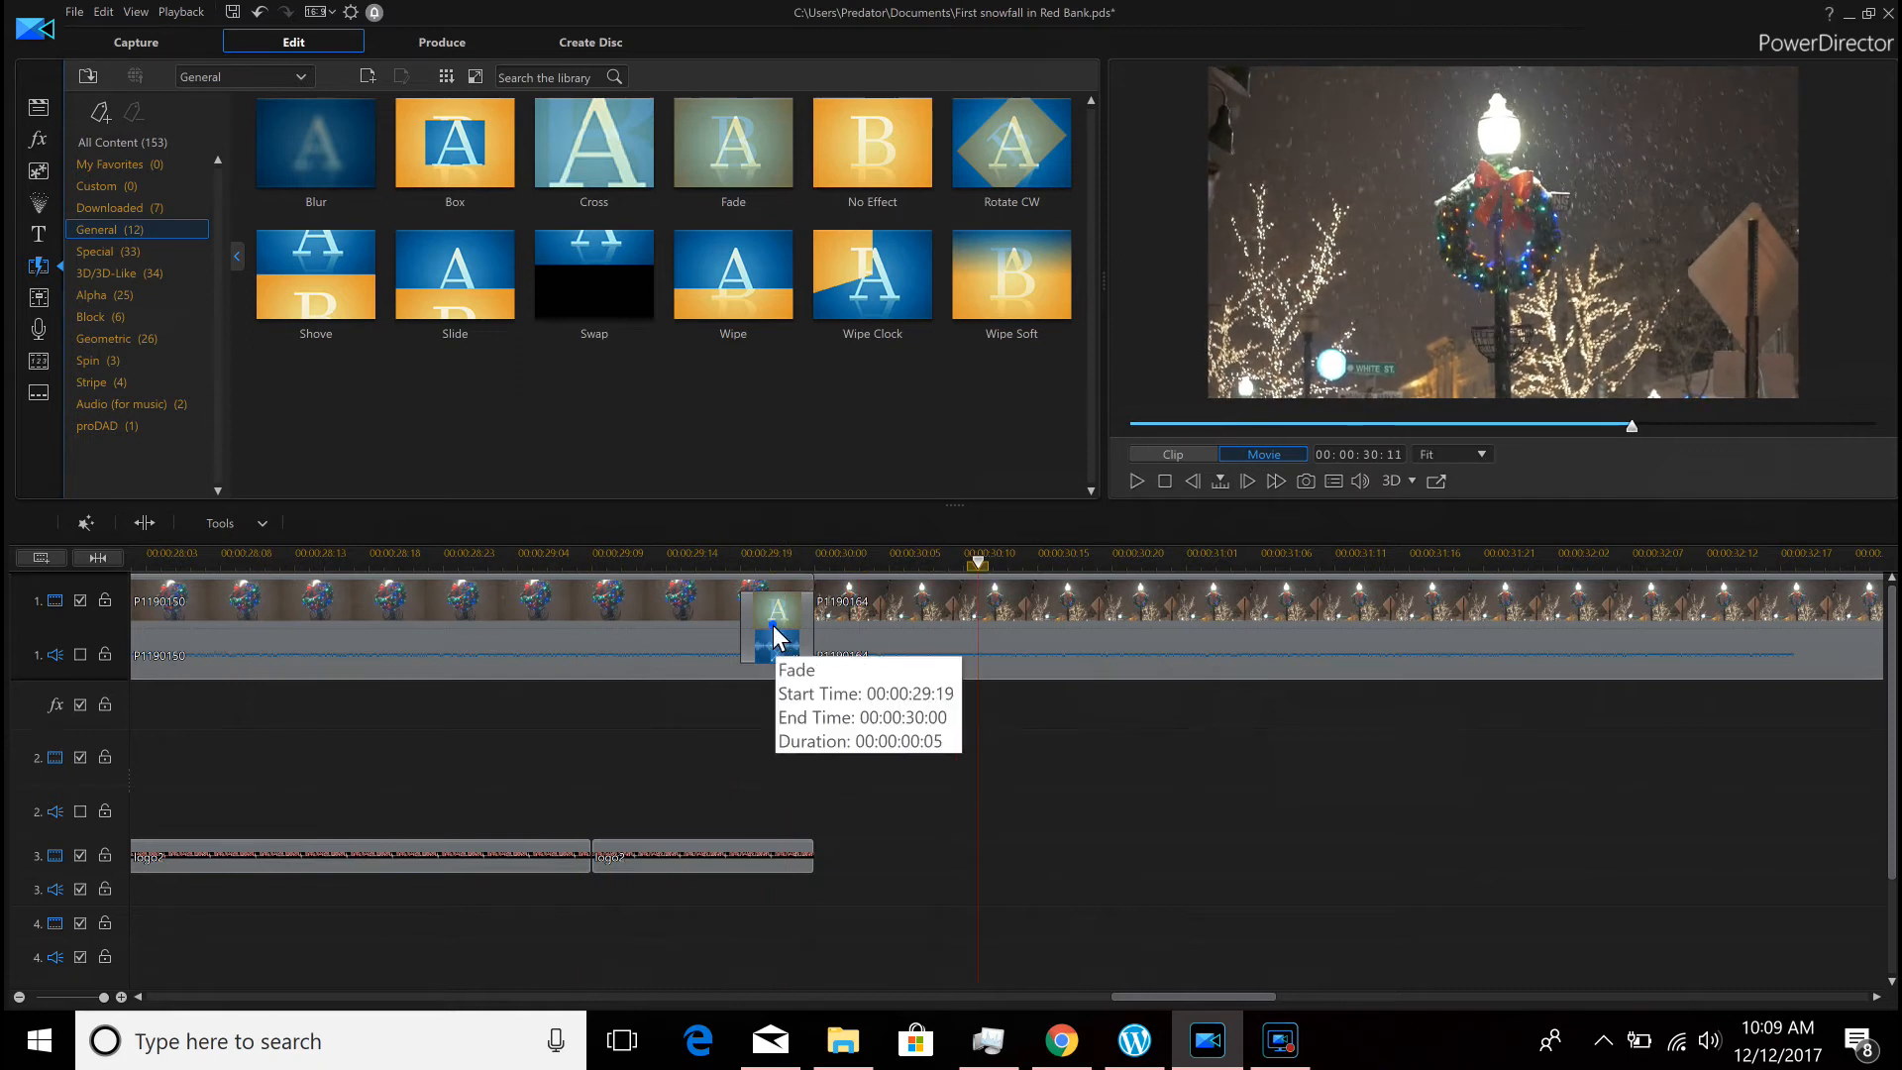
pyautogui.click(485, 600)
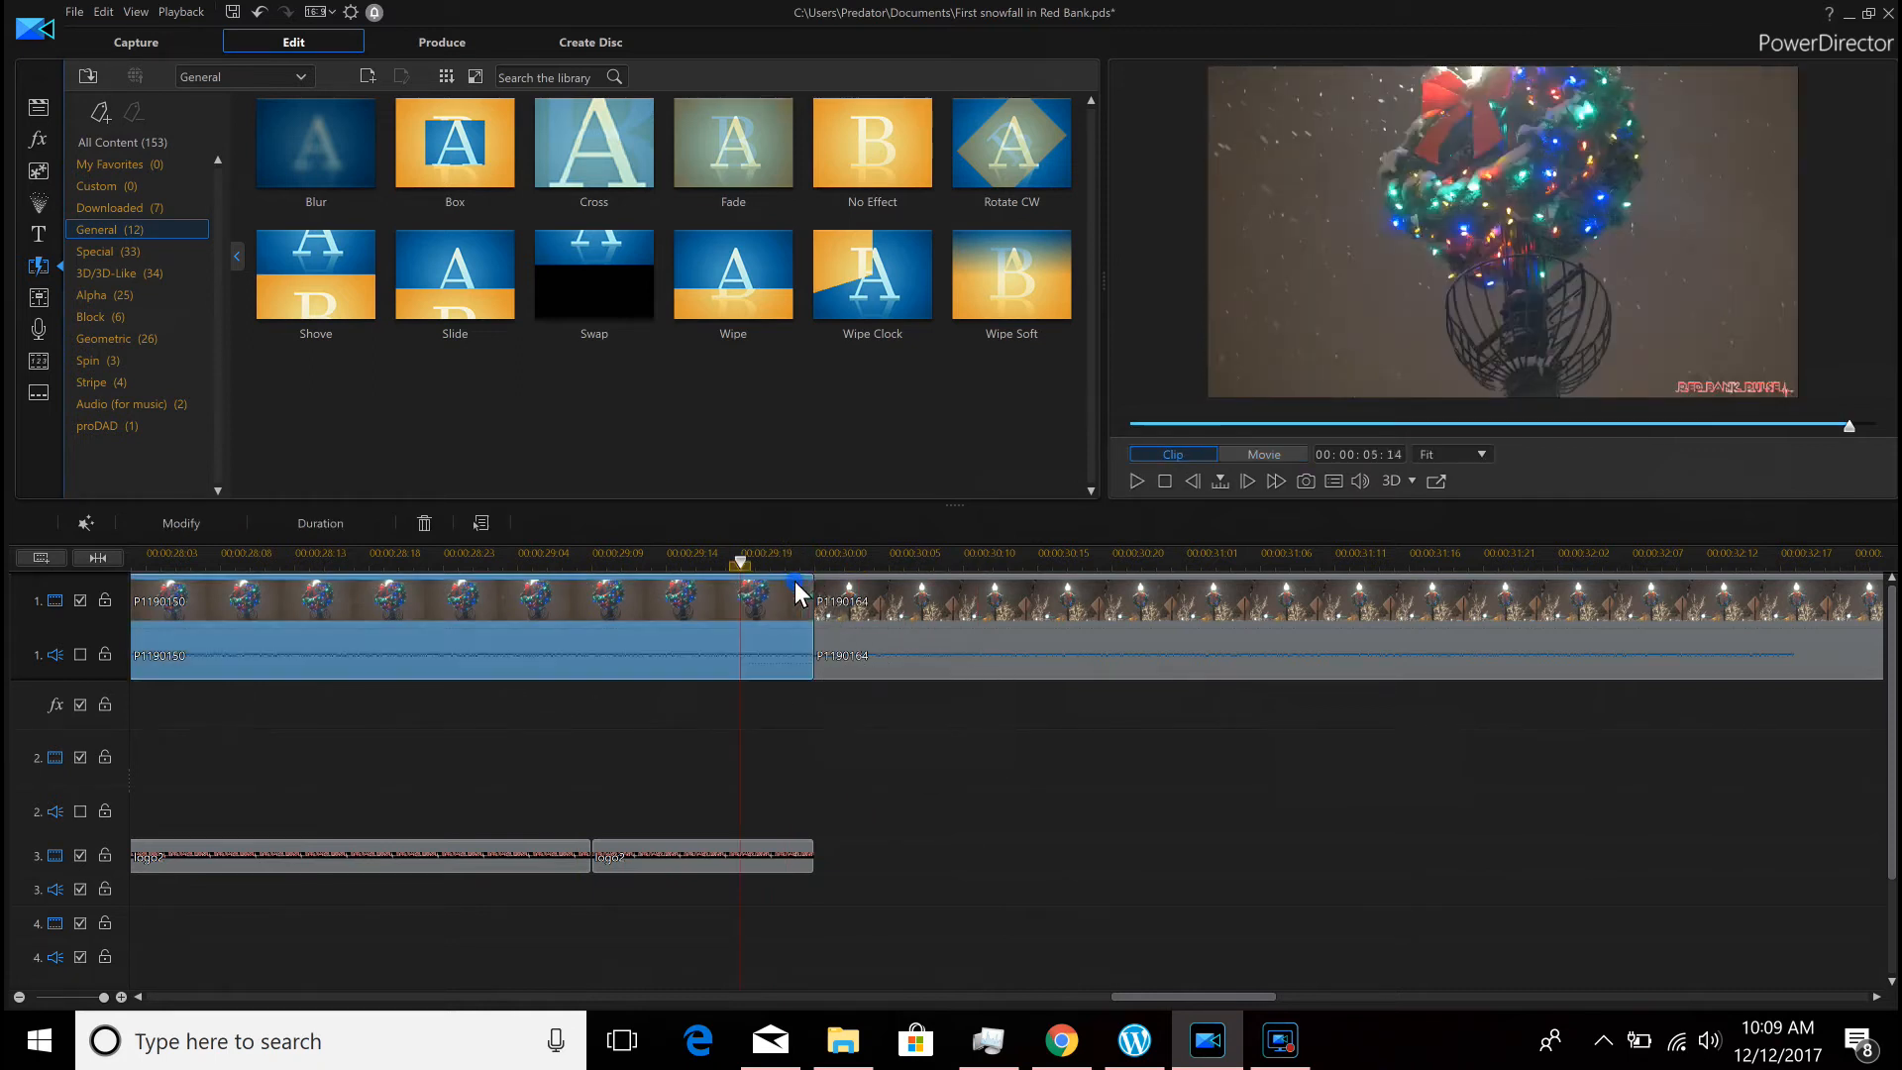
pyautogui.moveTo(143, 523)
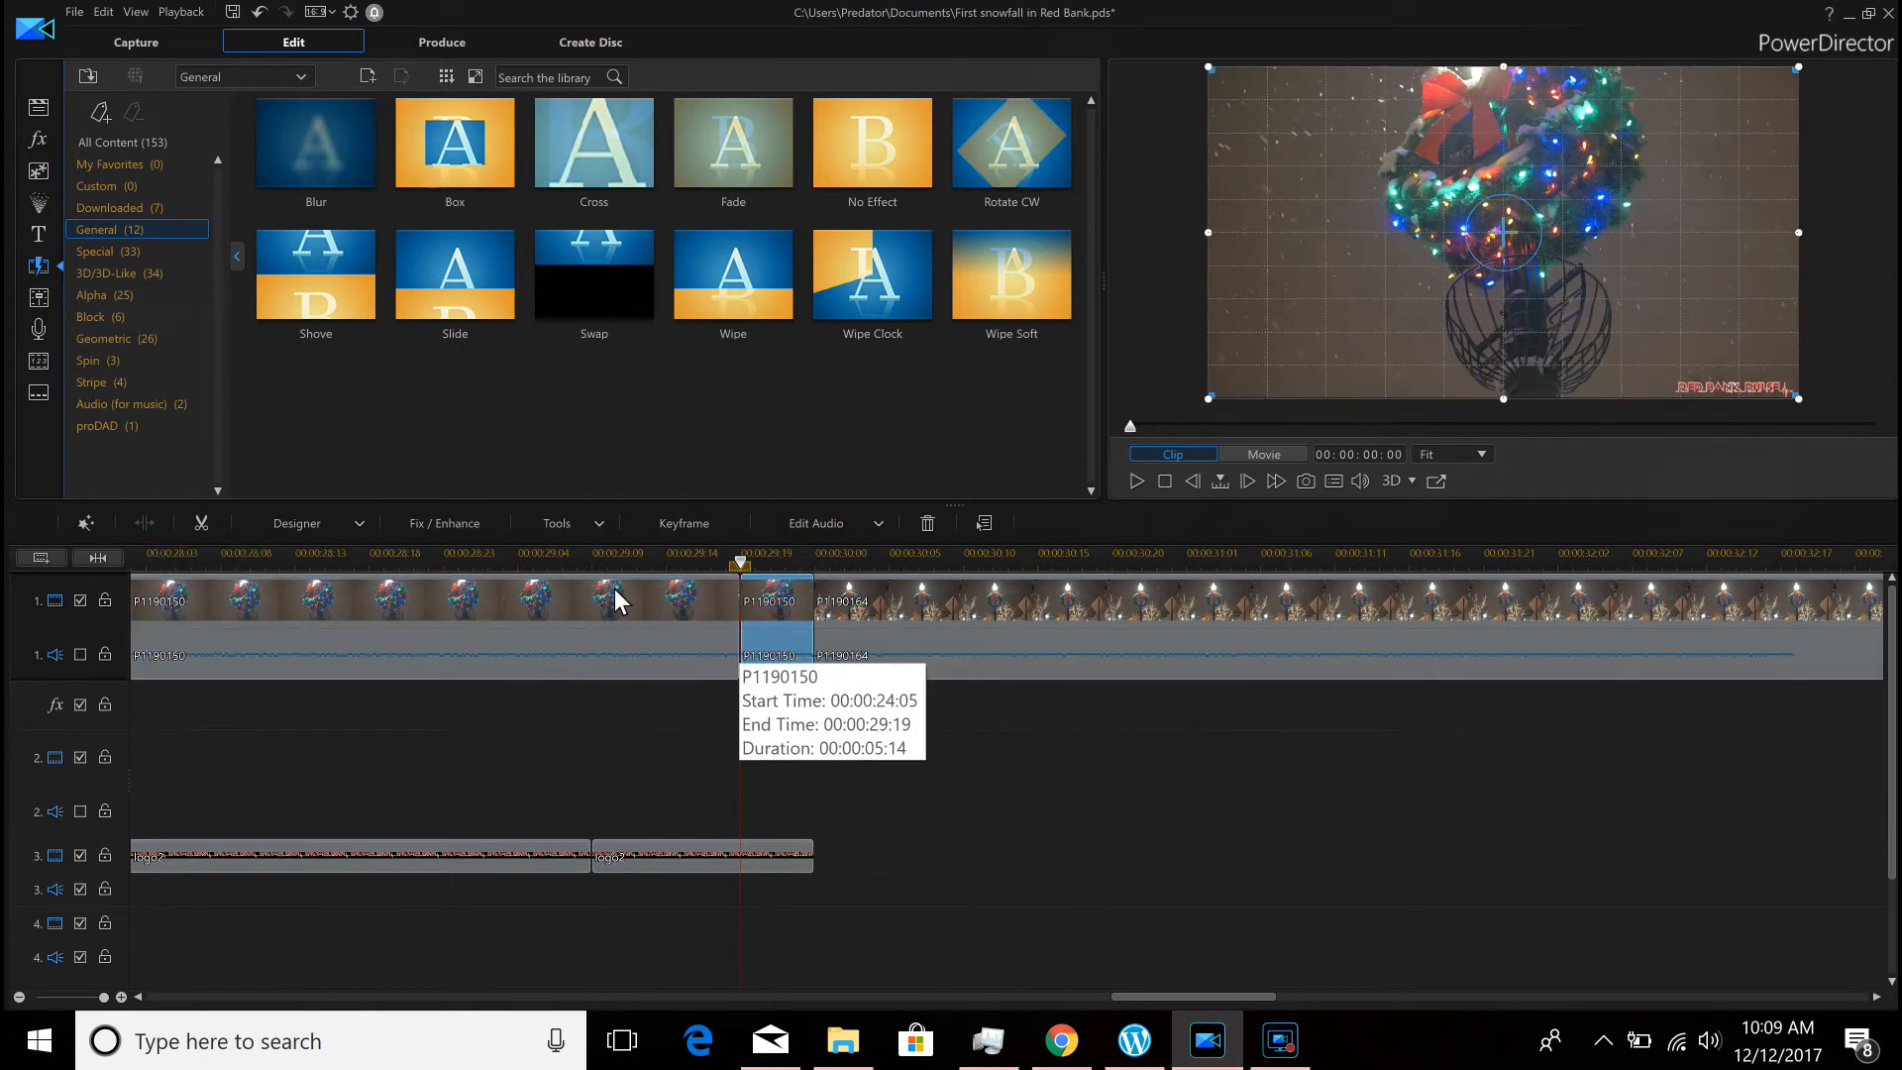
# Enable Crop & Zoom on the short clip and shrink the crop box onto the wreath's centre
pyautogui.click(557, 523)
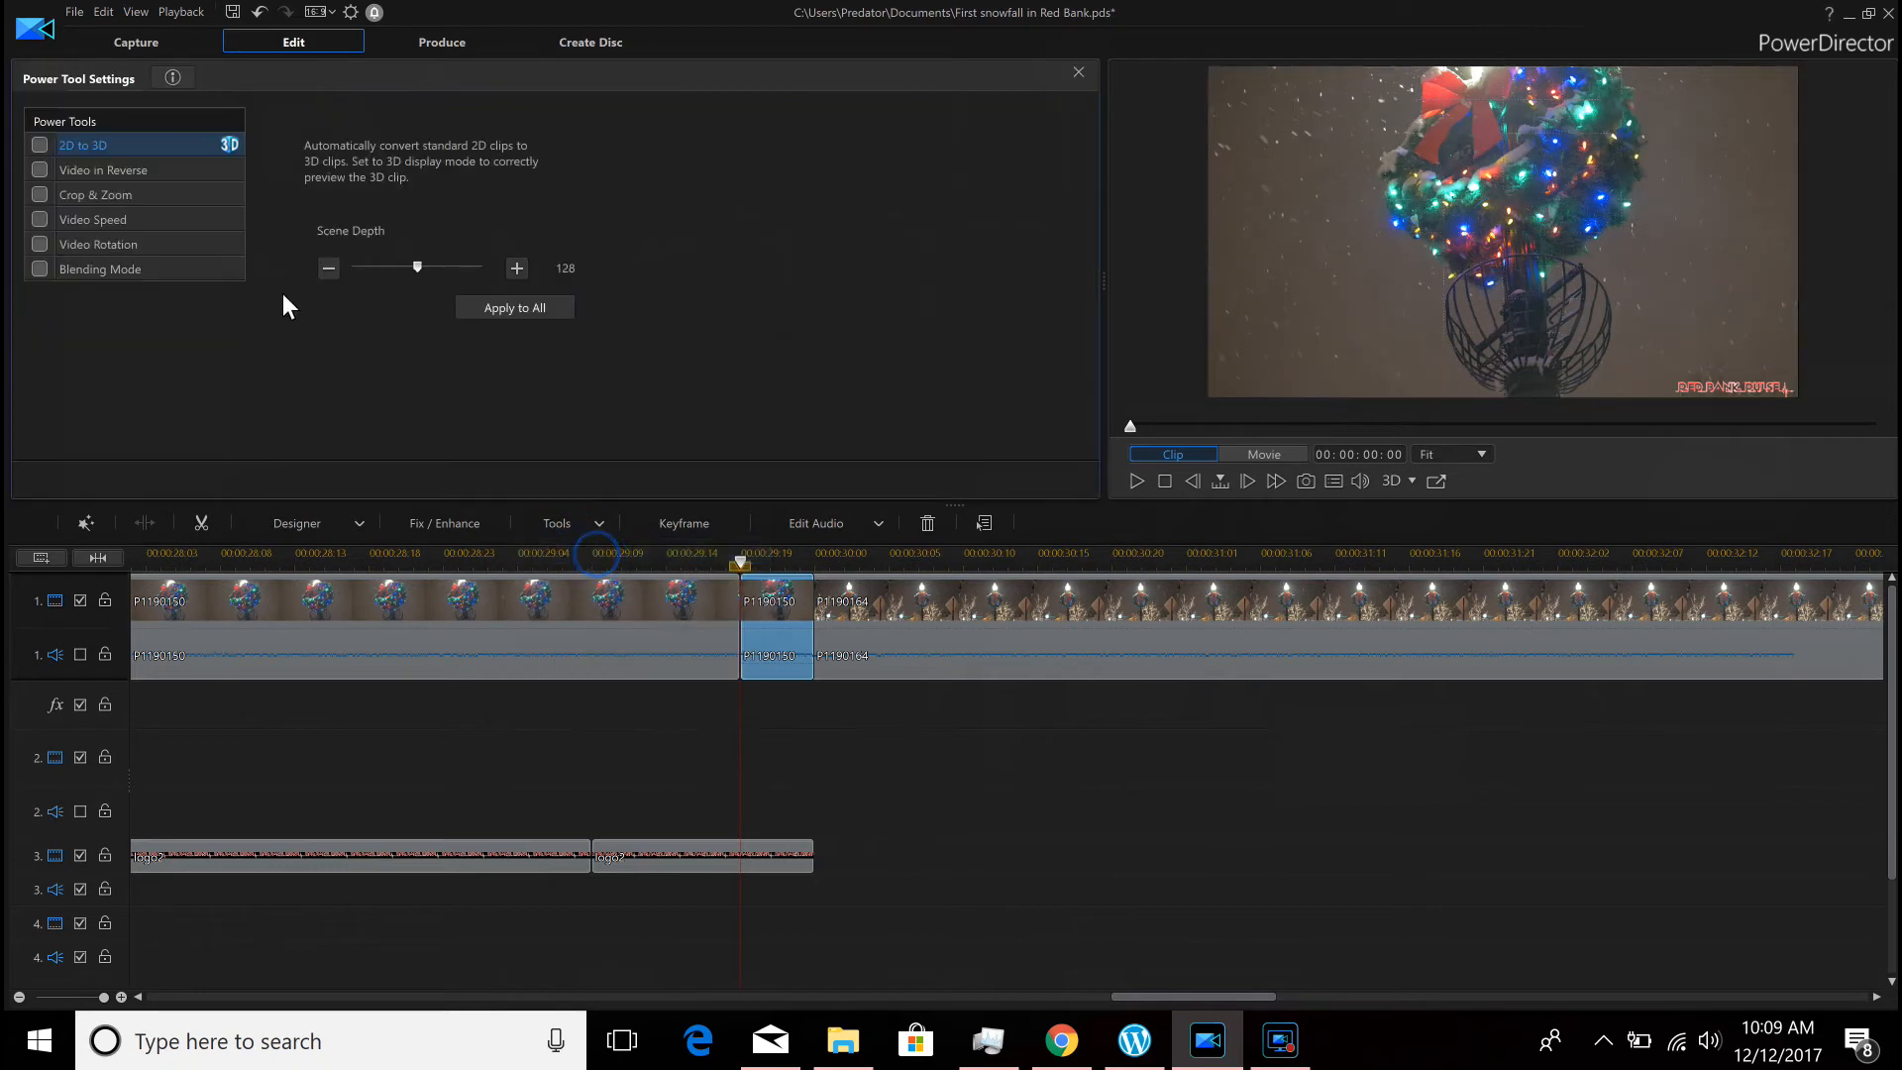
pyautogui.click(95, 194)
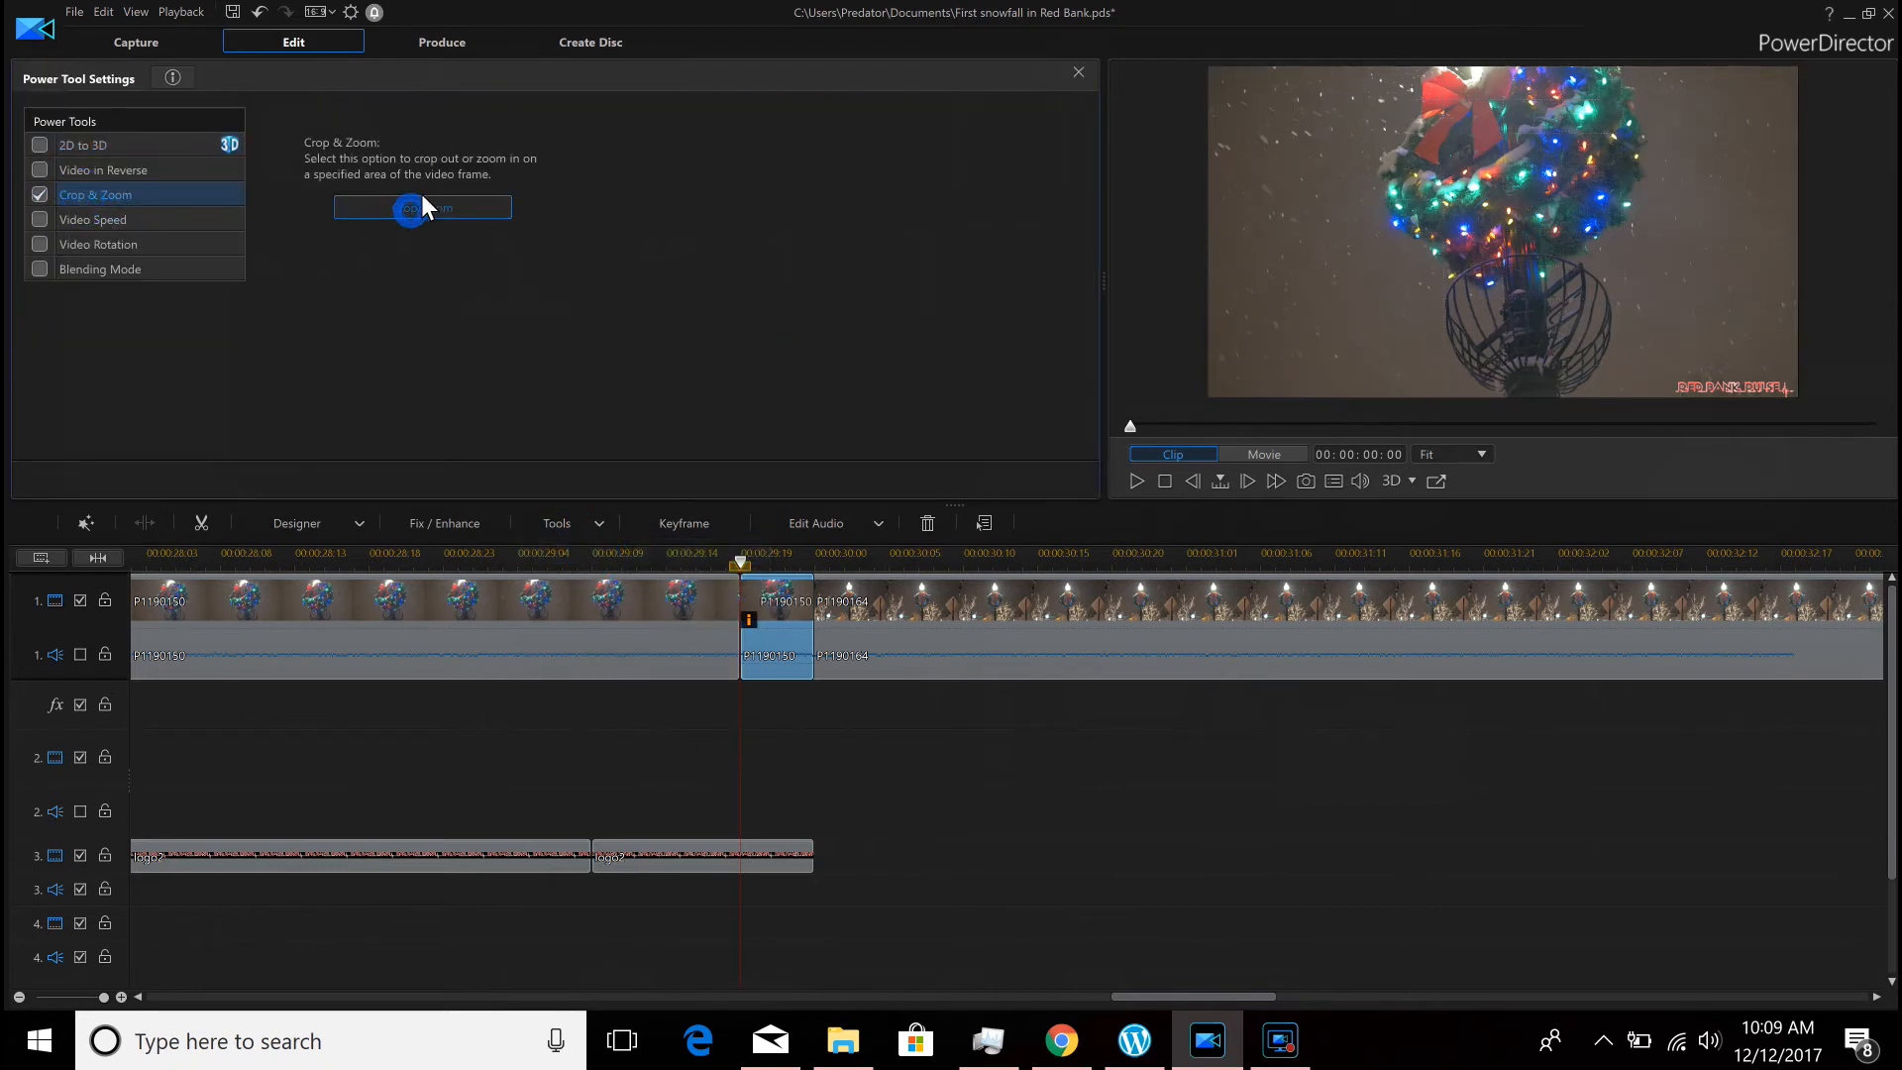
pyautogui.click(420, 208)
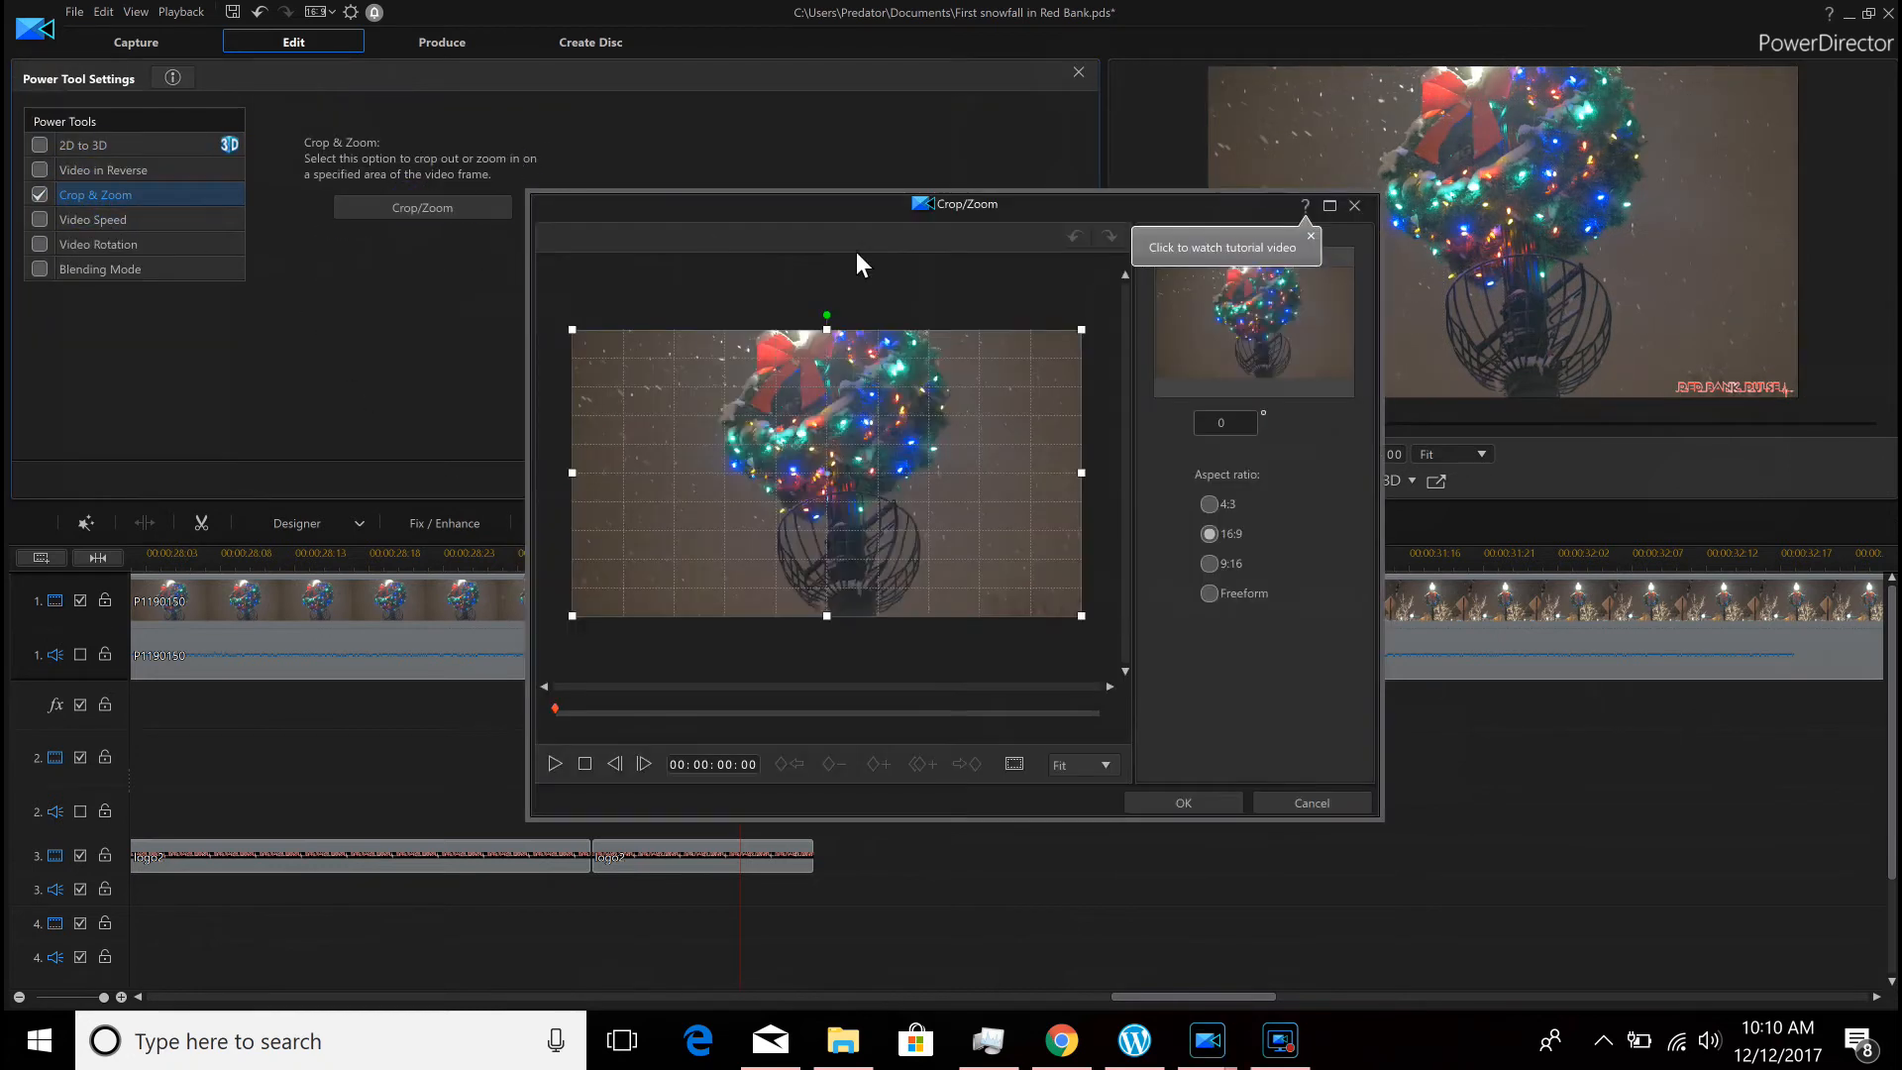
pyautogui.moveTo(739, 457)
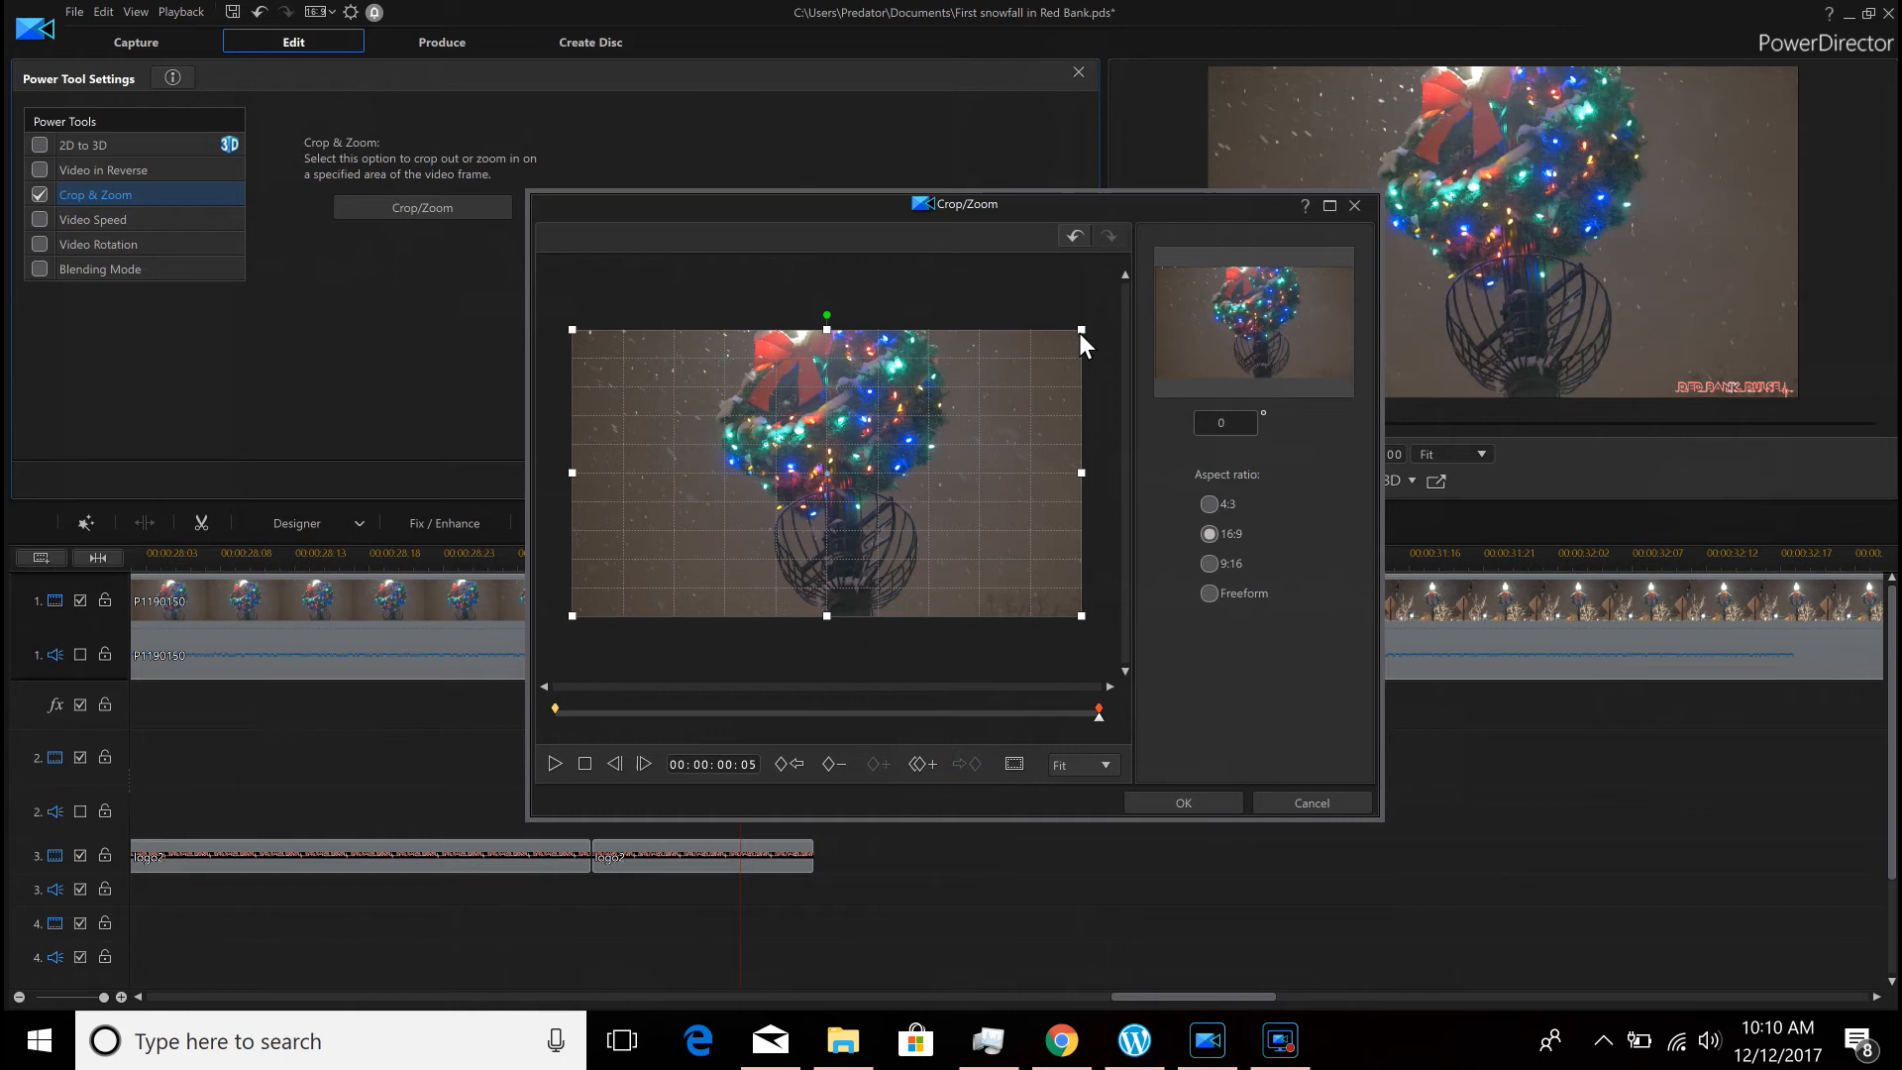
pyautogui.moveTo(1080, 331); pyautogui.dragTo(886, 471)
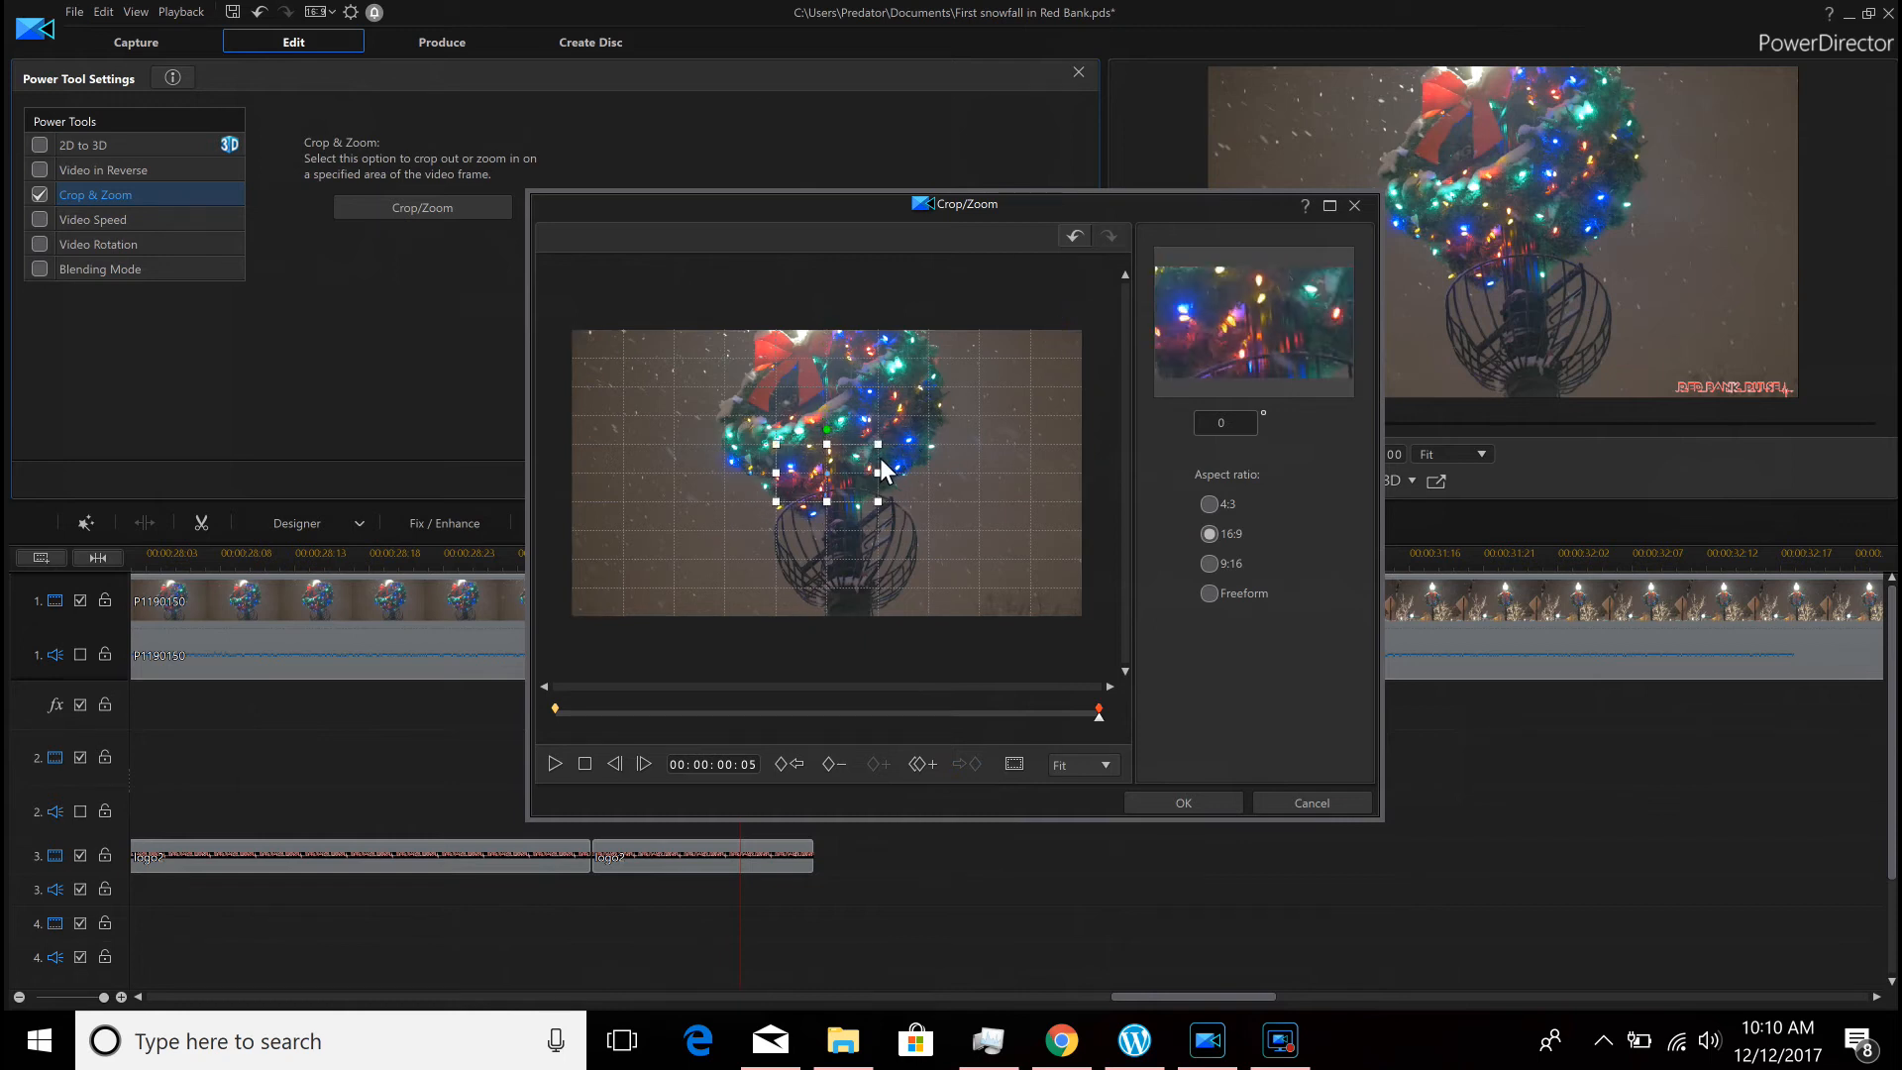
pyautogui.click(1181, 802)
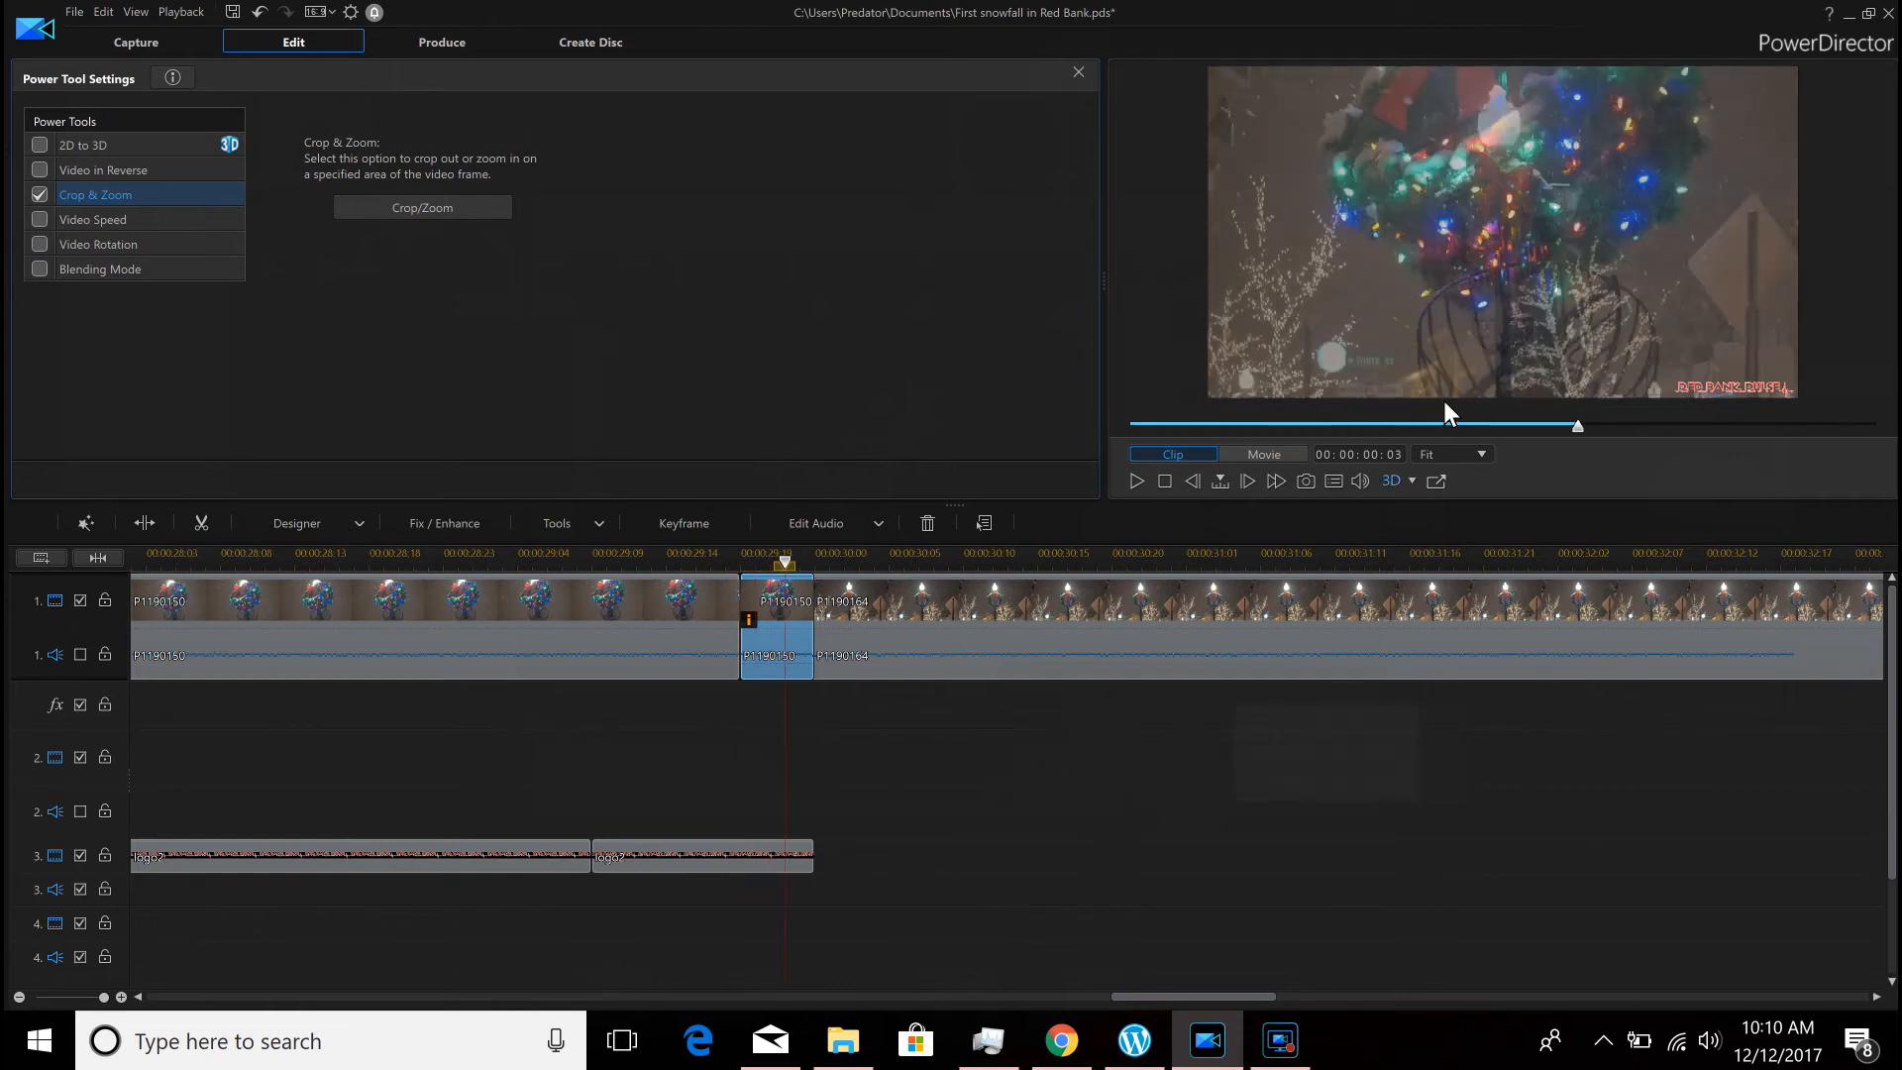
pyautogui.moveTo(791, 658)
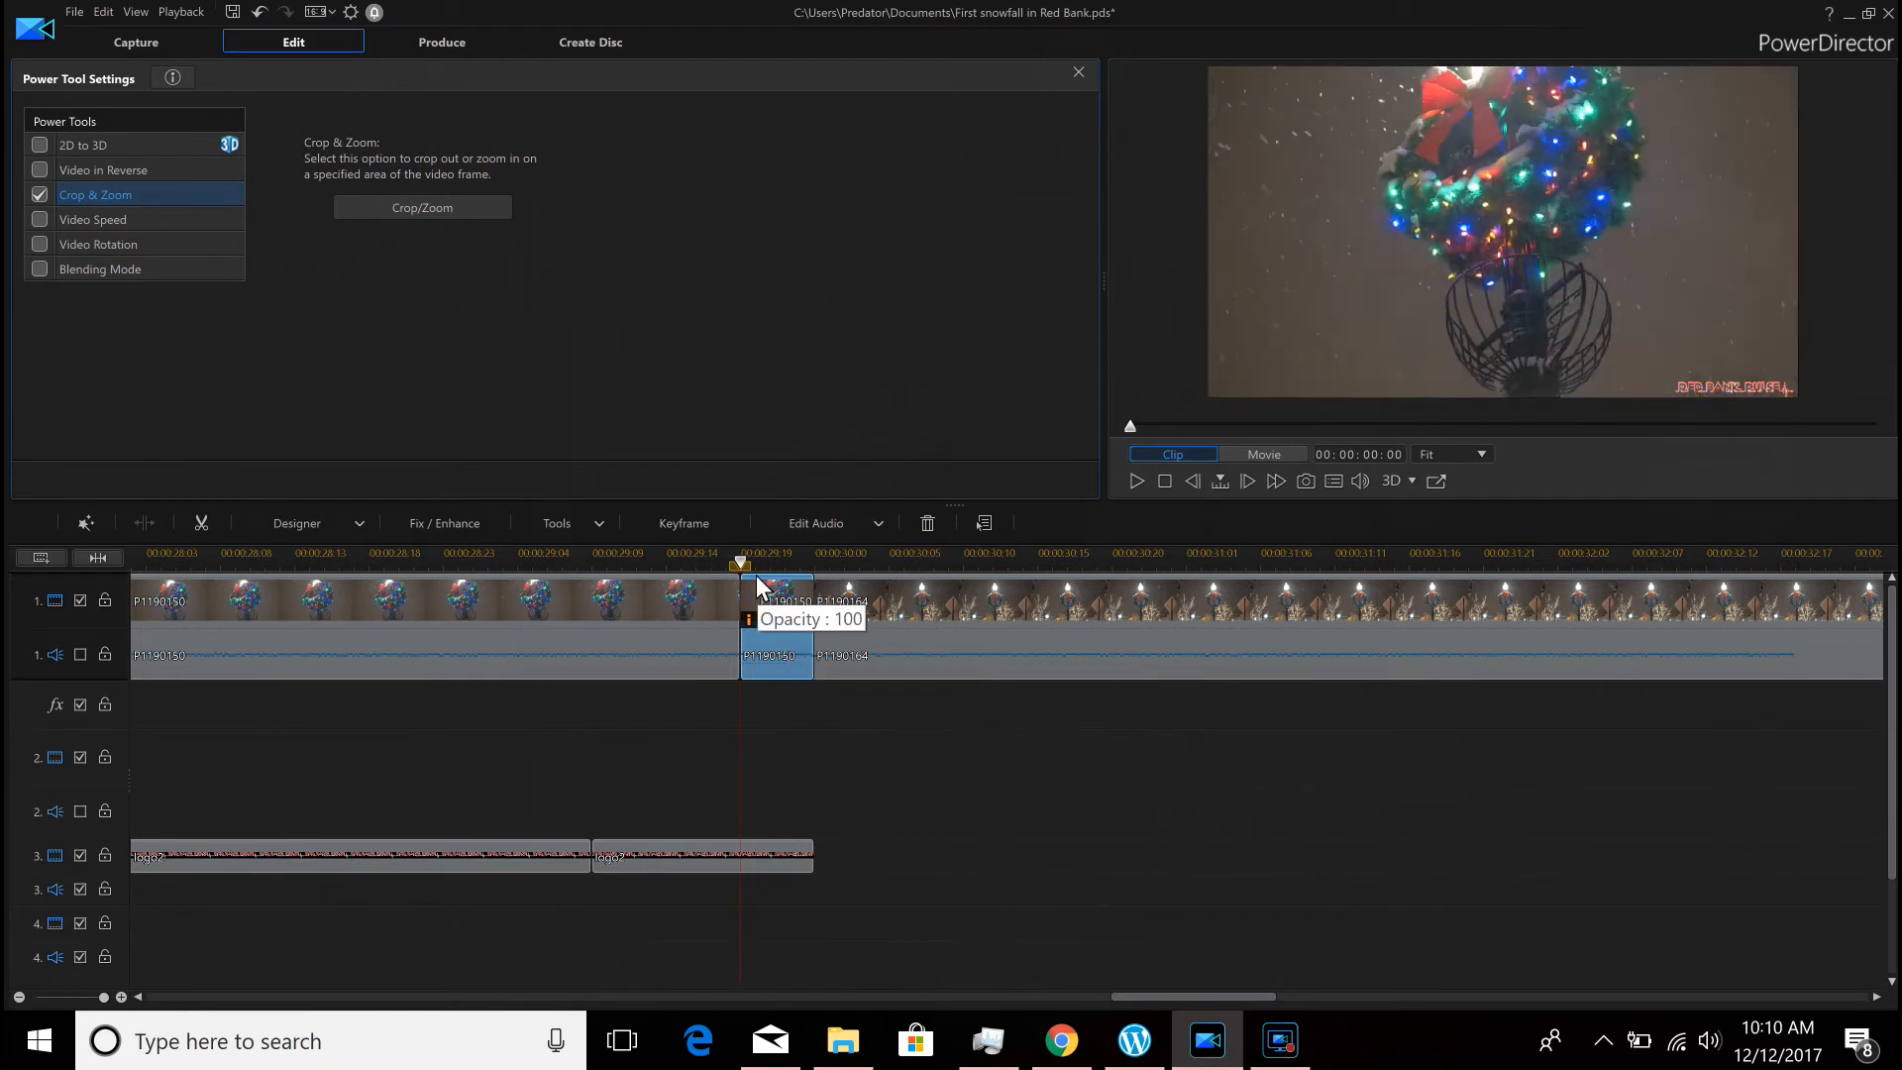
# Select the second clip P1190164 and show its Power Tool Settings
pyautogui.click(856, 606)
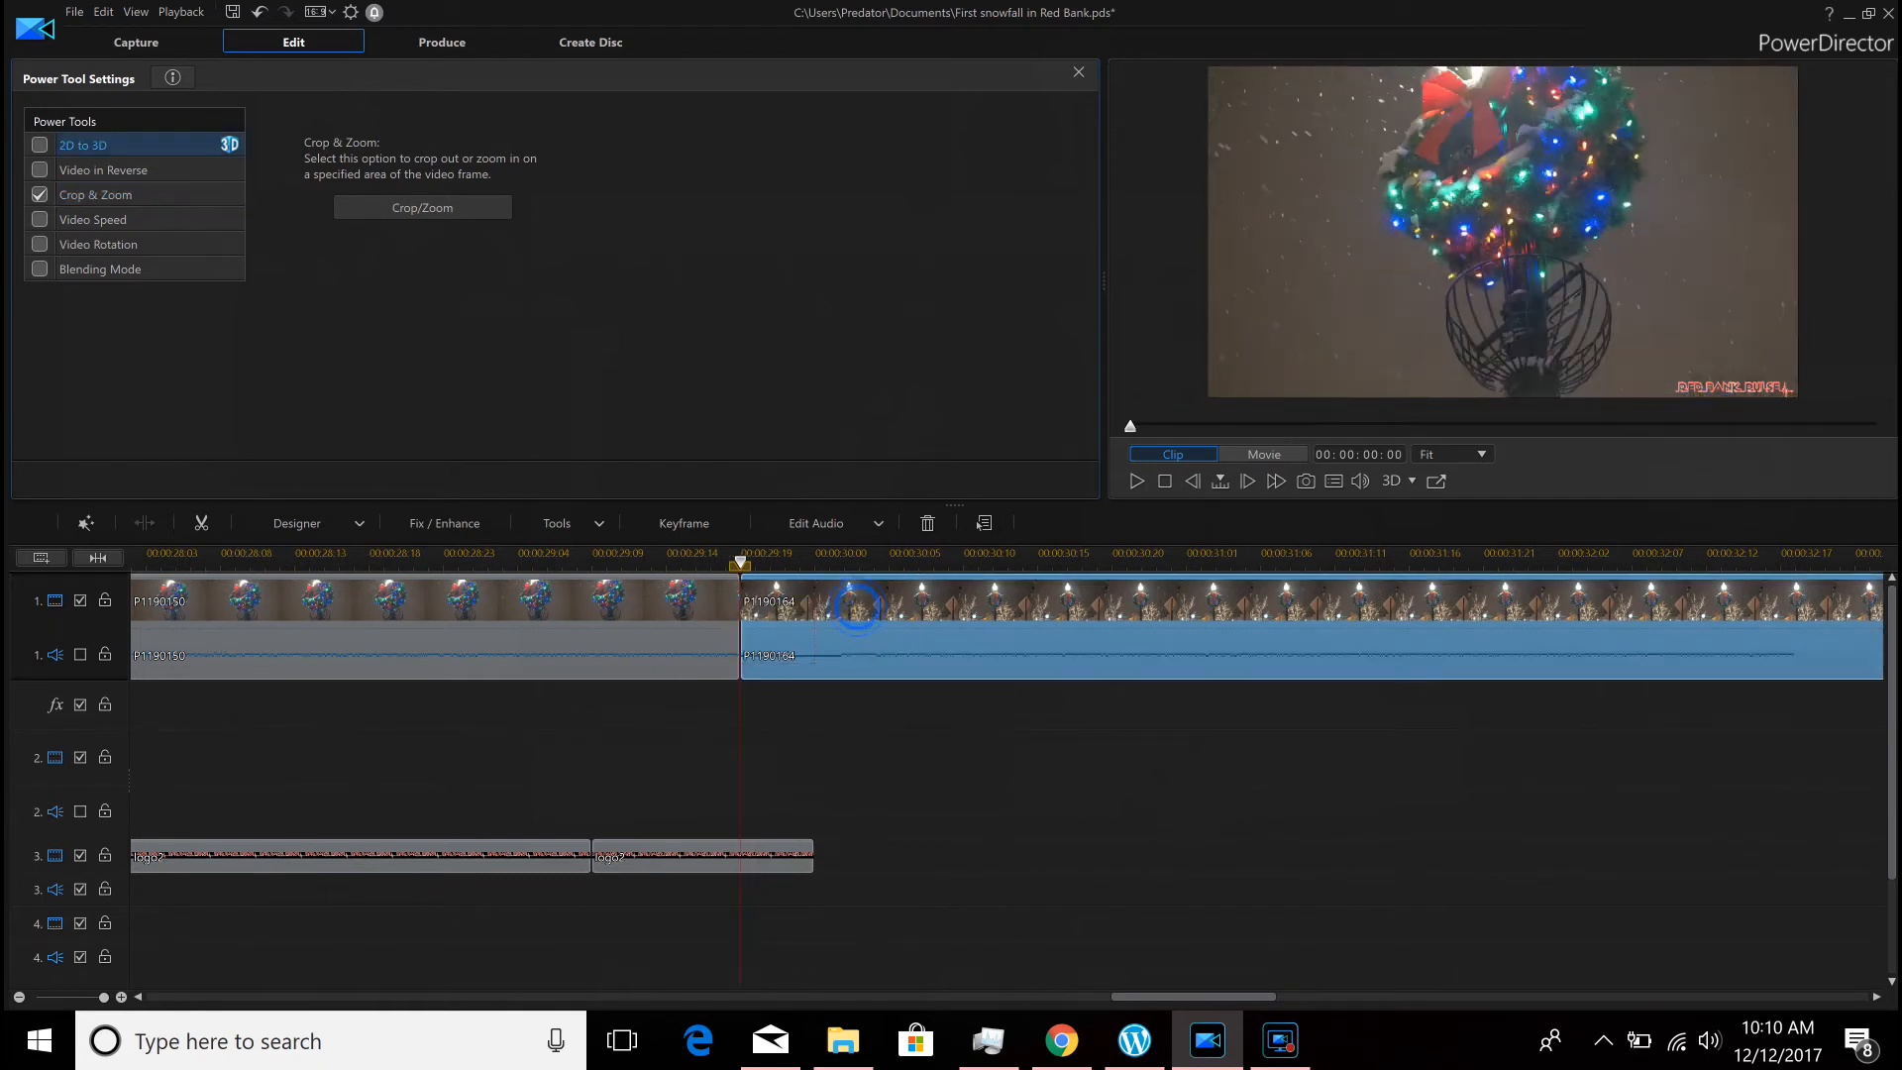
pyautogui.click(83, 145)
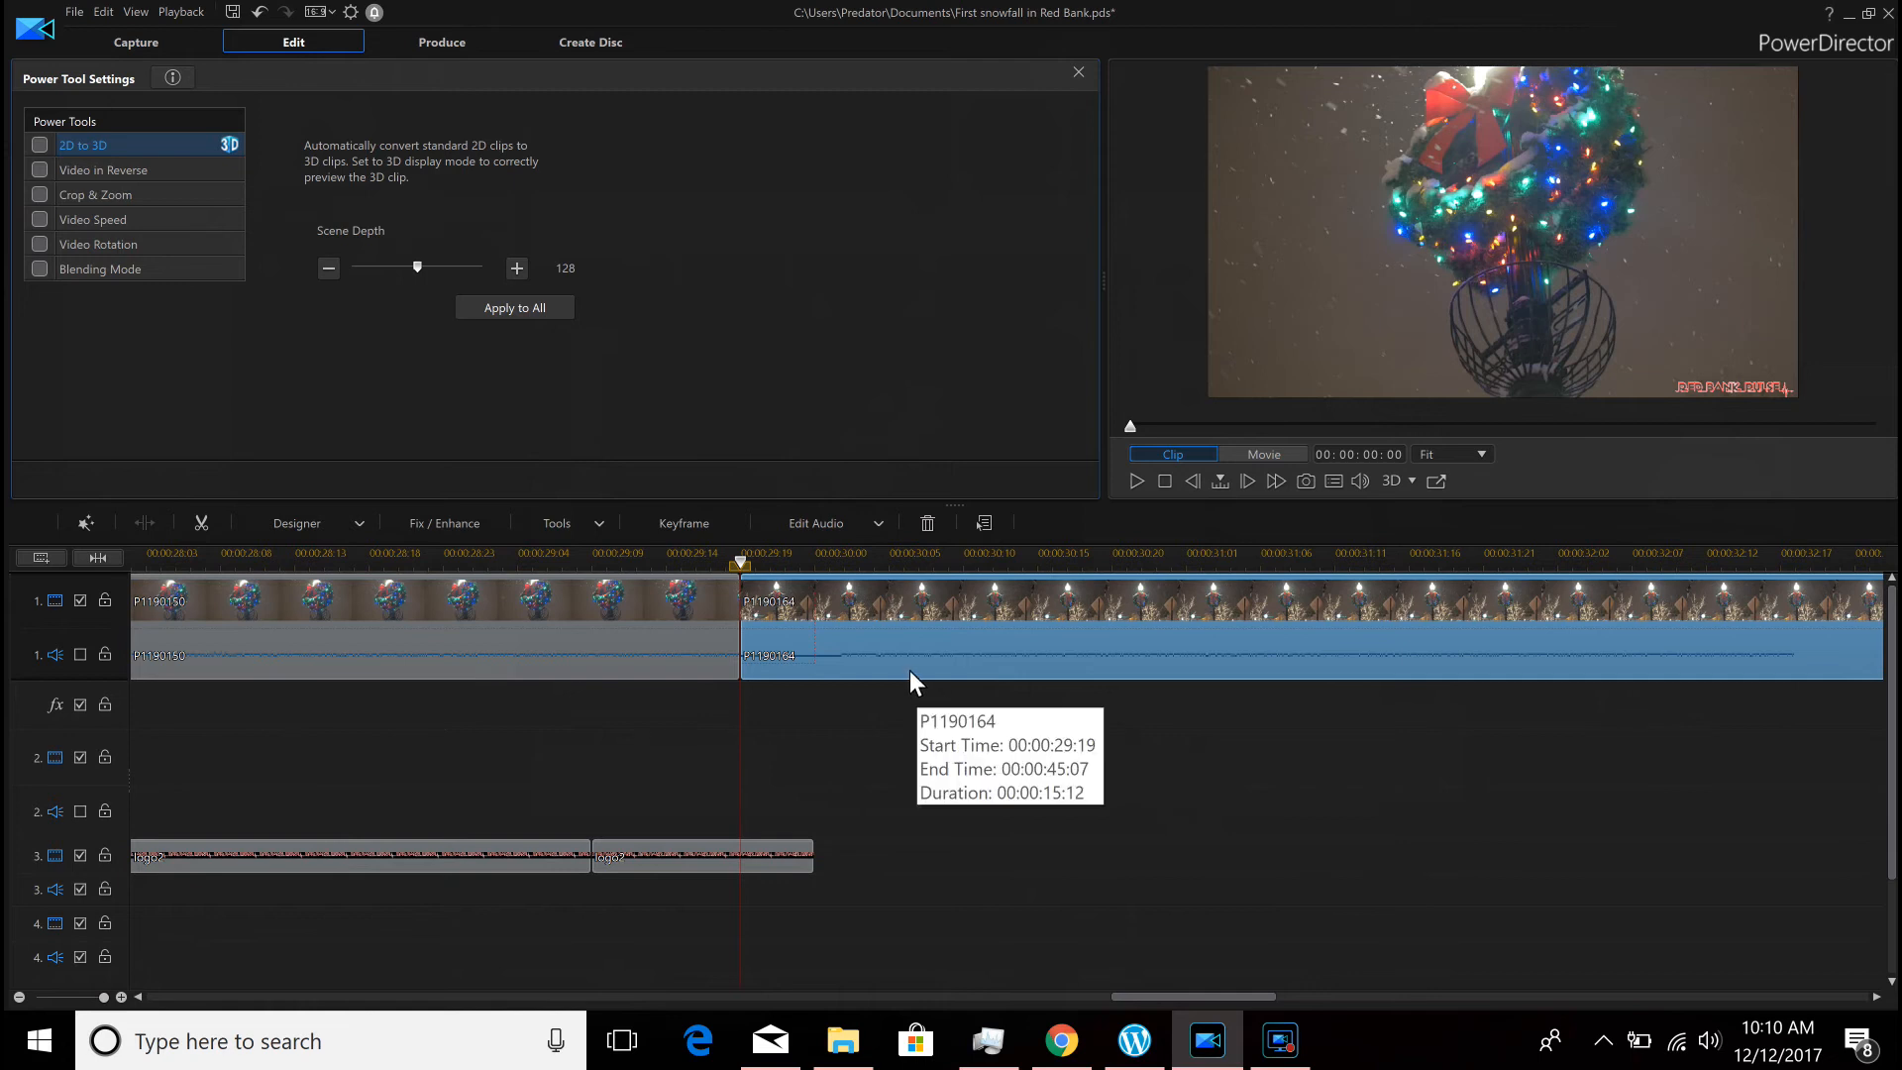
pyautogui.moveTo(870, 773)
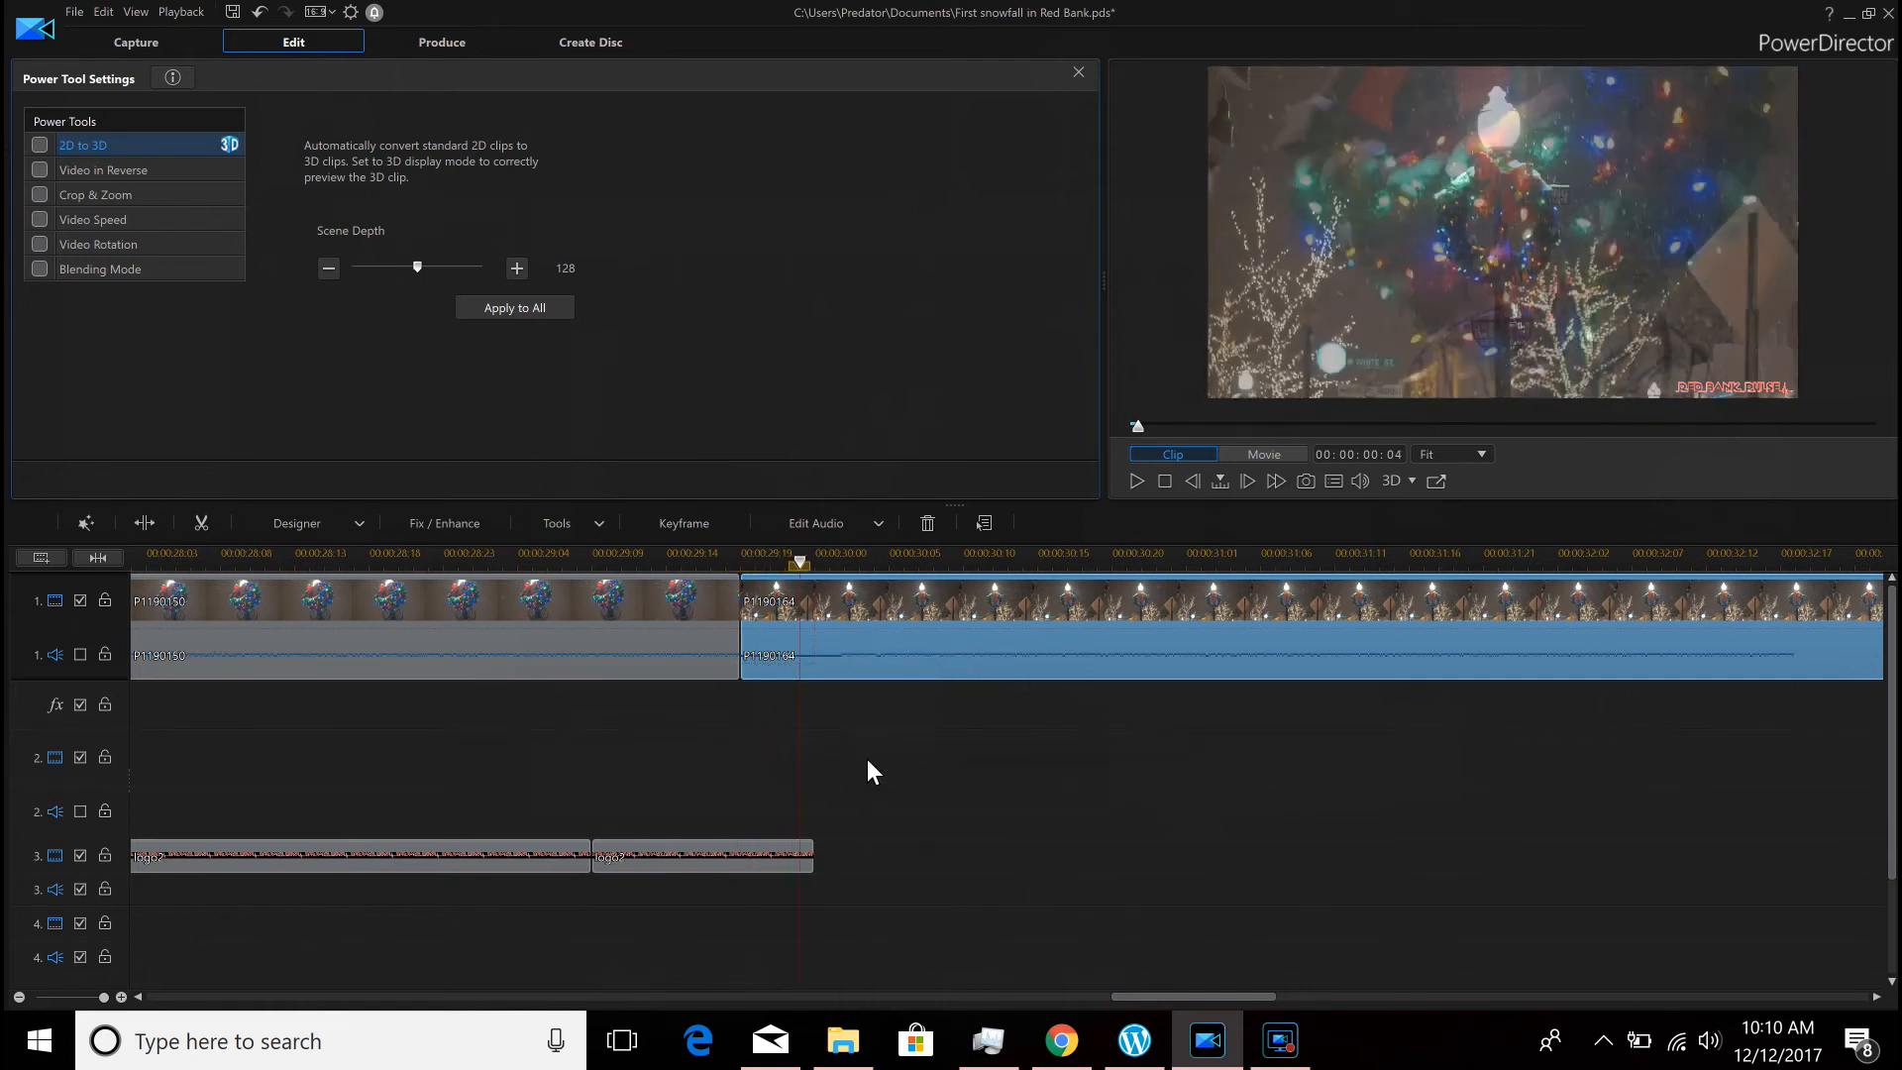
# In PiP Designer, add Scale keyframes for P1190164 at 00:00:00:00 and 00:00:00:05
pyautogui.click(940, 636)
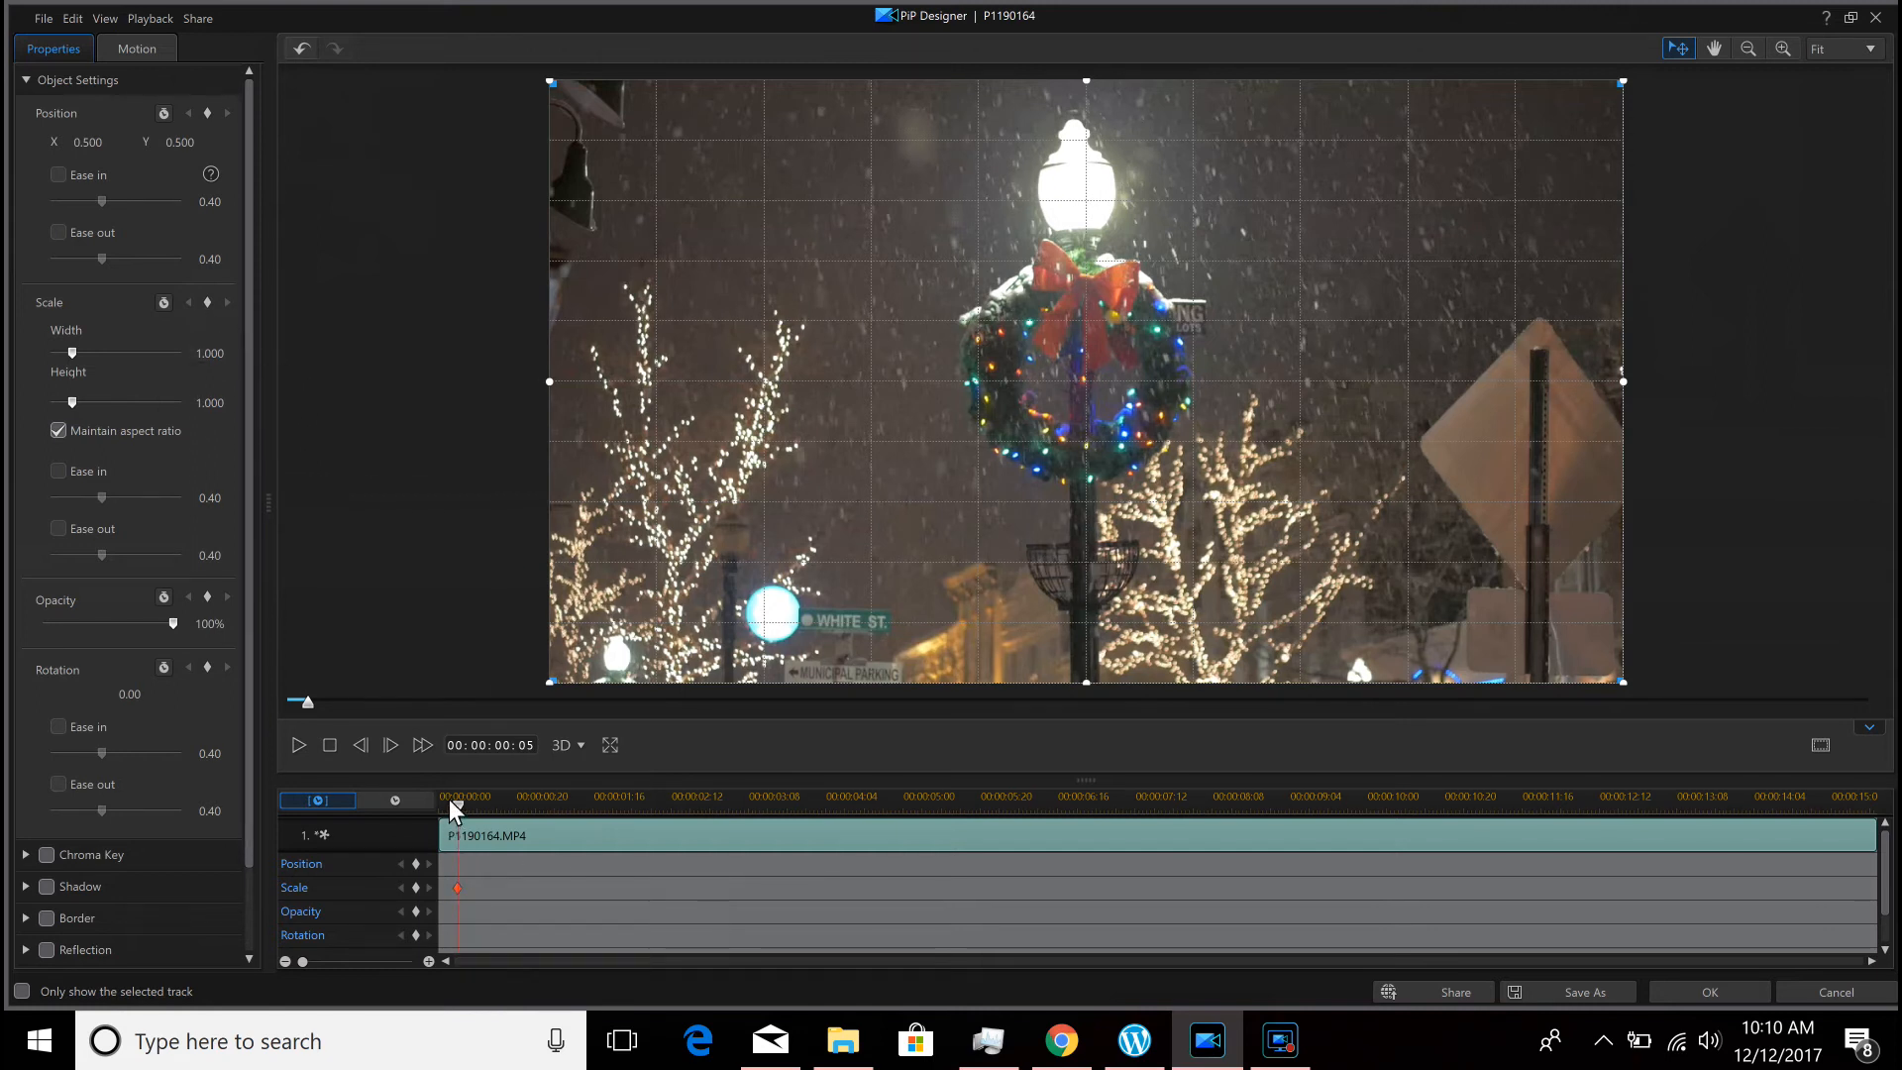
pyautogui.click(440, 797)
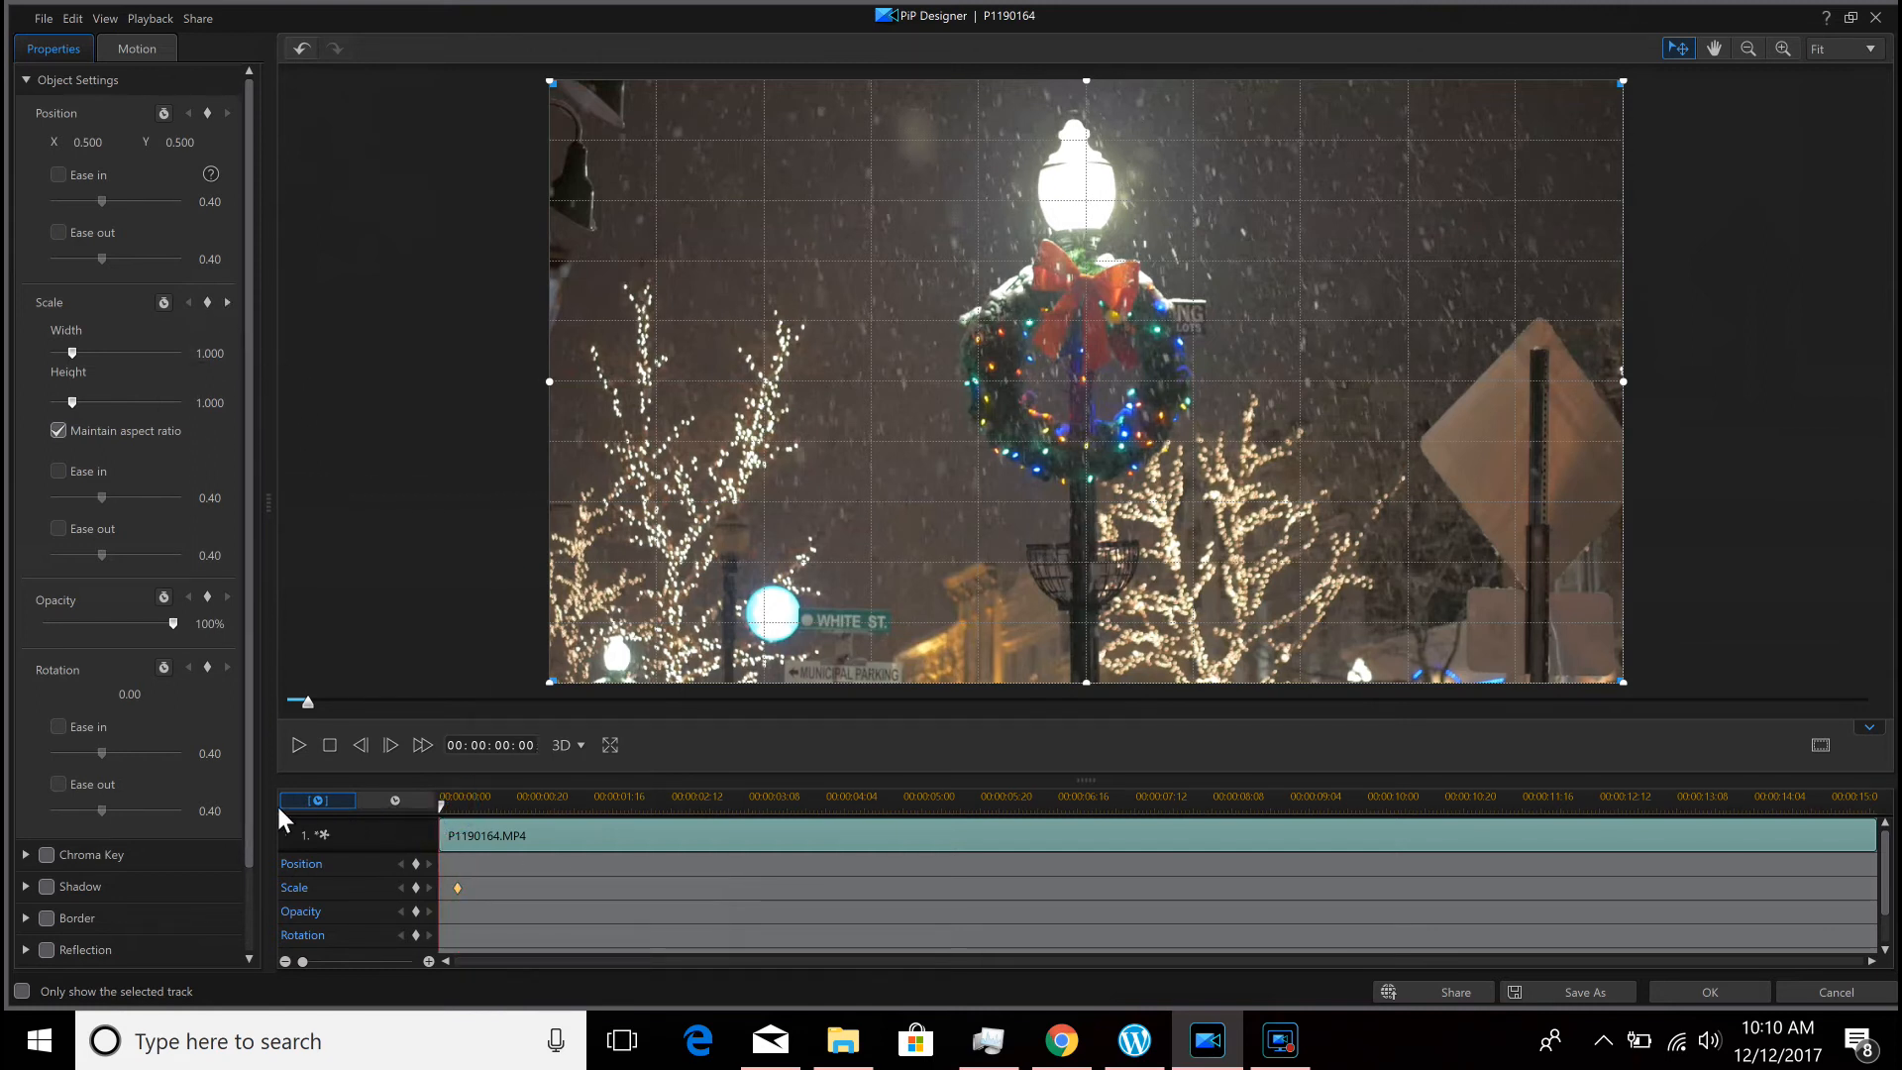
pyautogui.moveTo(206, 301)
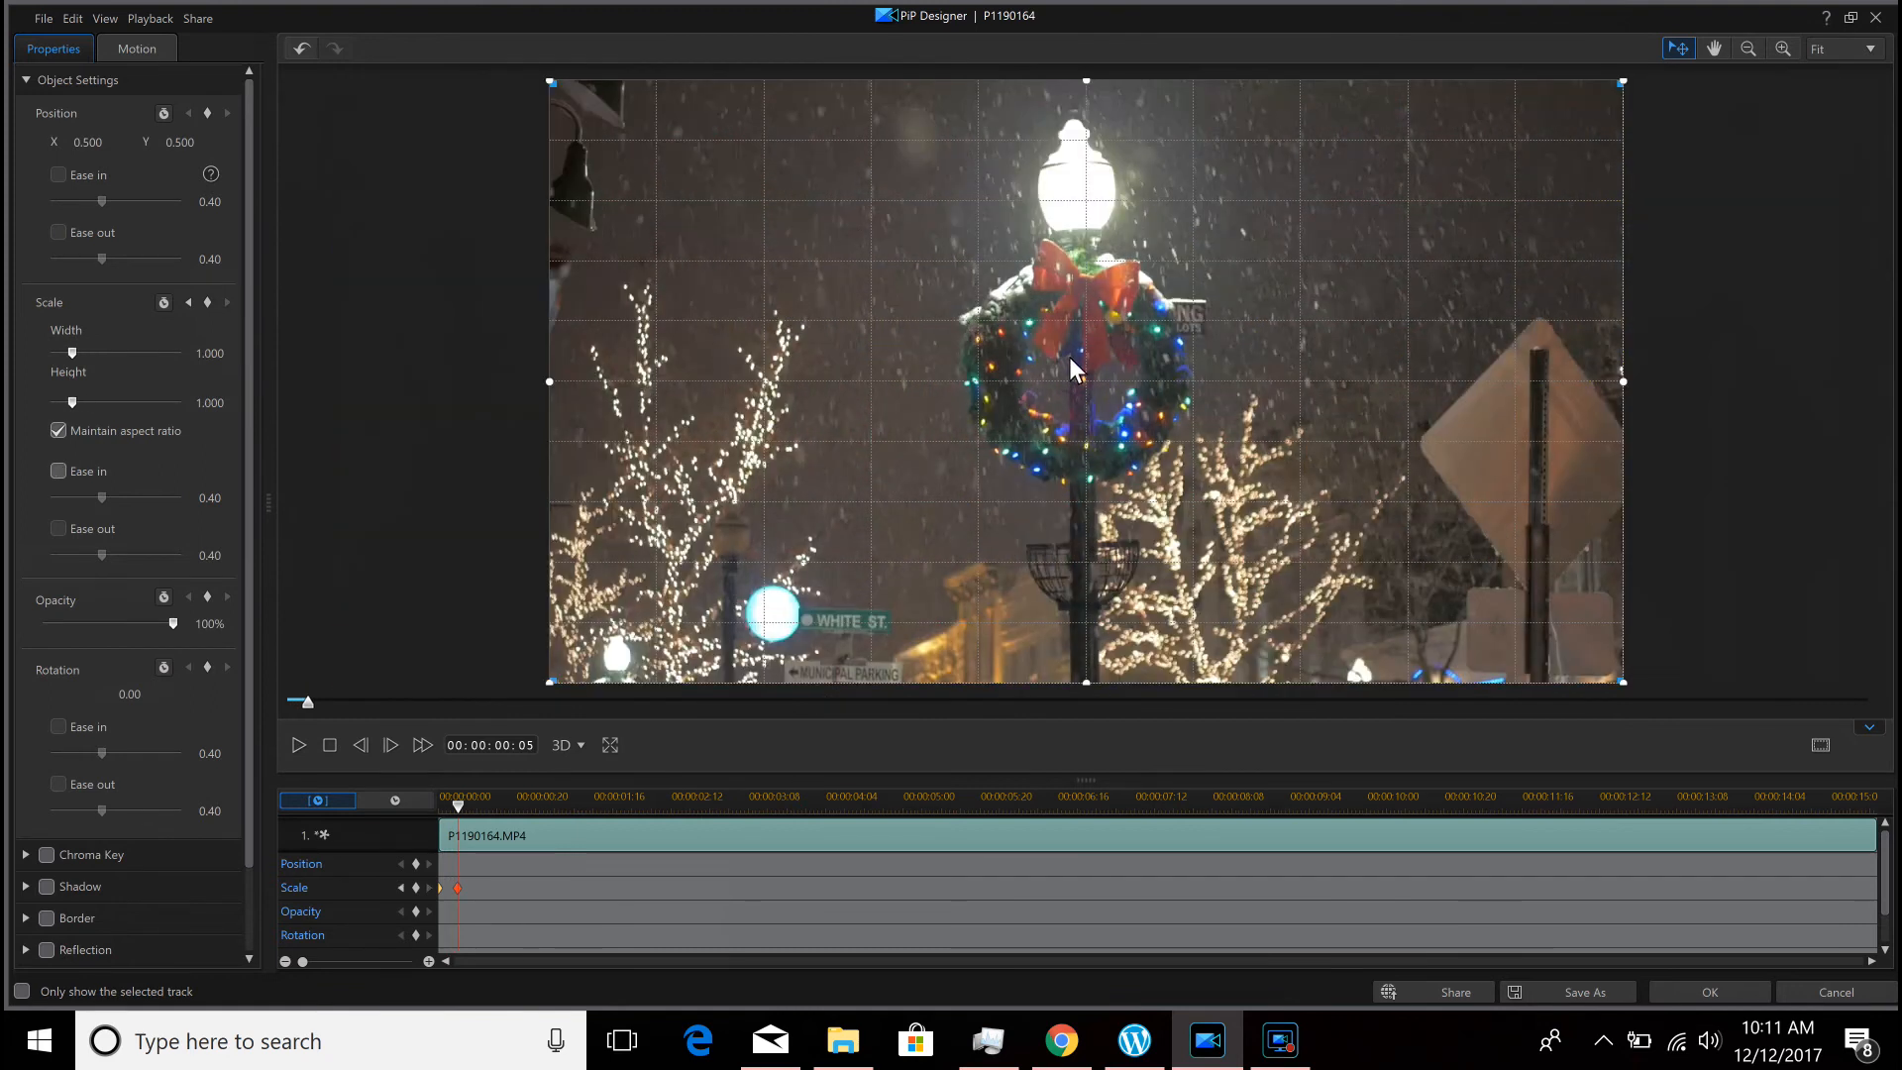
pyautogui.click(1710, 991)
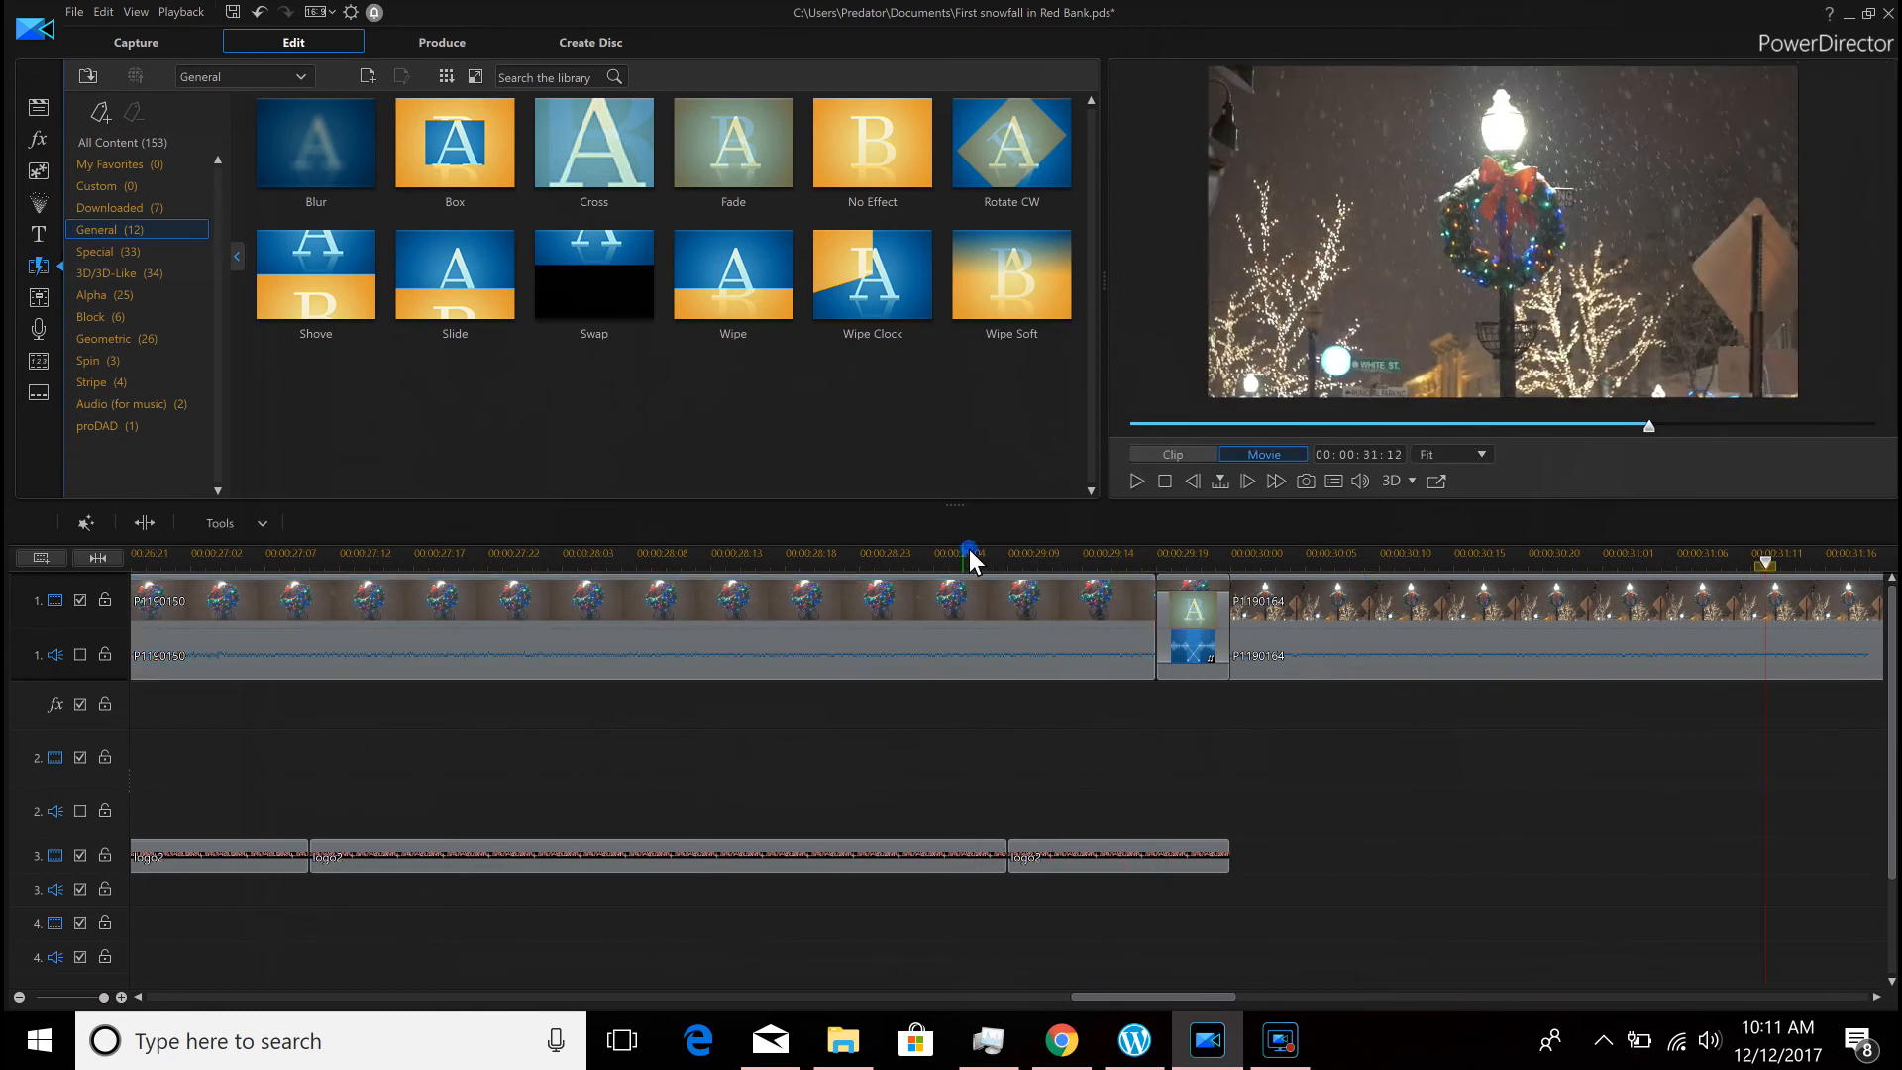
# Move the playhead into the second clip near the Fade join
pyautogui.click(1136, 479)
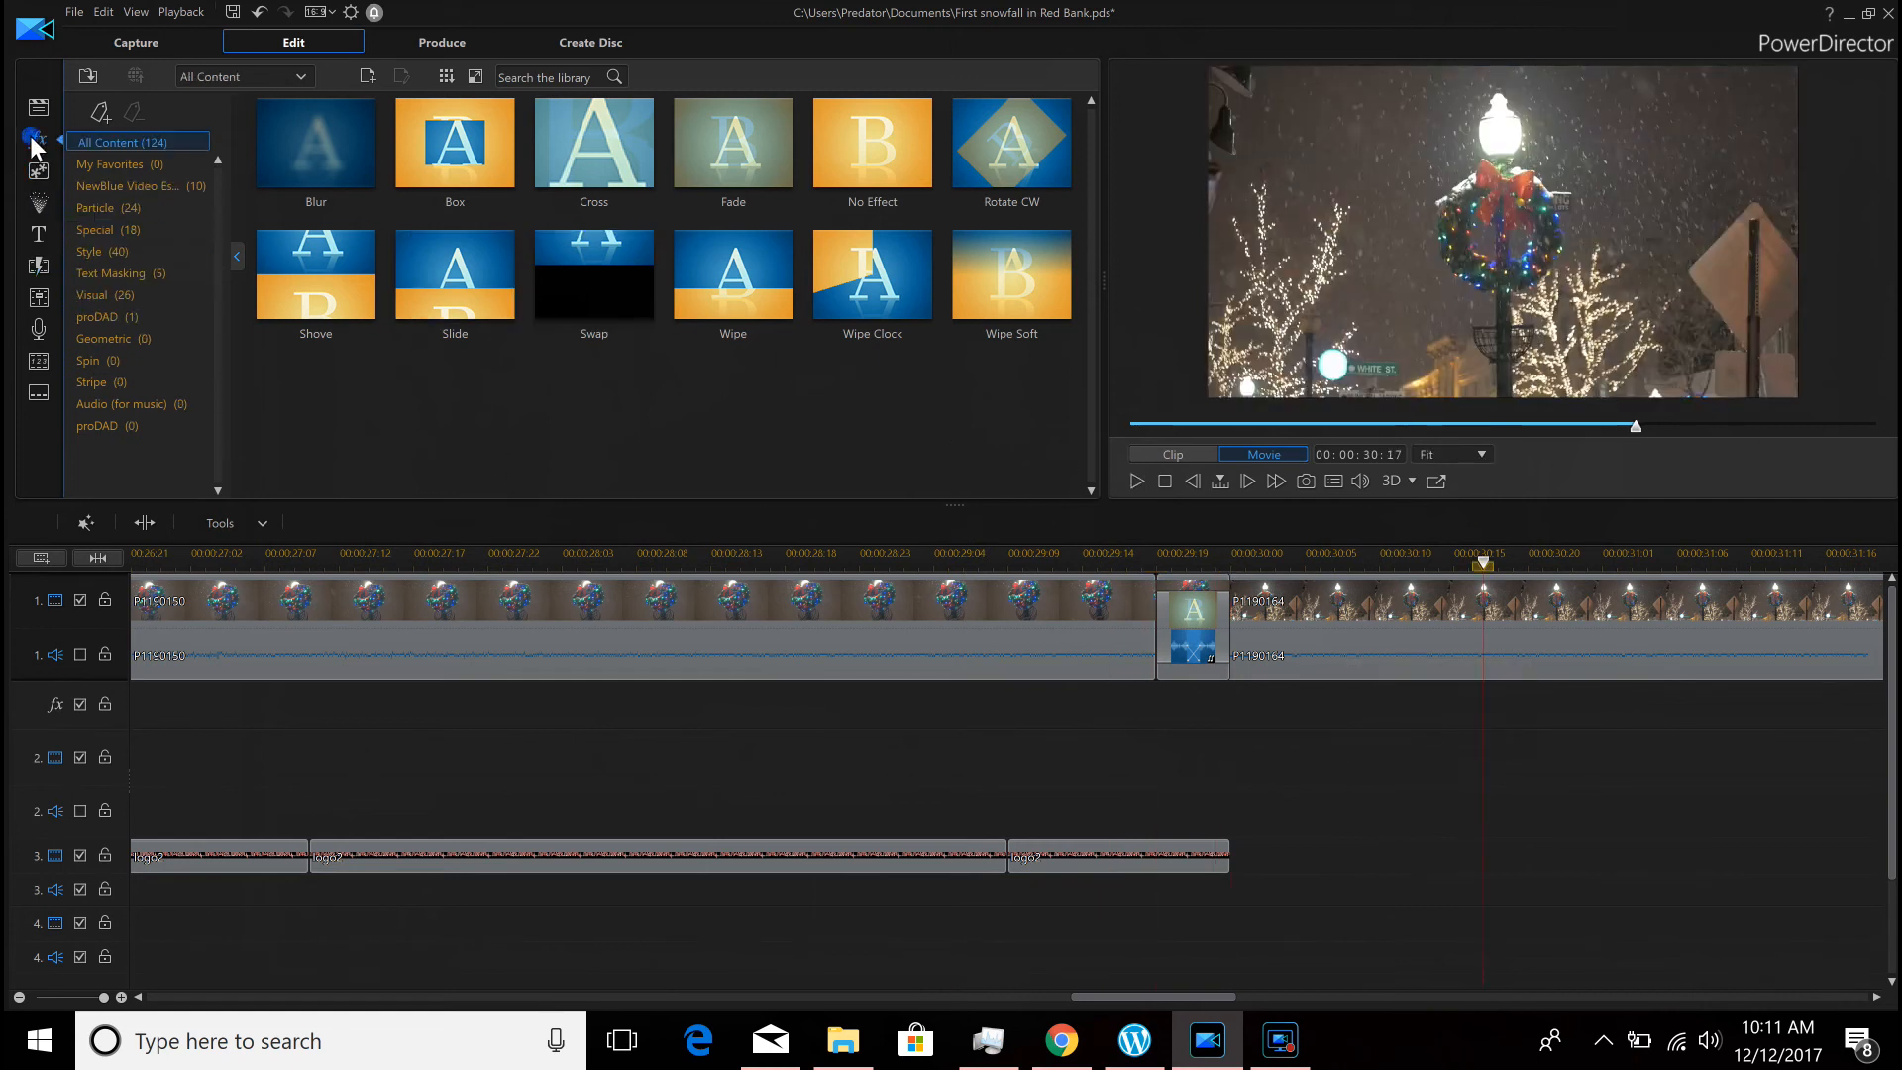
# From the Effect Room, place Back Light on the fx track under the short clip's Fade join
pyautogui.click(38, 139)
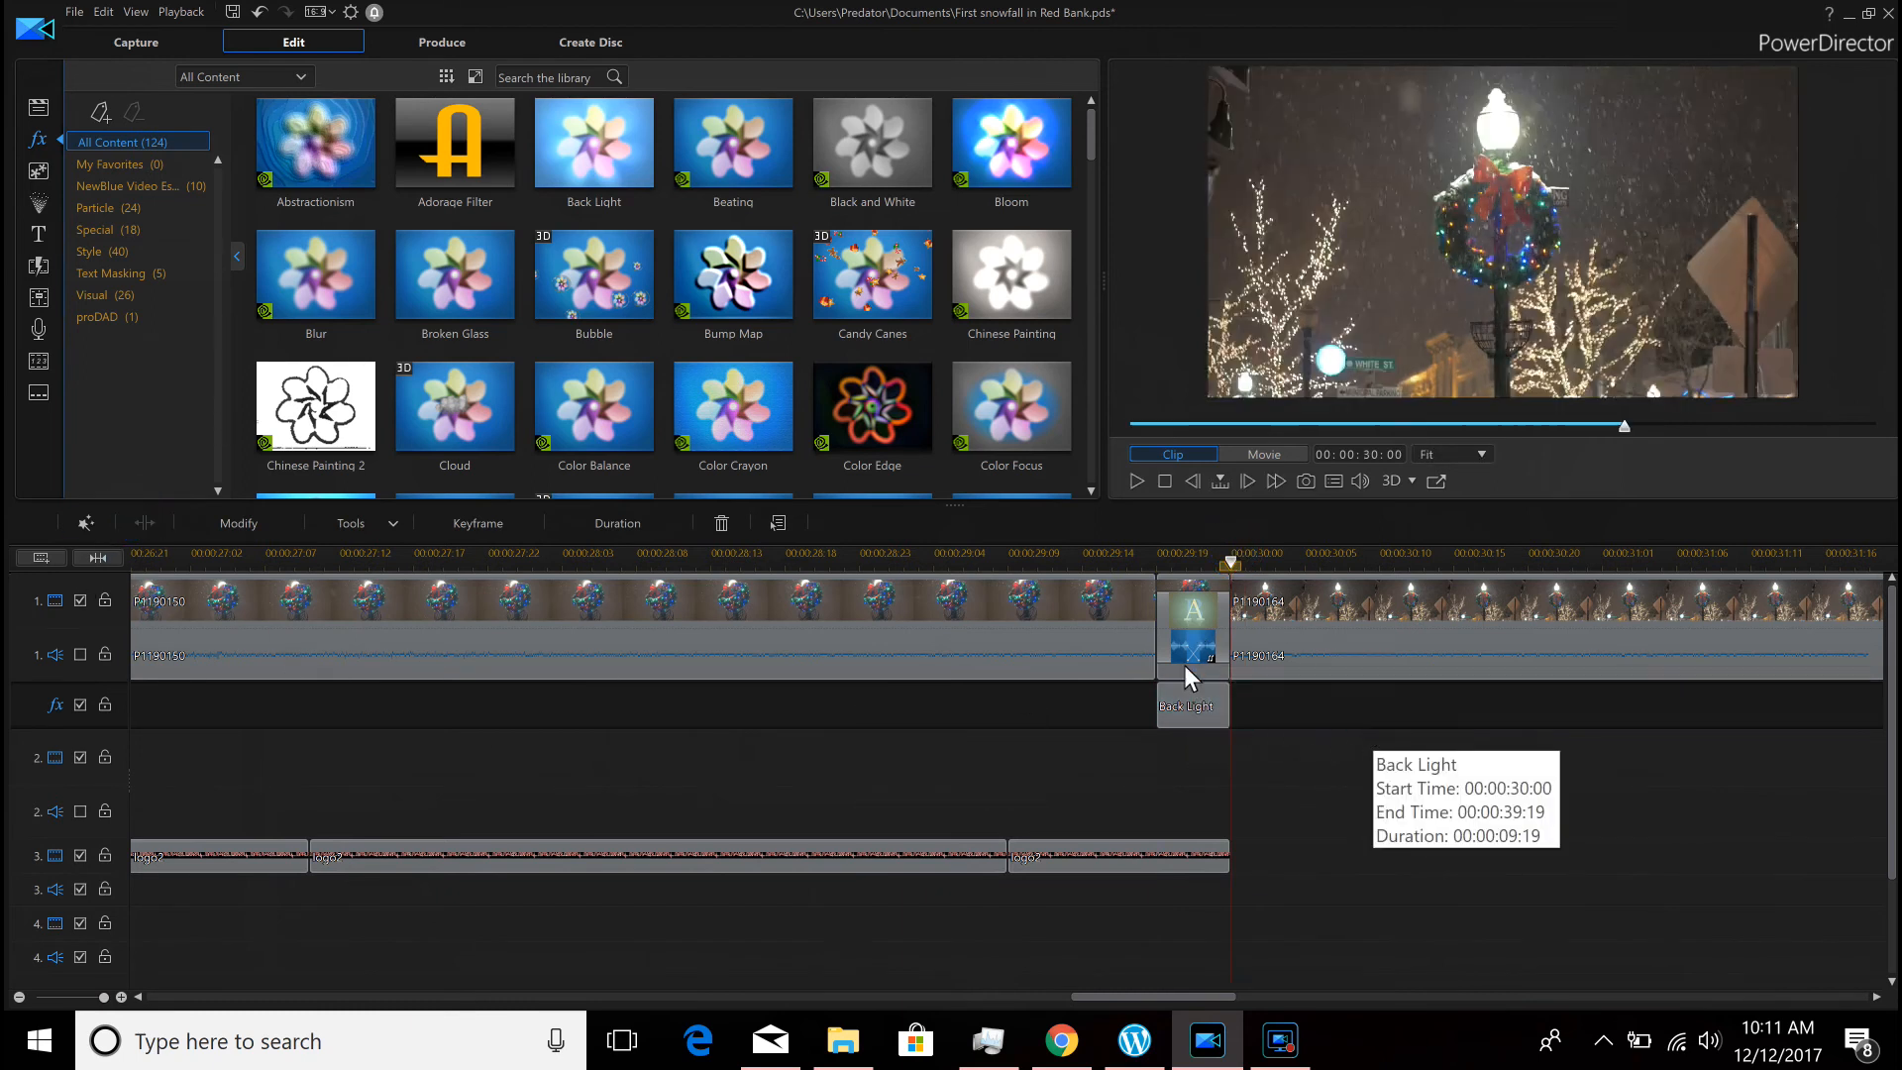
pyautogui.click(1263, 454)
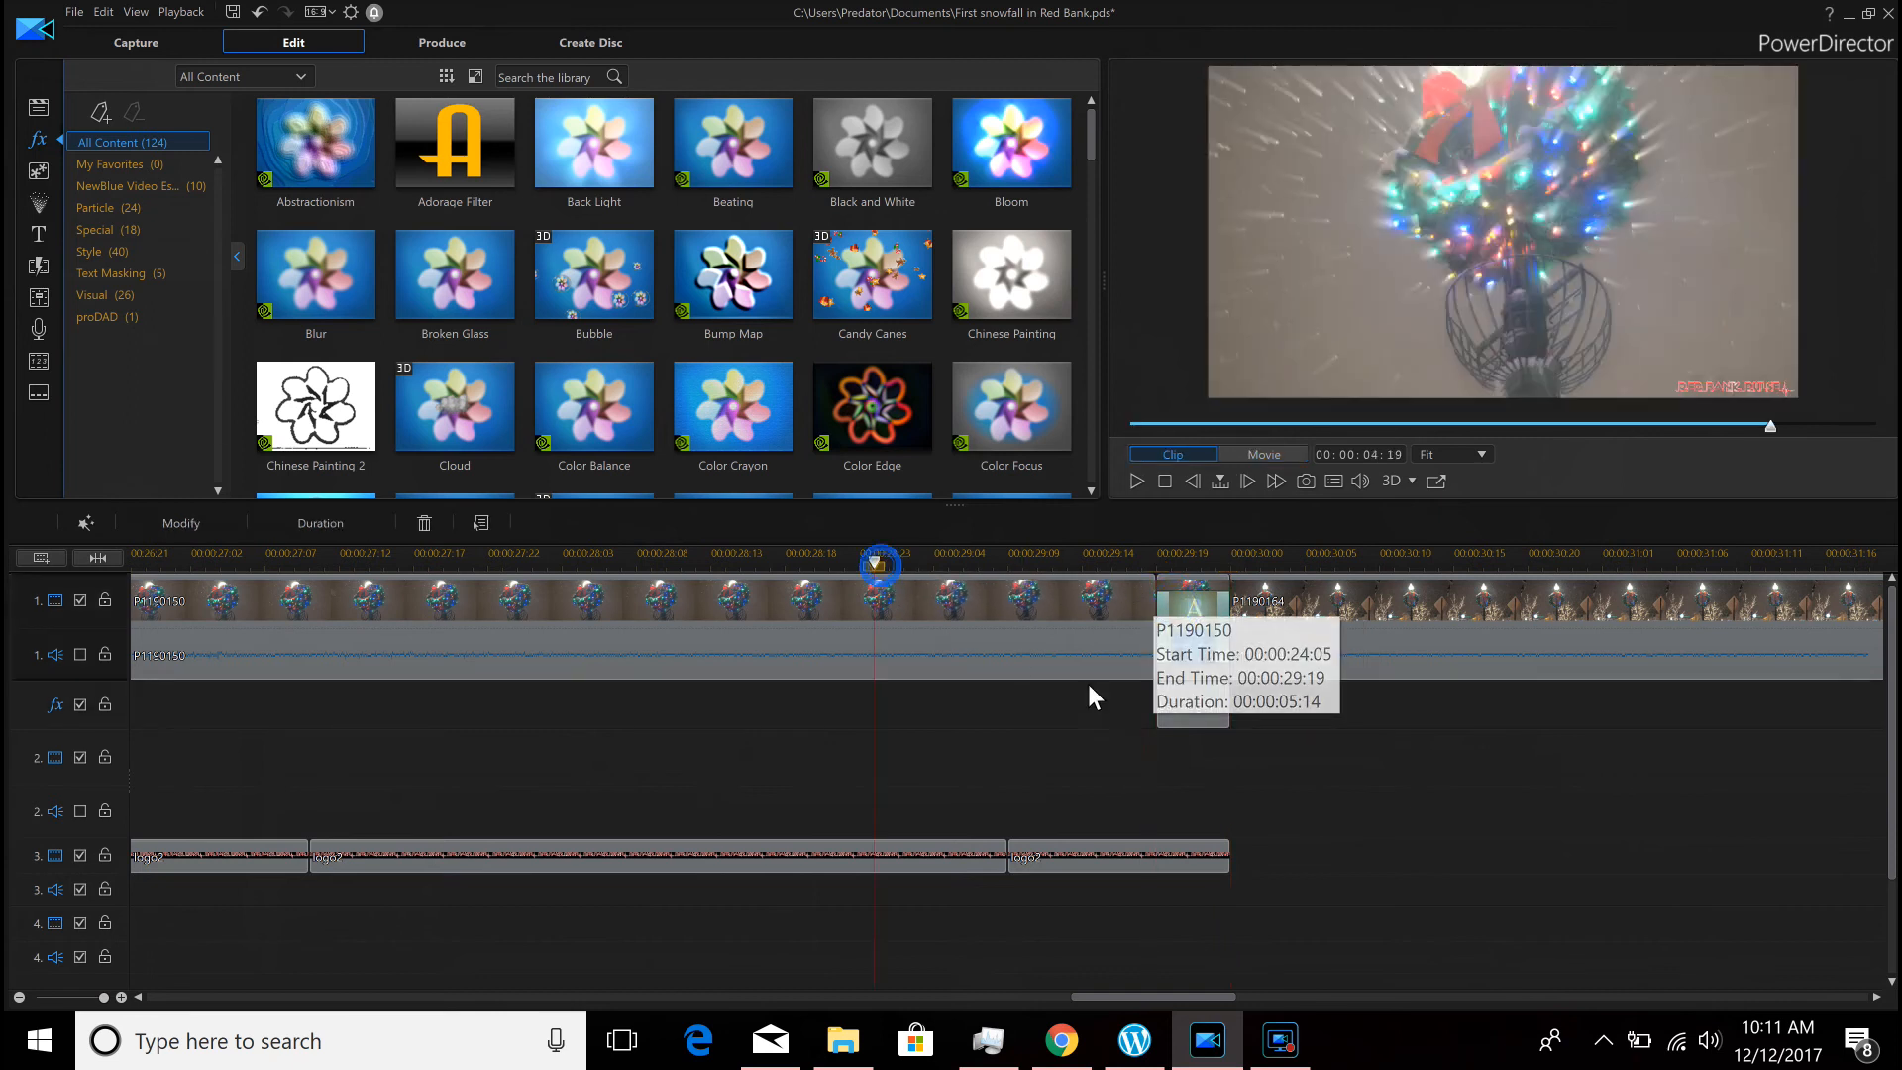
pyautogui.click(1136, 479)
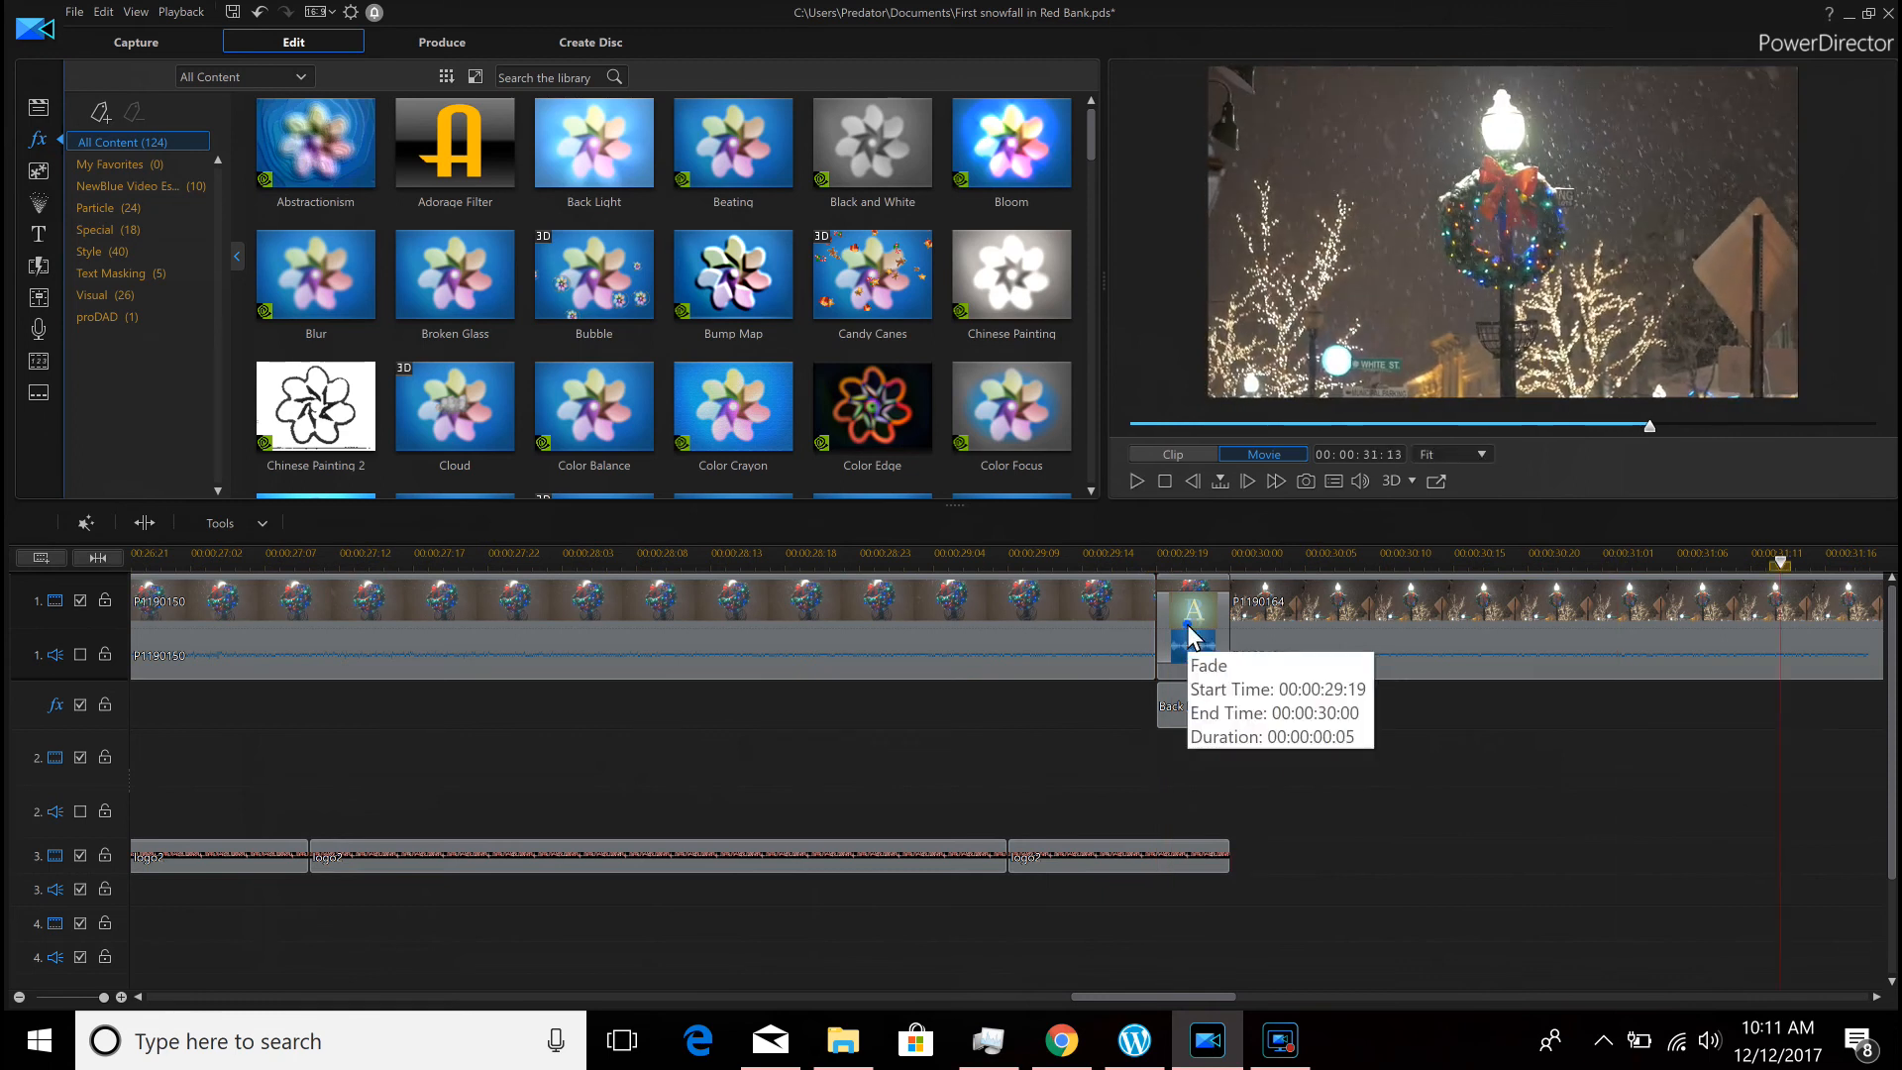
pyautogui.click(1195, 619)
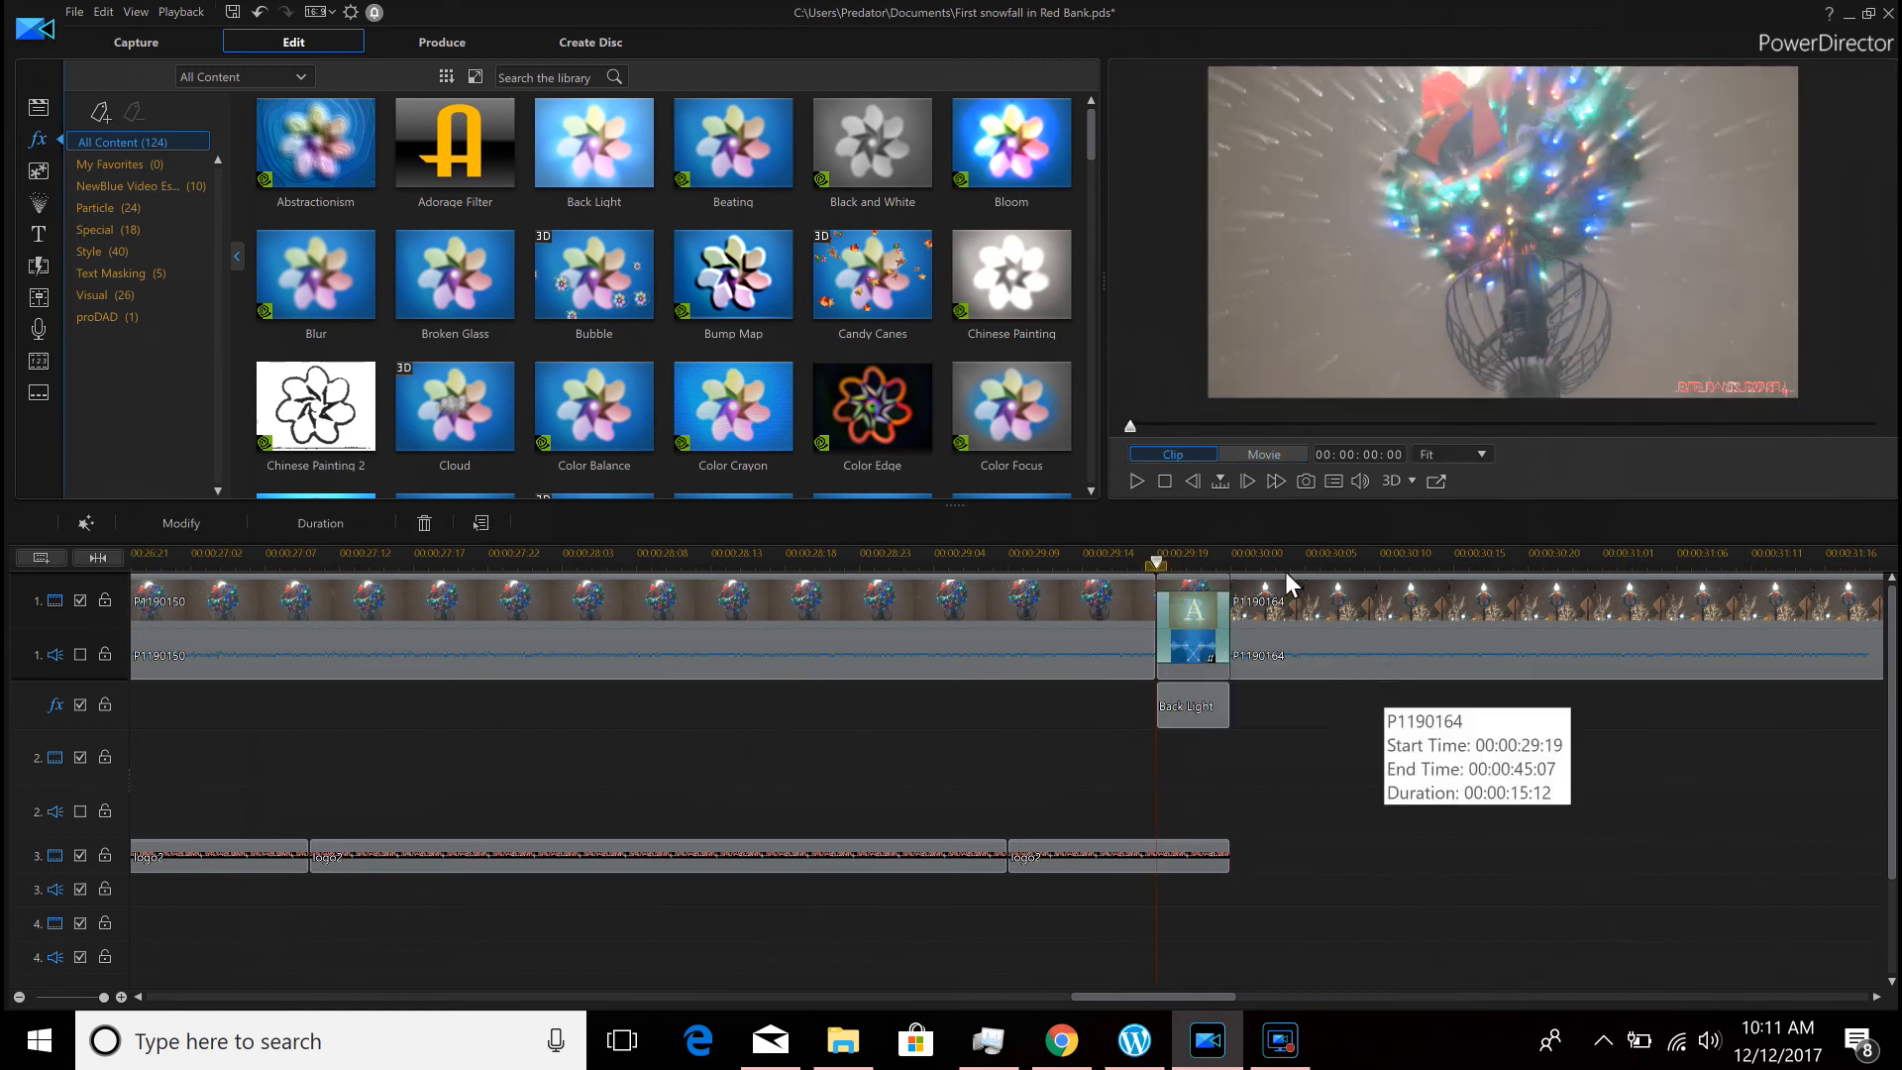
pyautogui.click(1264, 454)
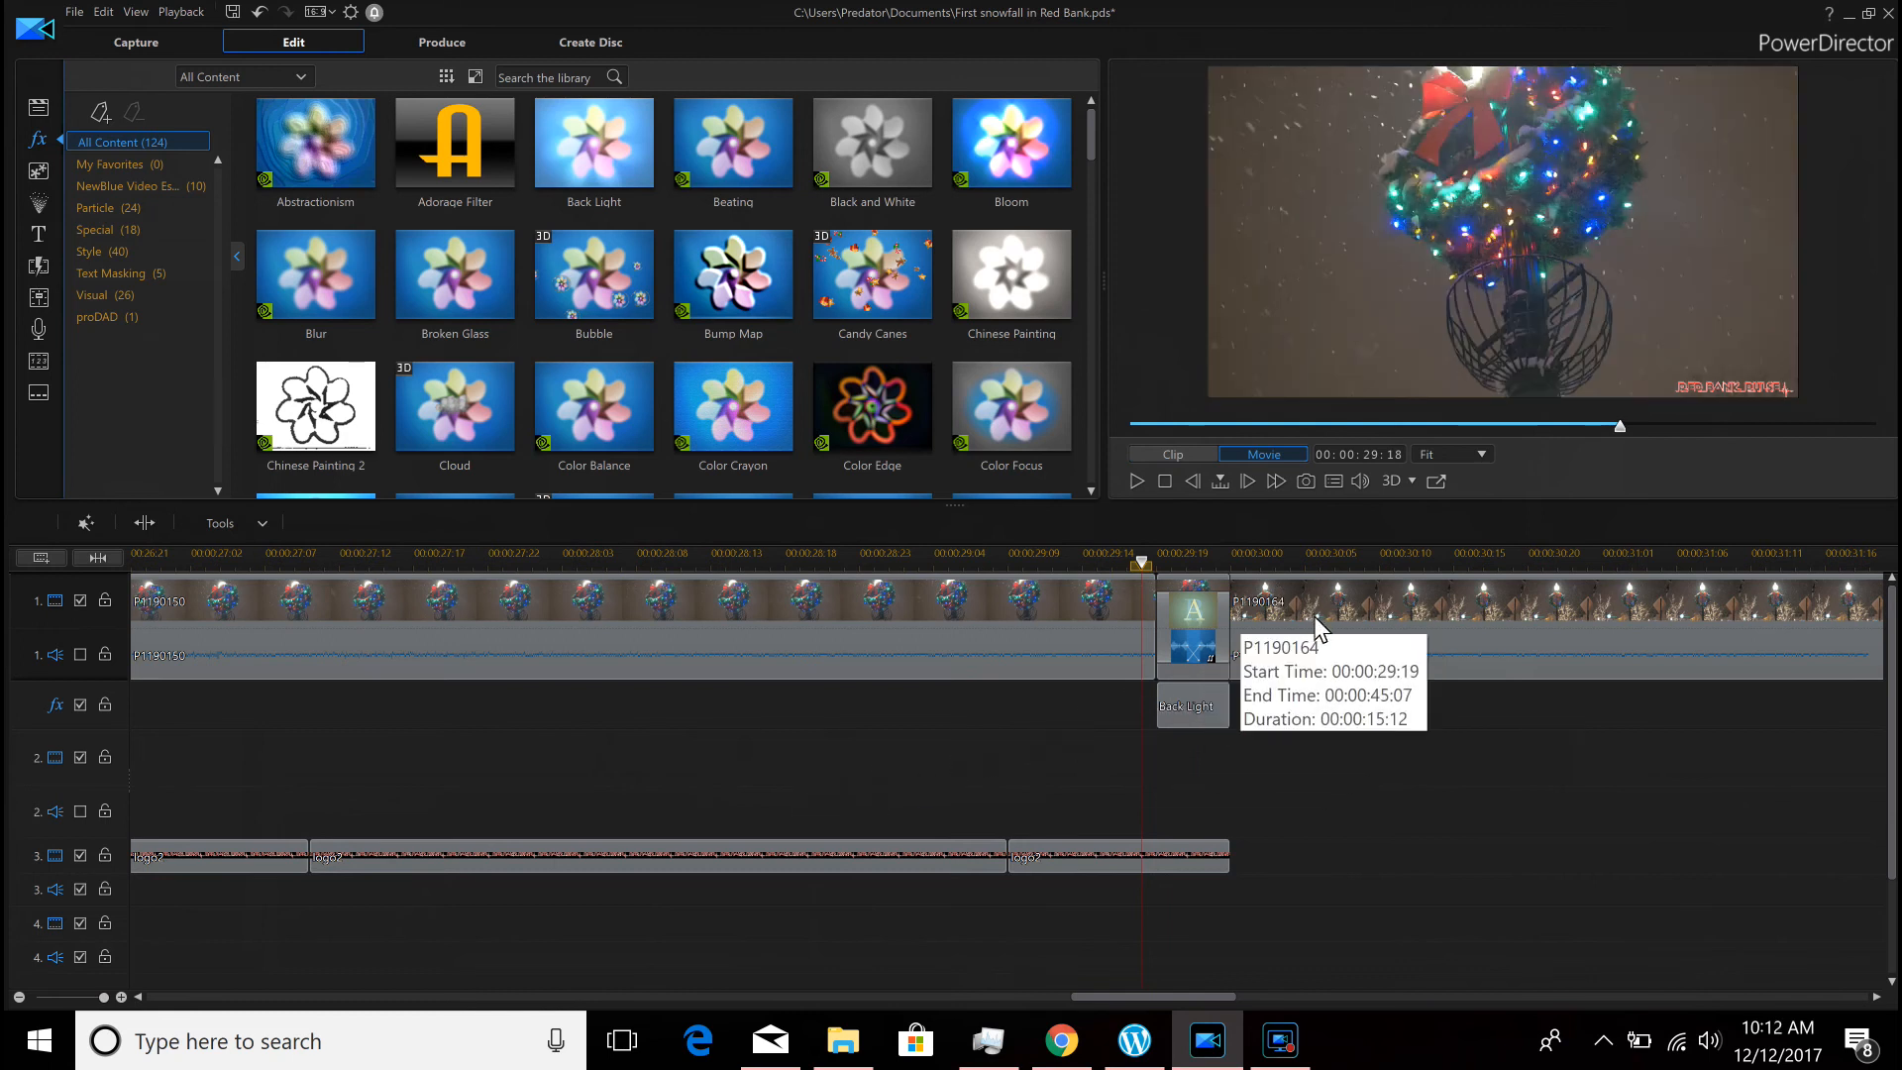
pyautogui.moveTo(1651, 787)
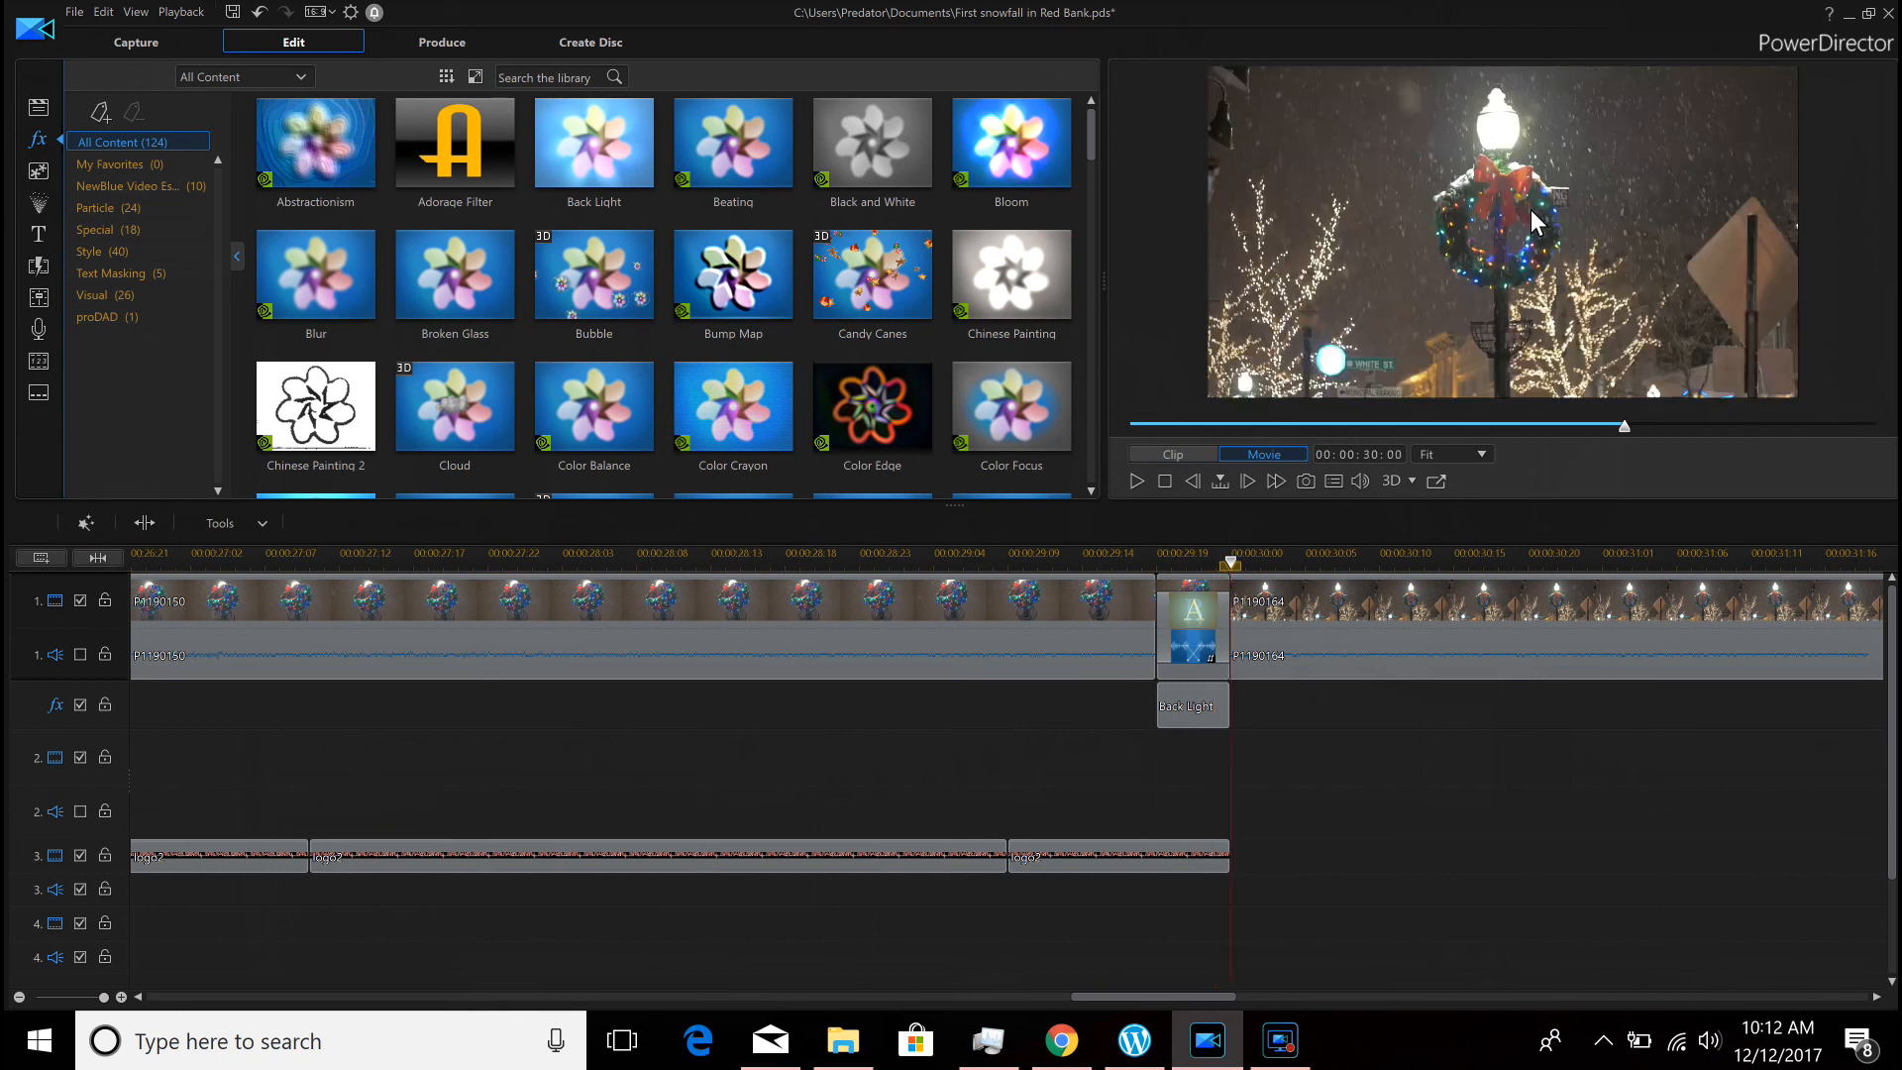
pyautogui.click(1068, 571)
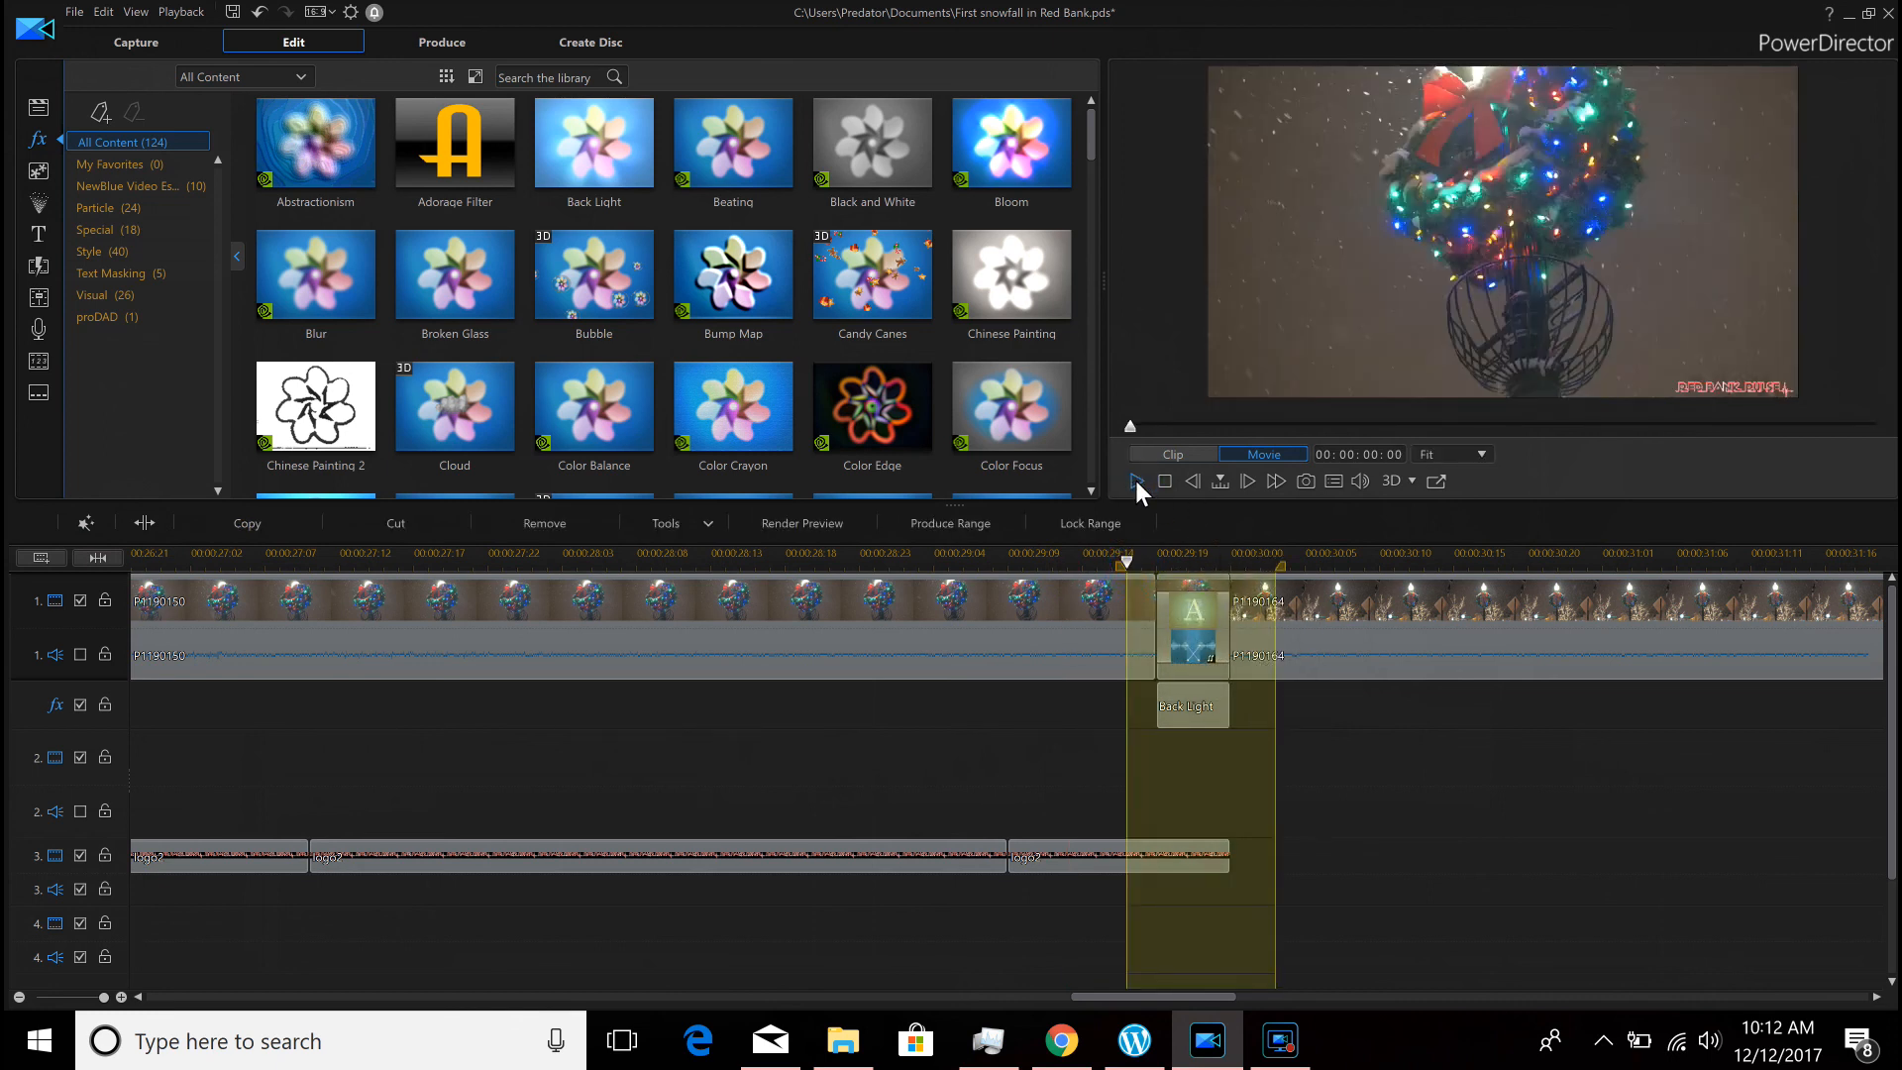
pyautogui.click(1133, 482)
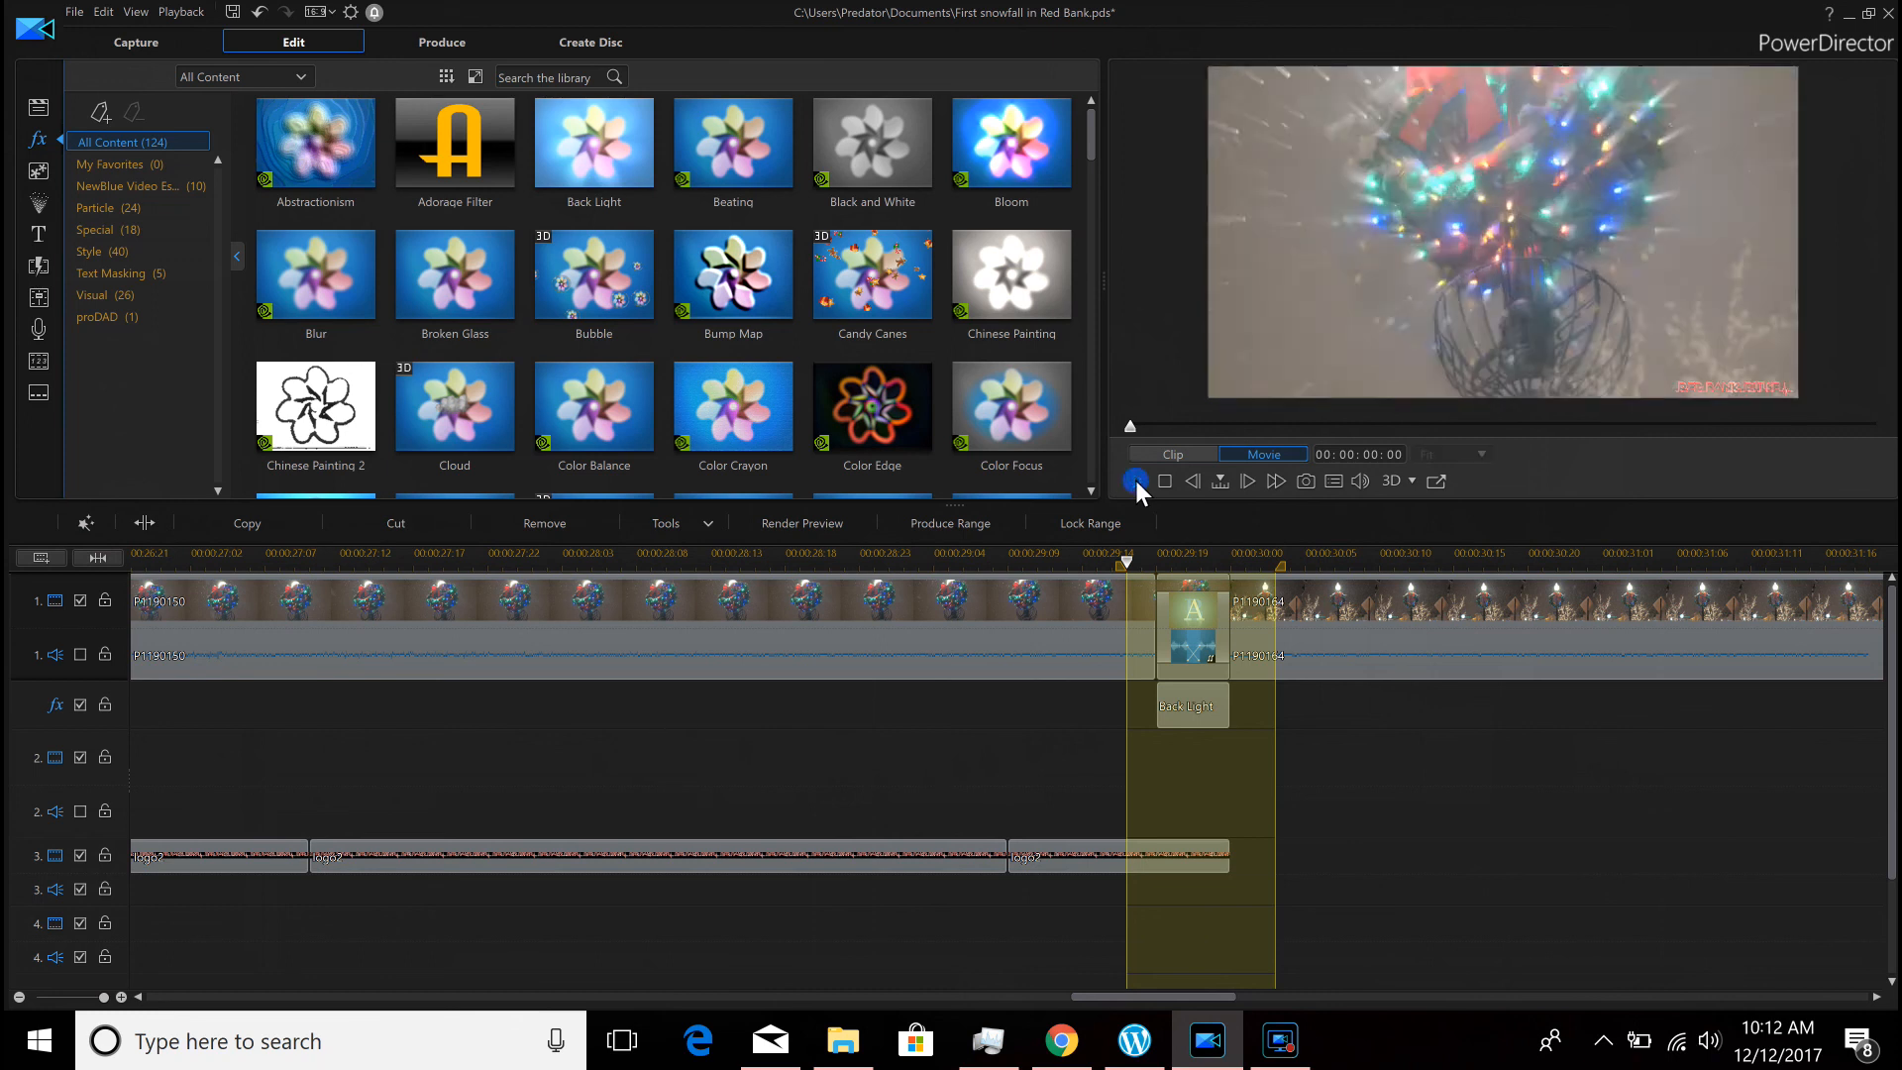
pyautogui.click(1138, 481)
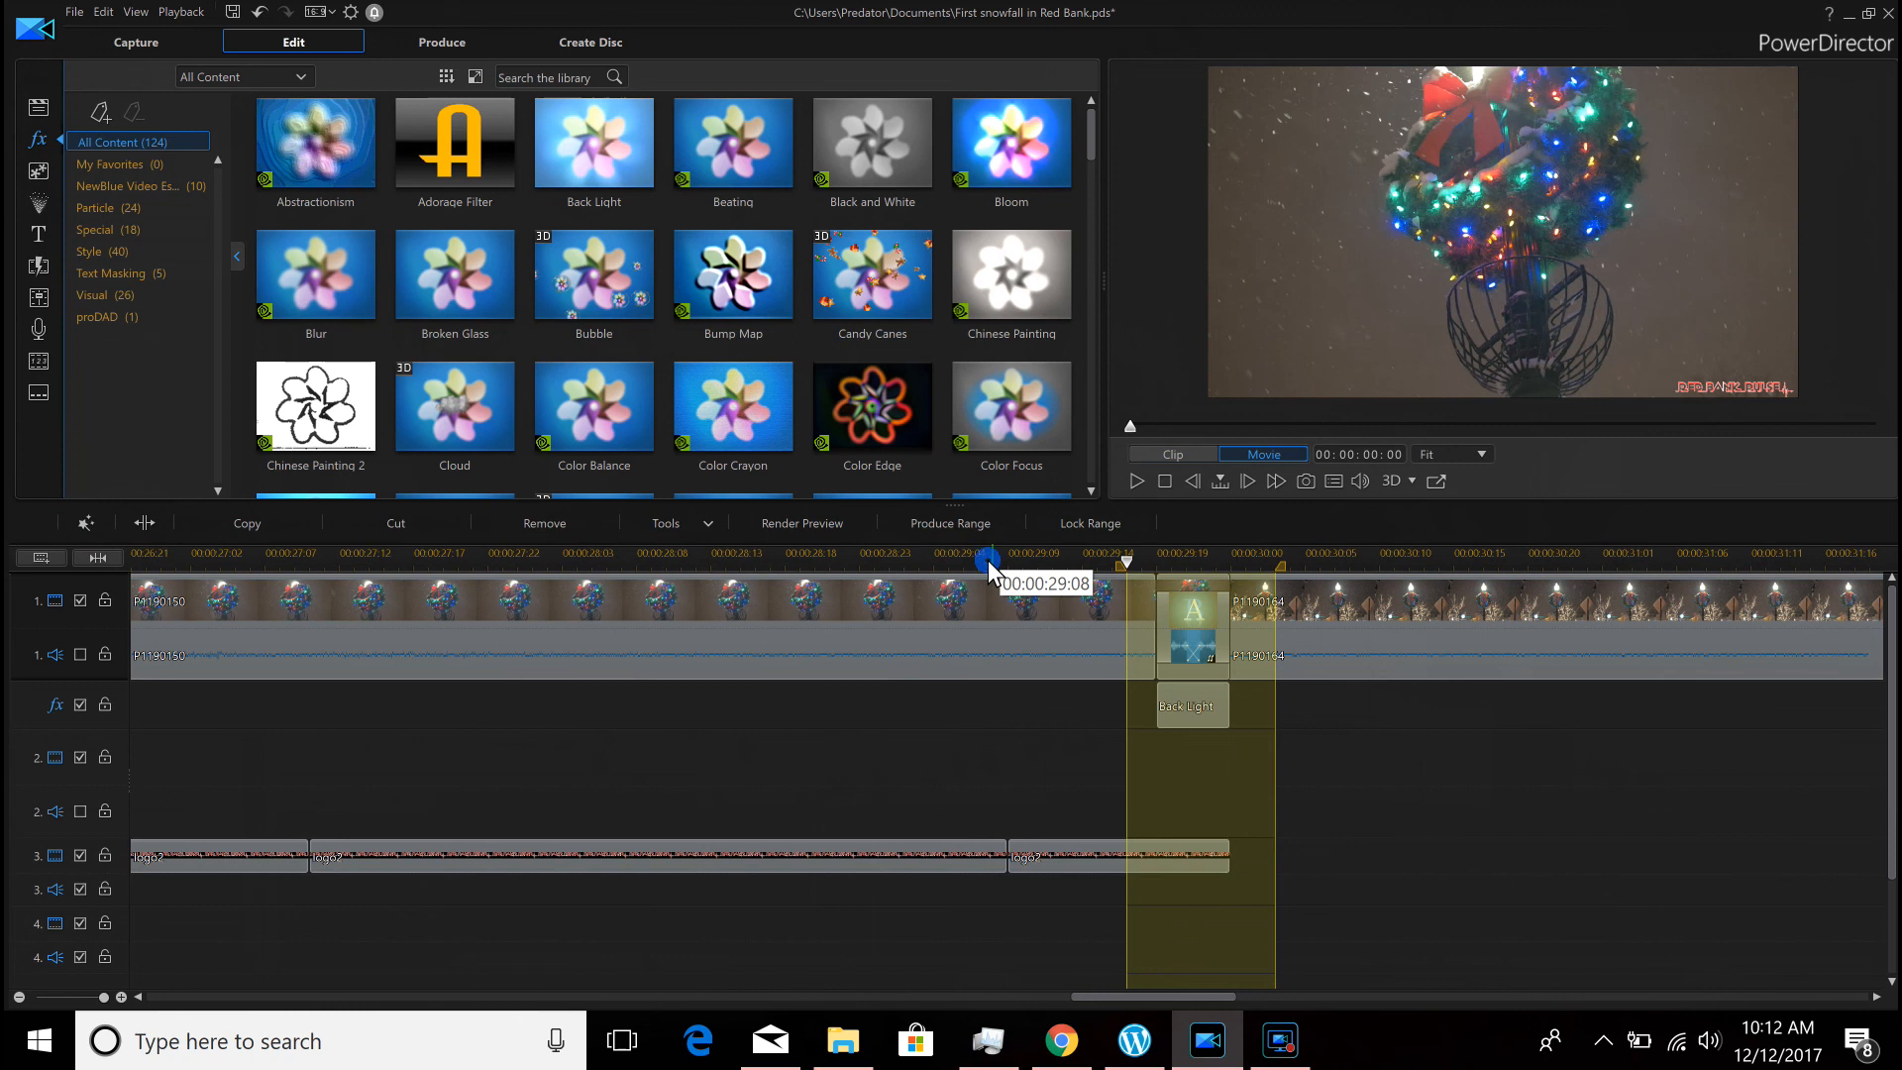
pyautogui.click(1133, 480)
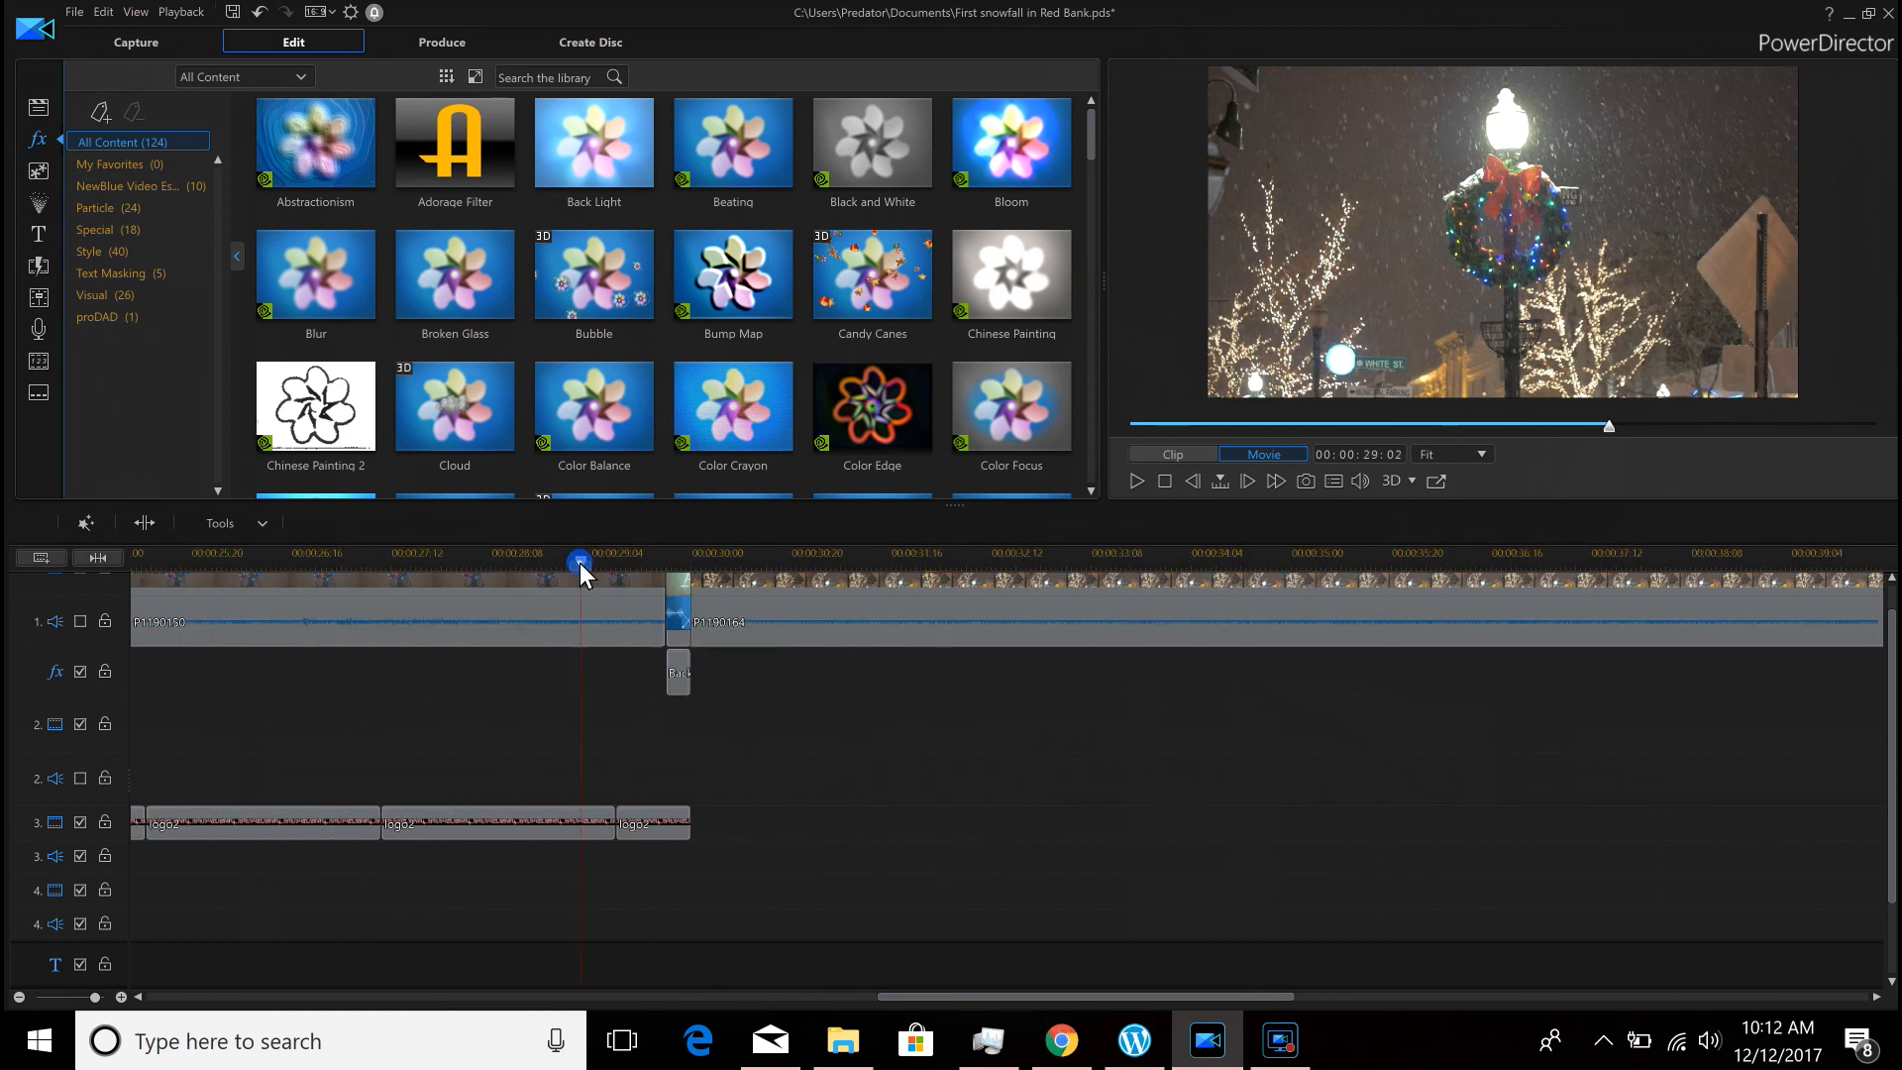
pyautogui.click(1136, 480)
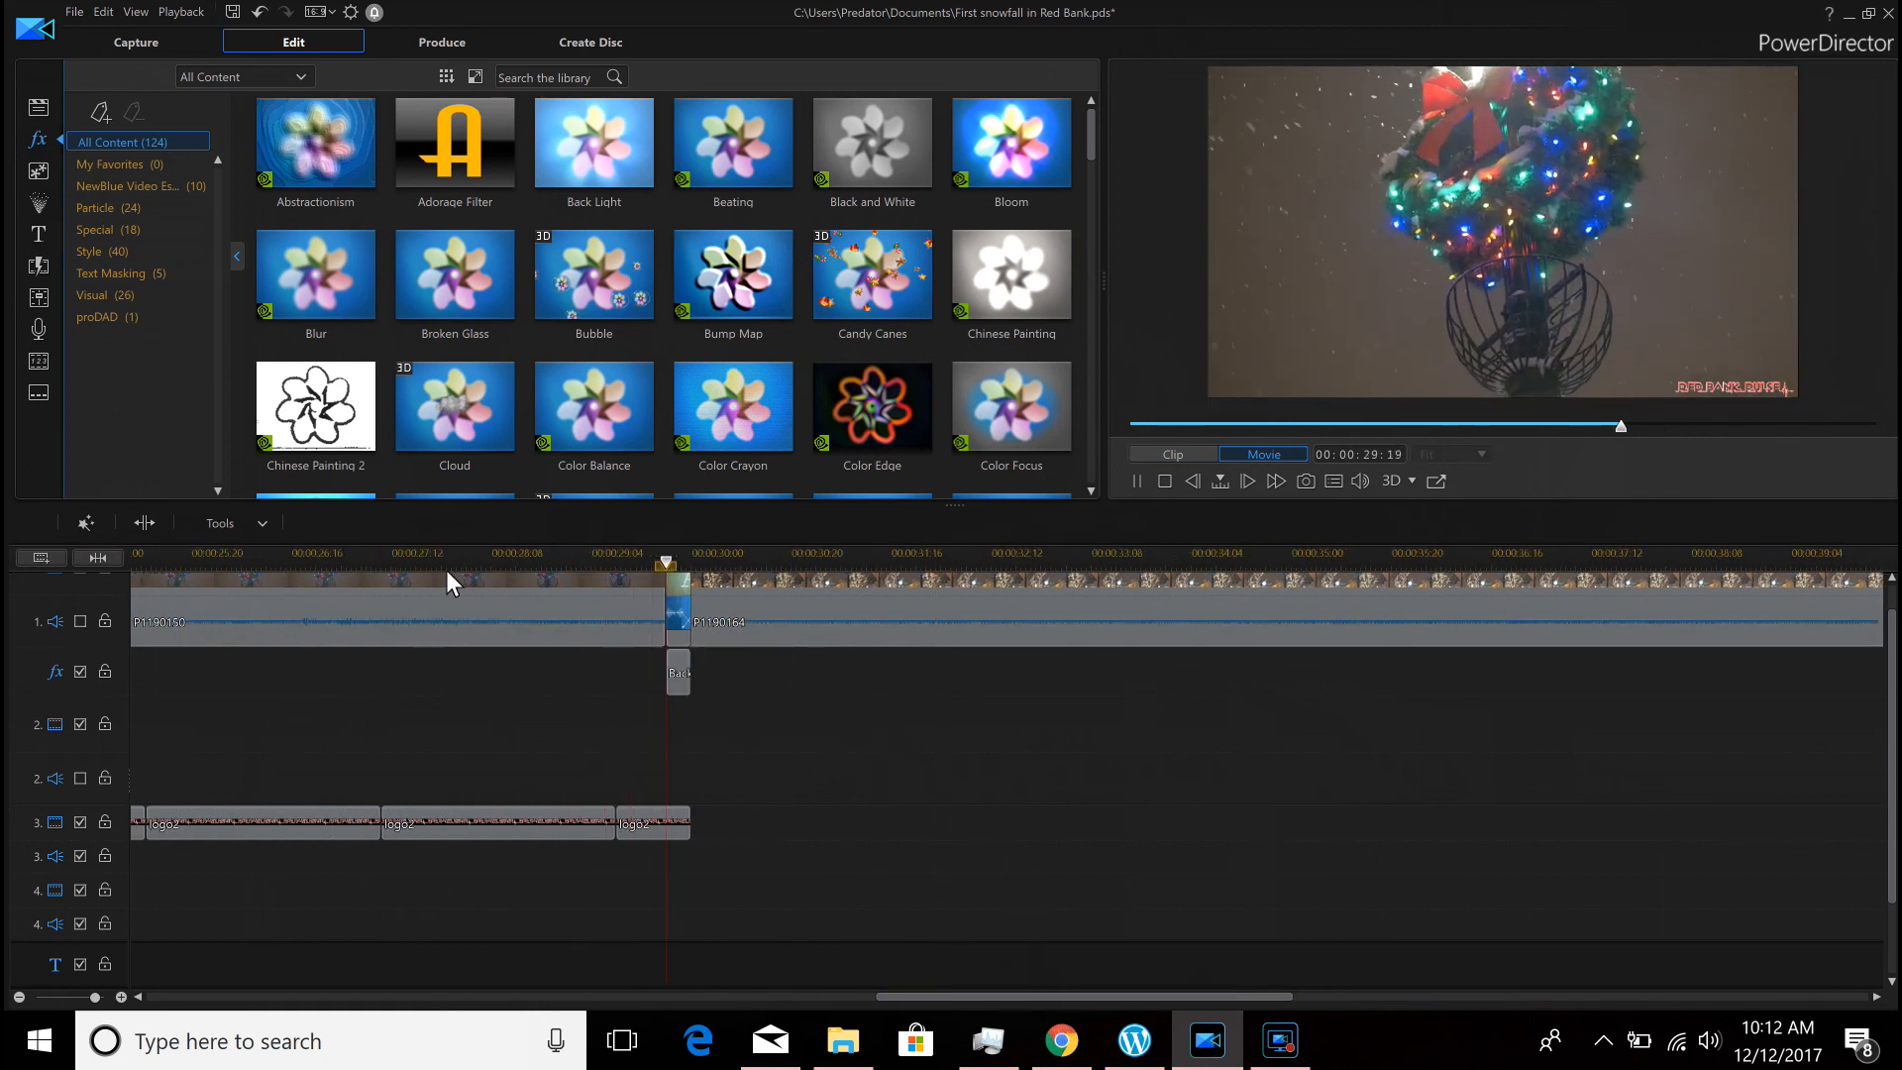
pyautogui.click(977, 565)
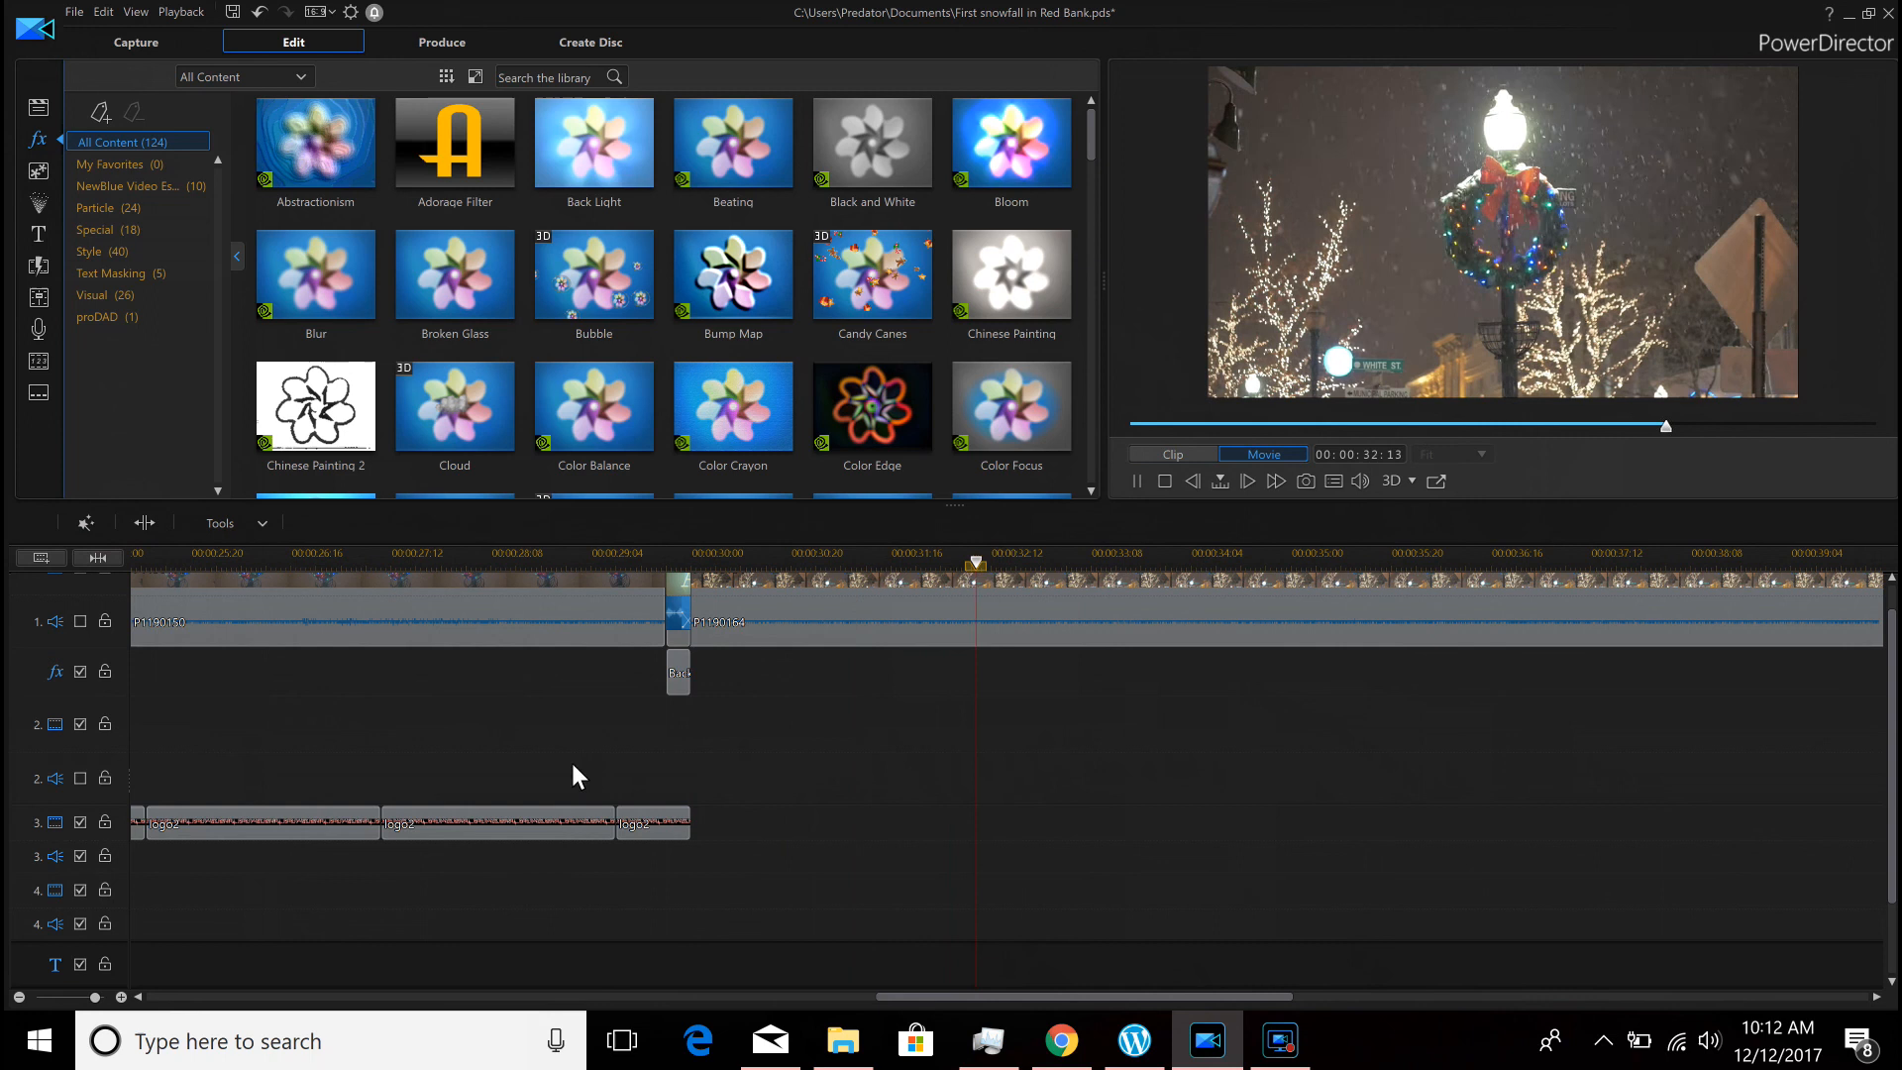